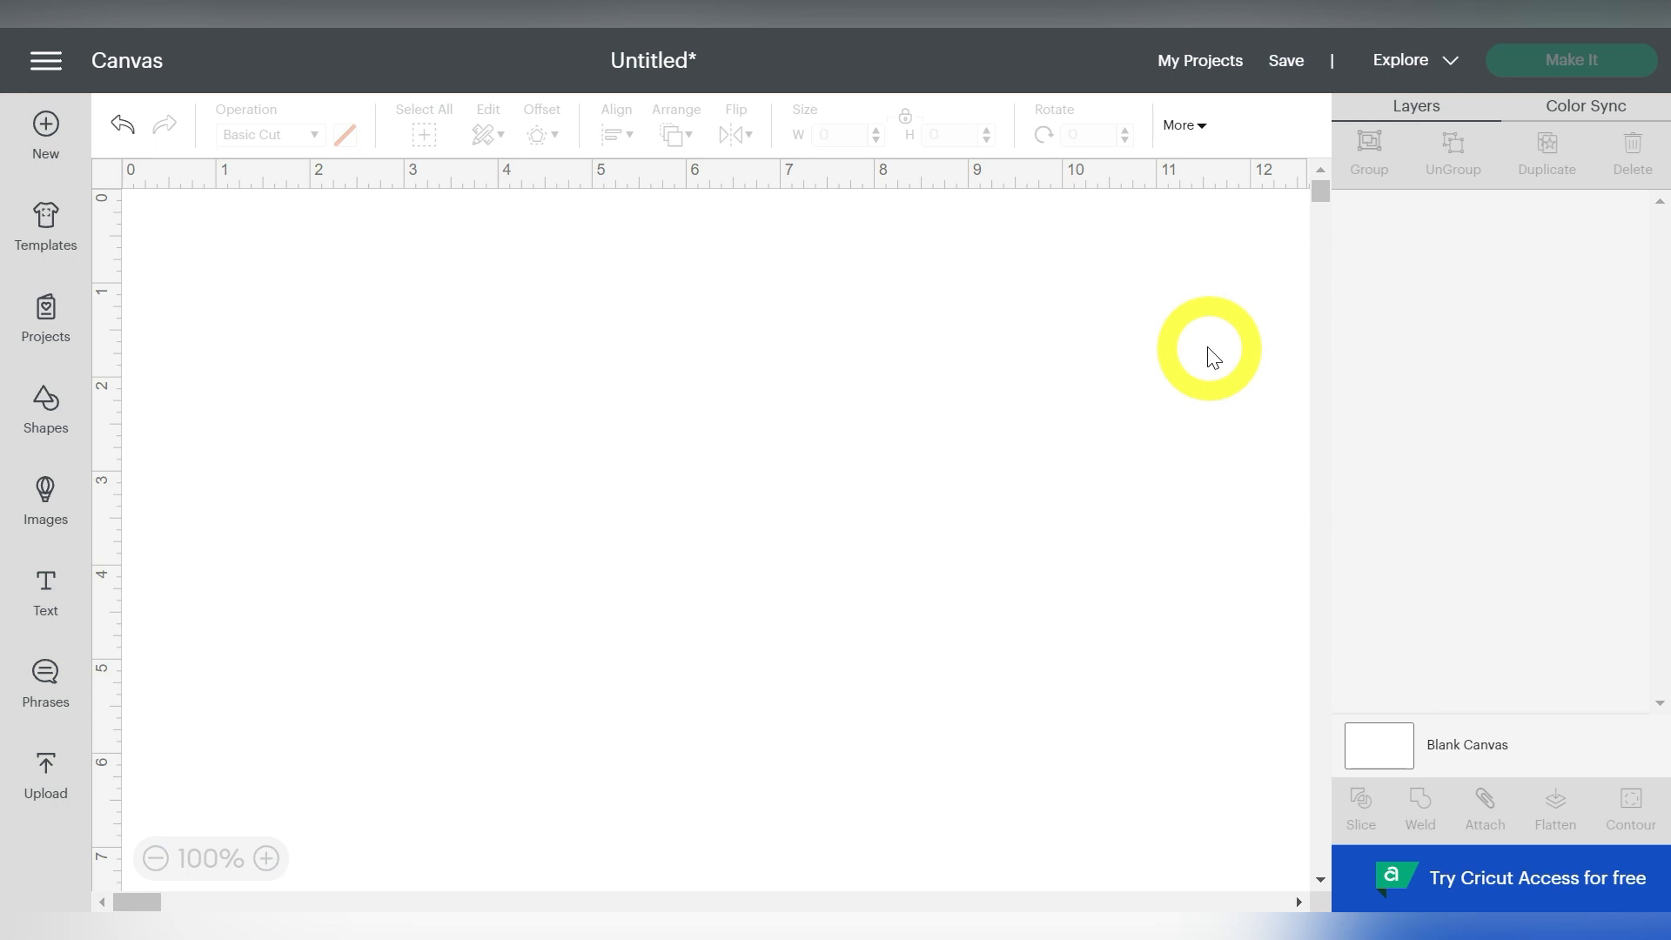
mouse_move(661, 346)
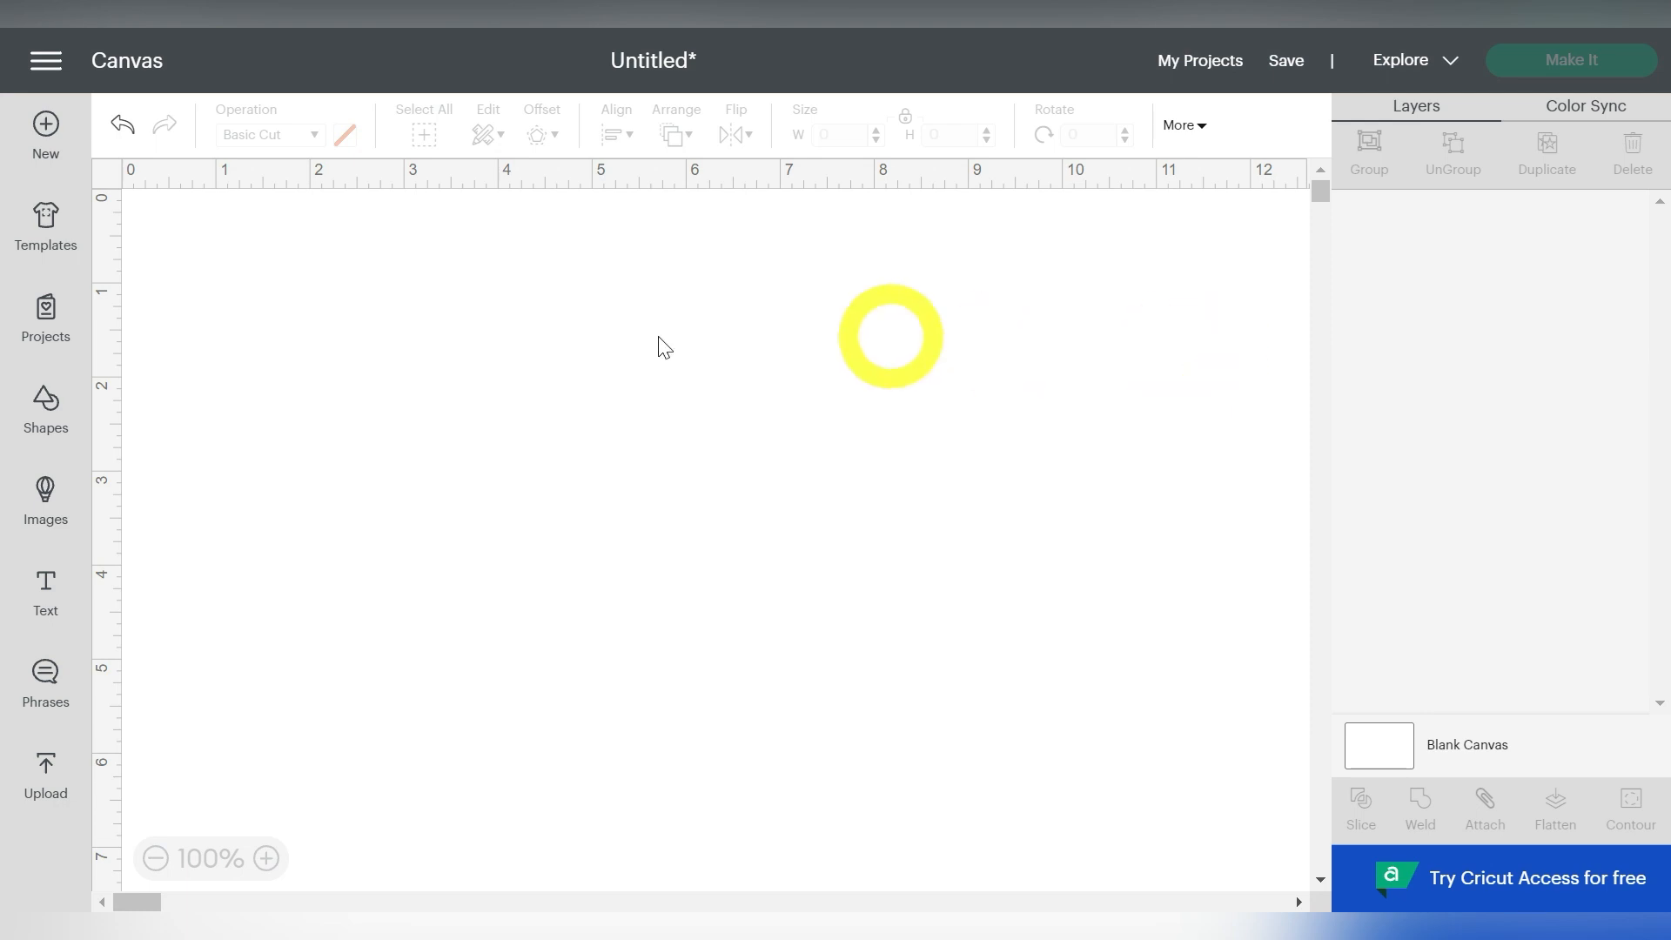
Add a new text box containing a capital M in Arial
left_click(45, 584)
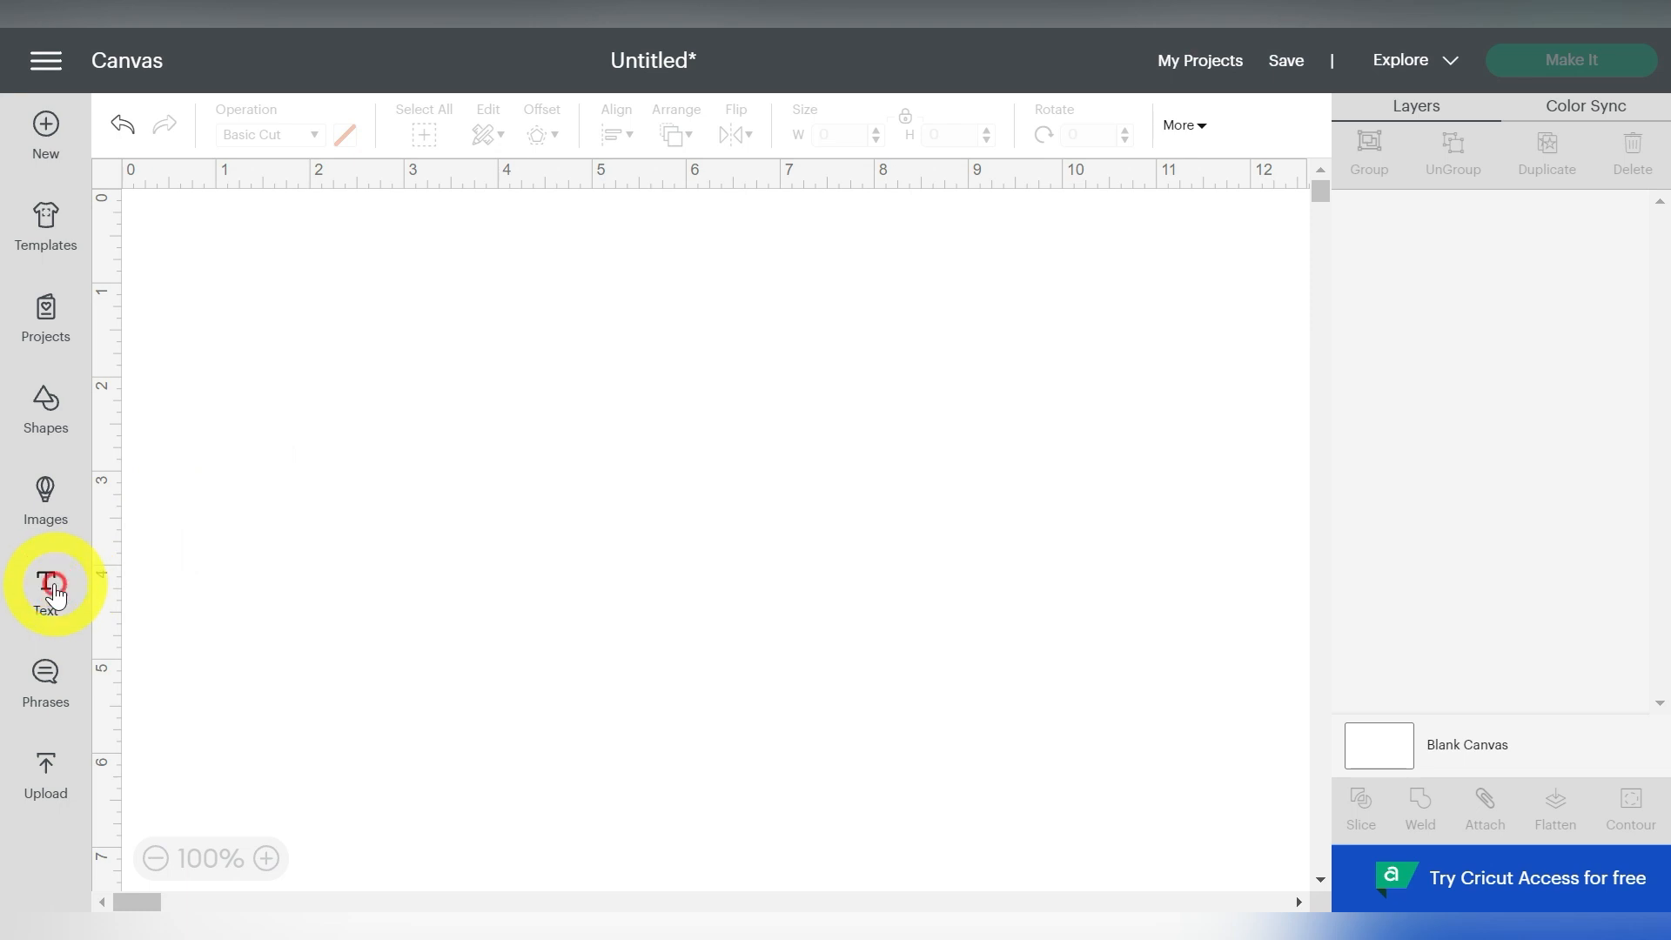
left_click(44, 586)
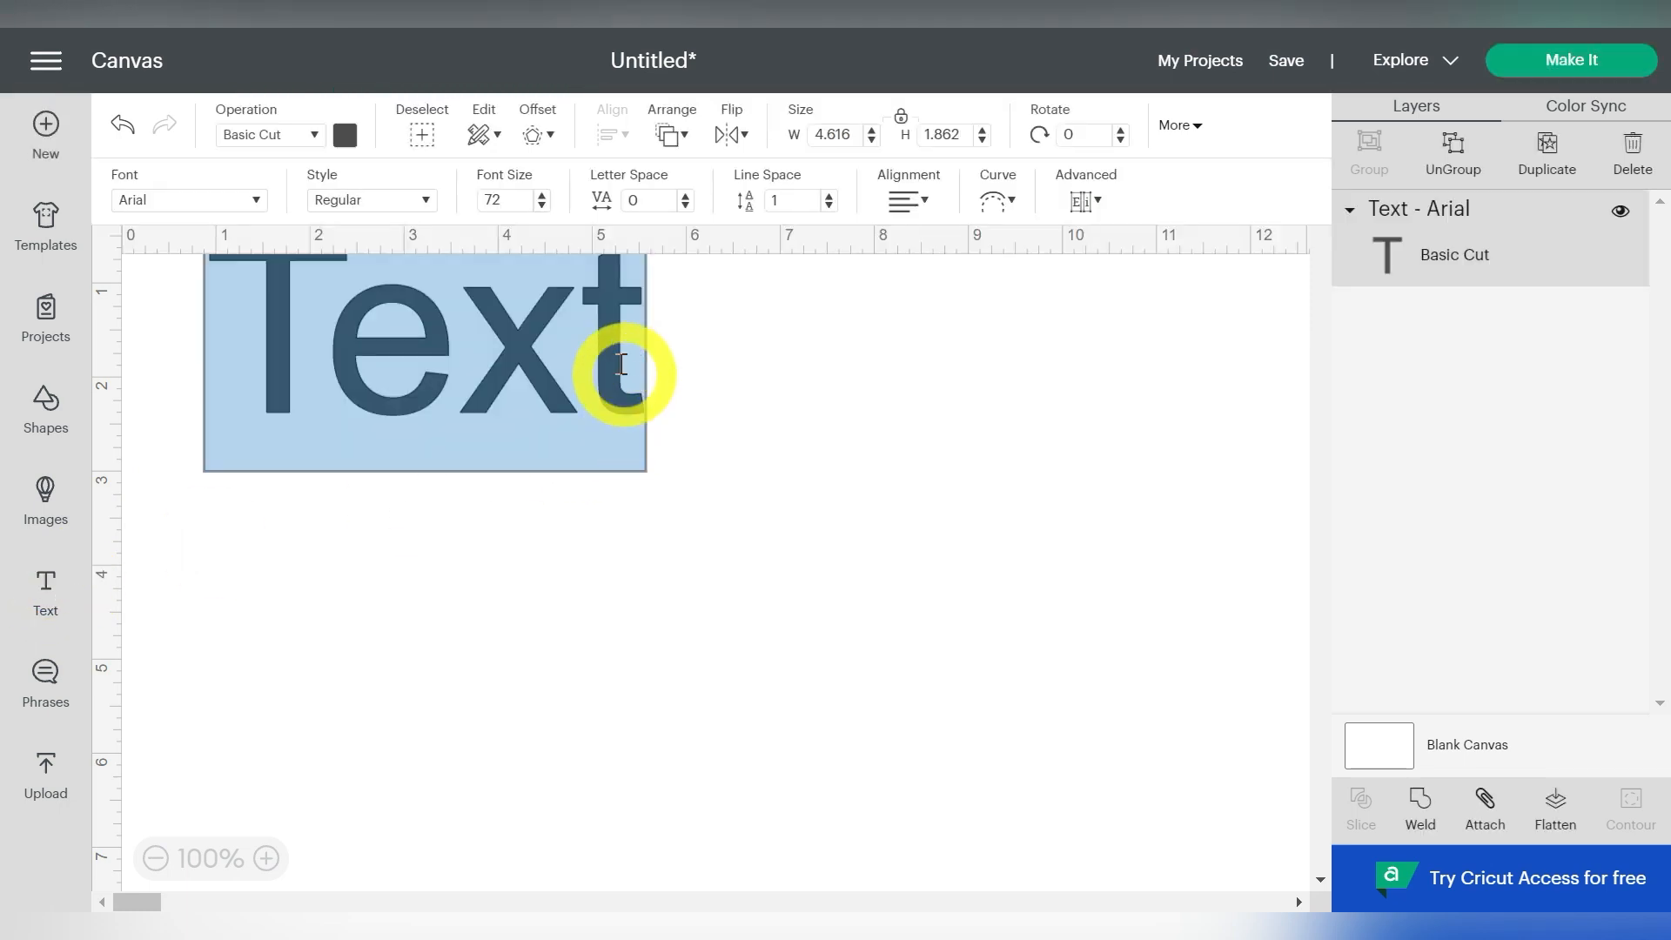
type("M")
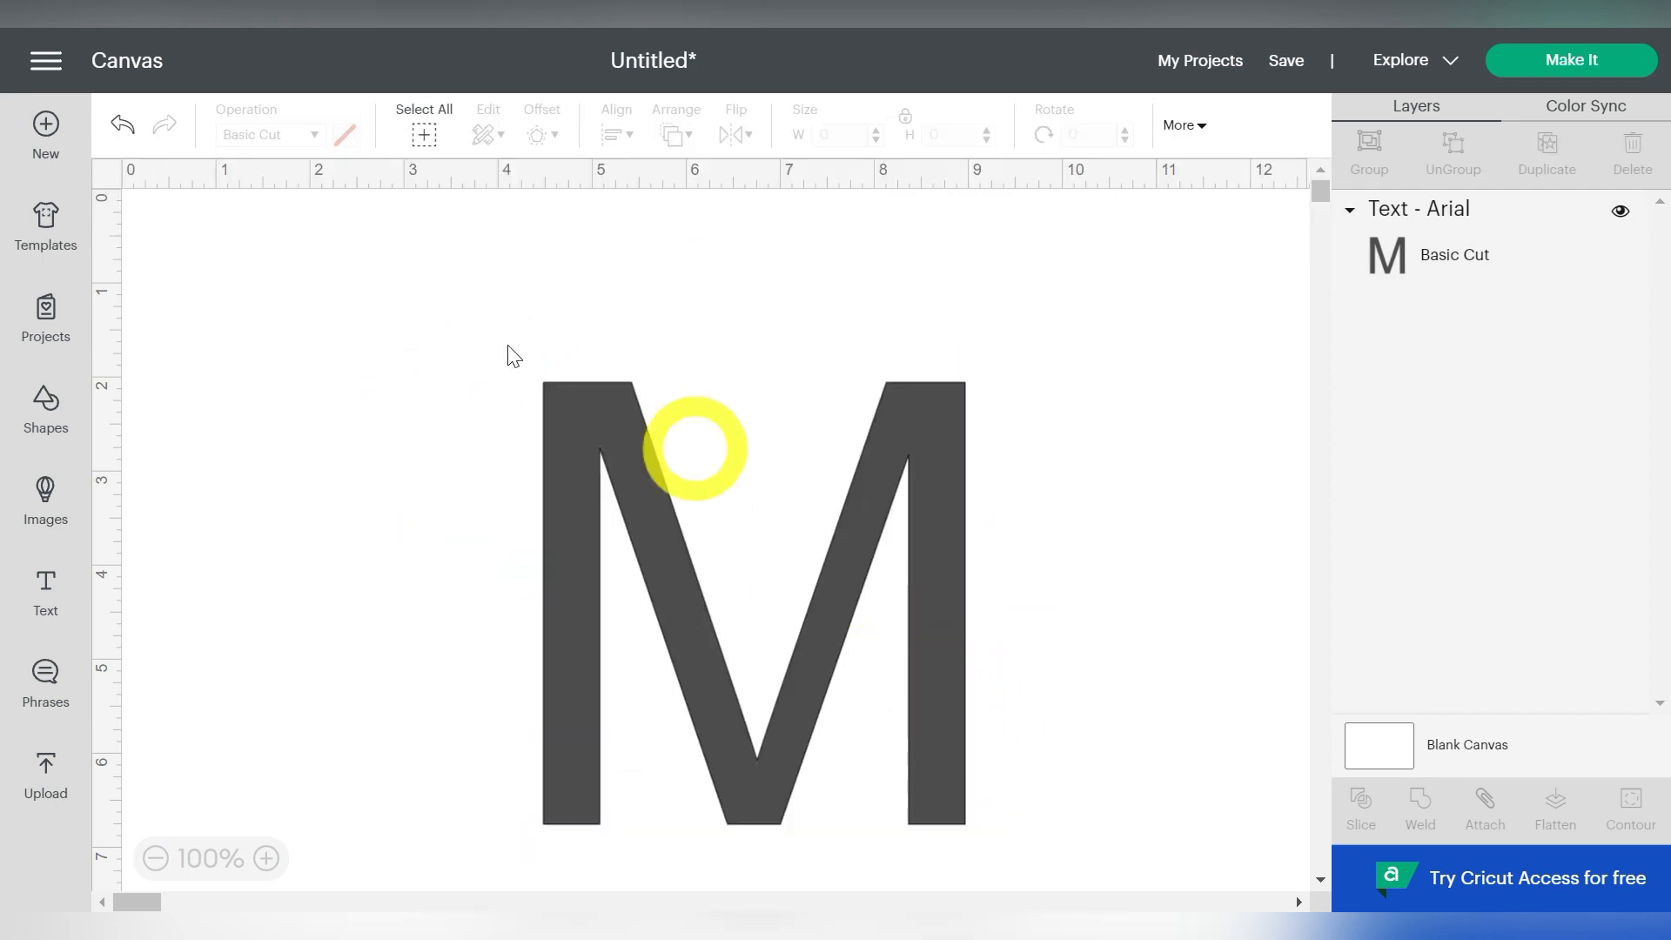
Change the M to the Lovey Monogram font and set its height to 3 inches
left_click(752, 604)
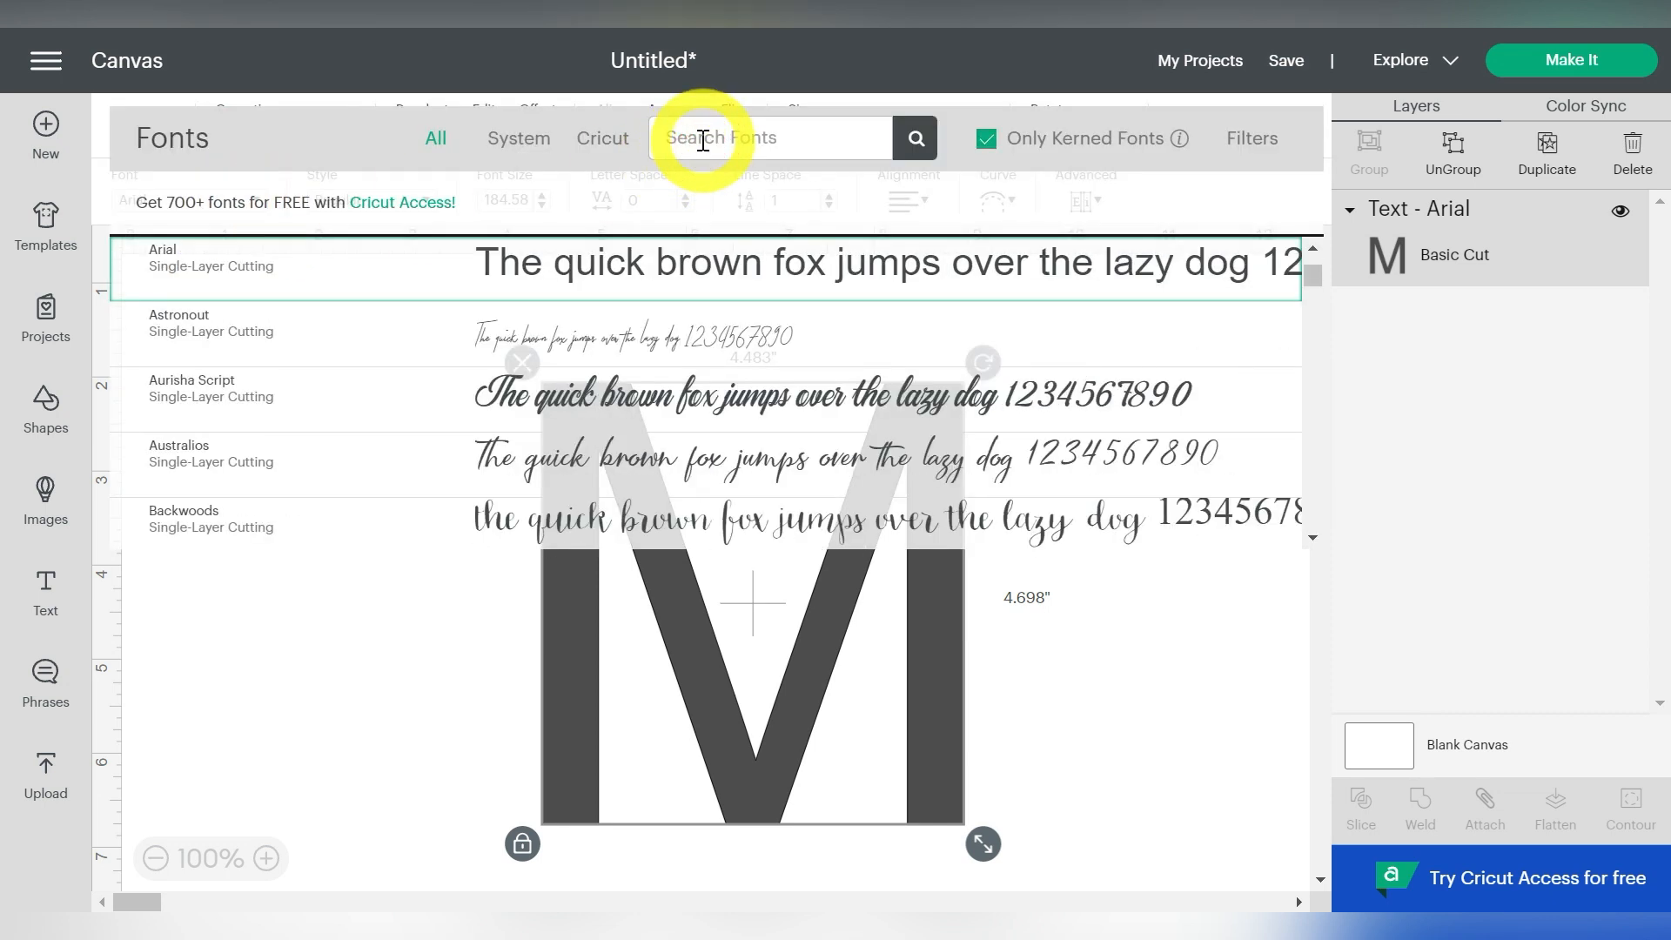
type("love")
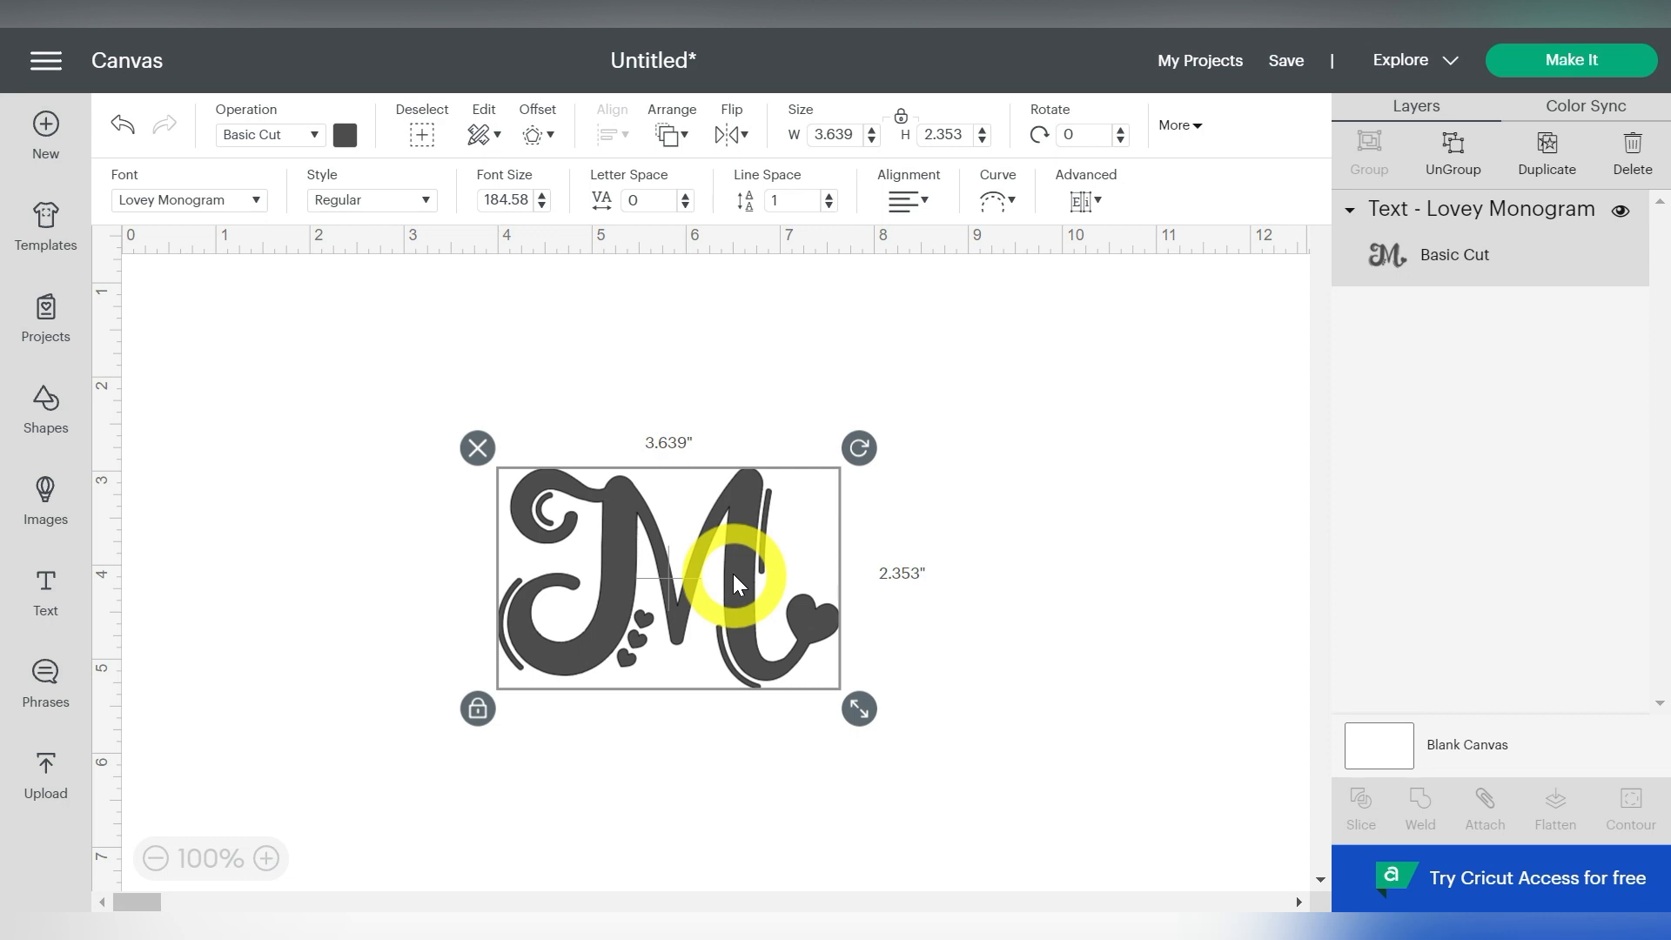
triple_click(942, 134)
type("3")
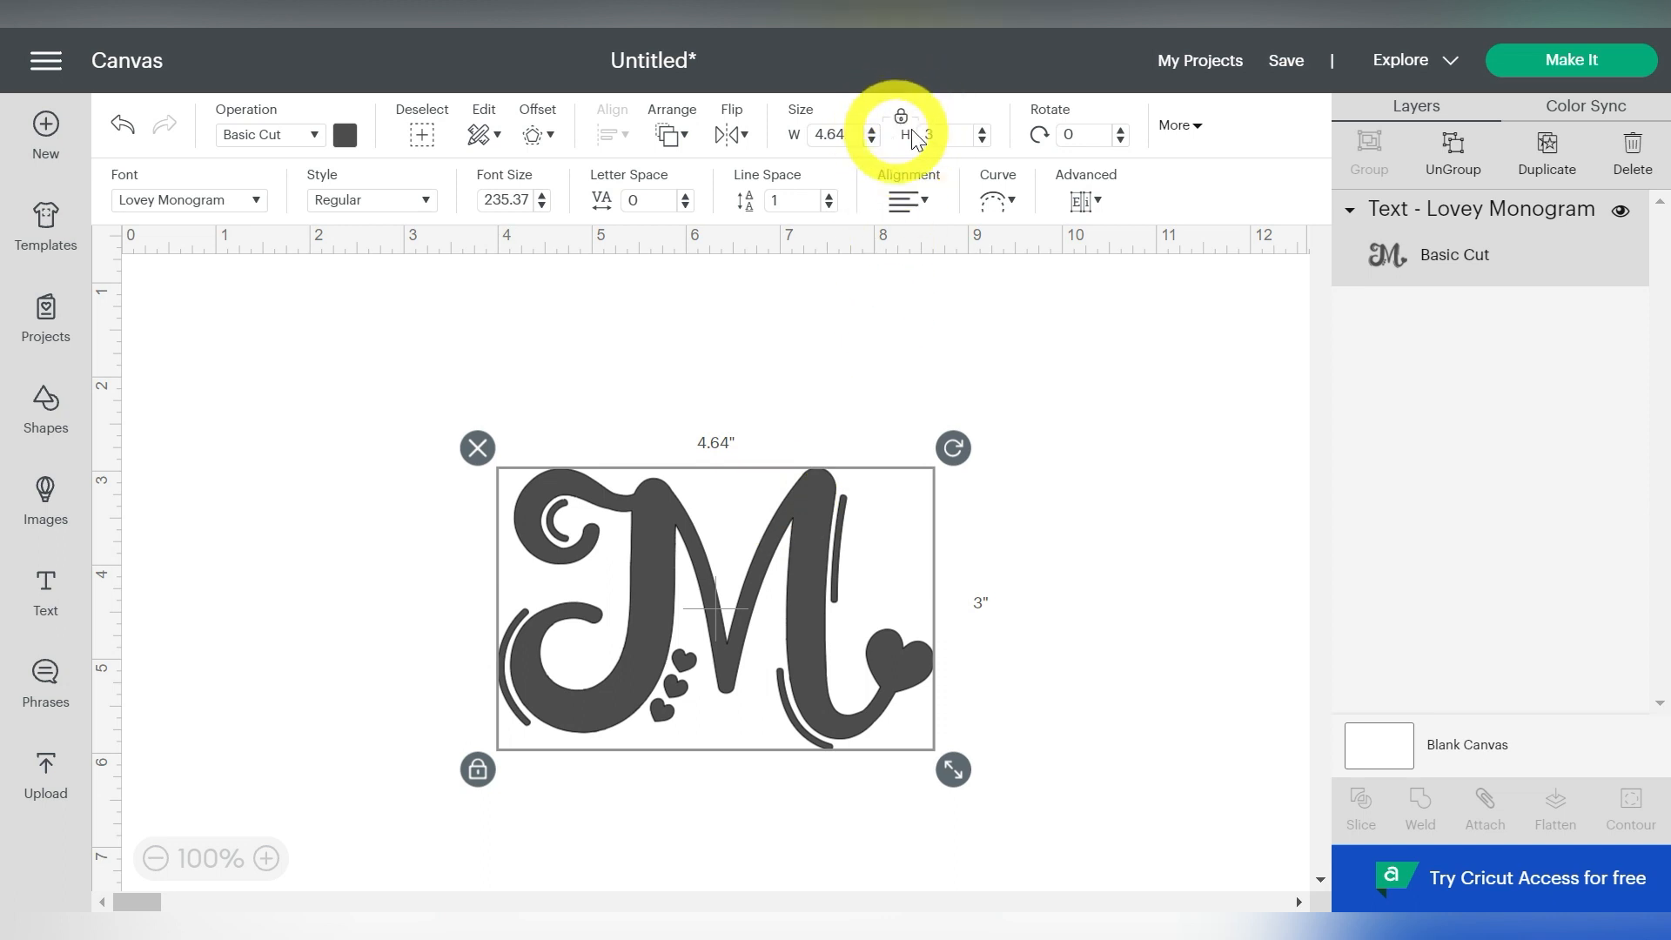
mouse_move(900, 117)
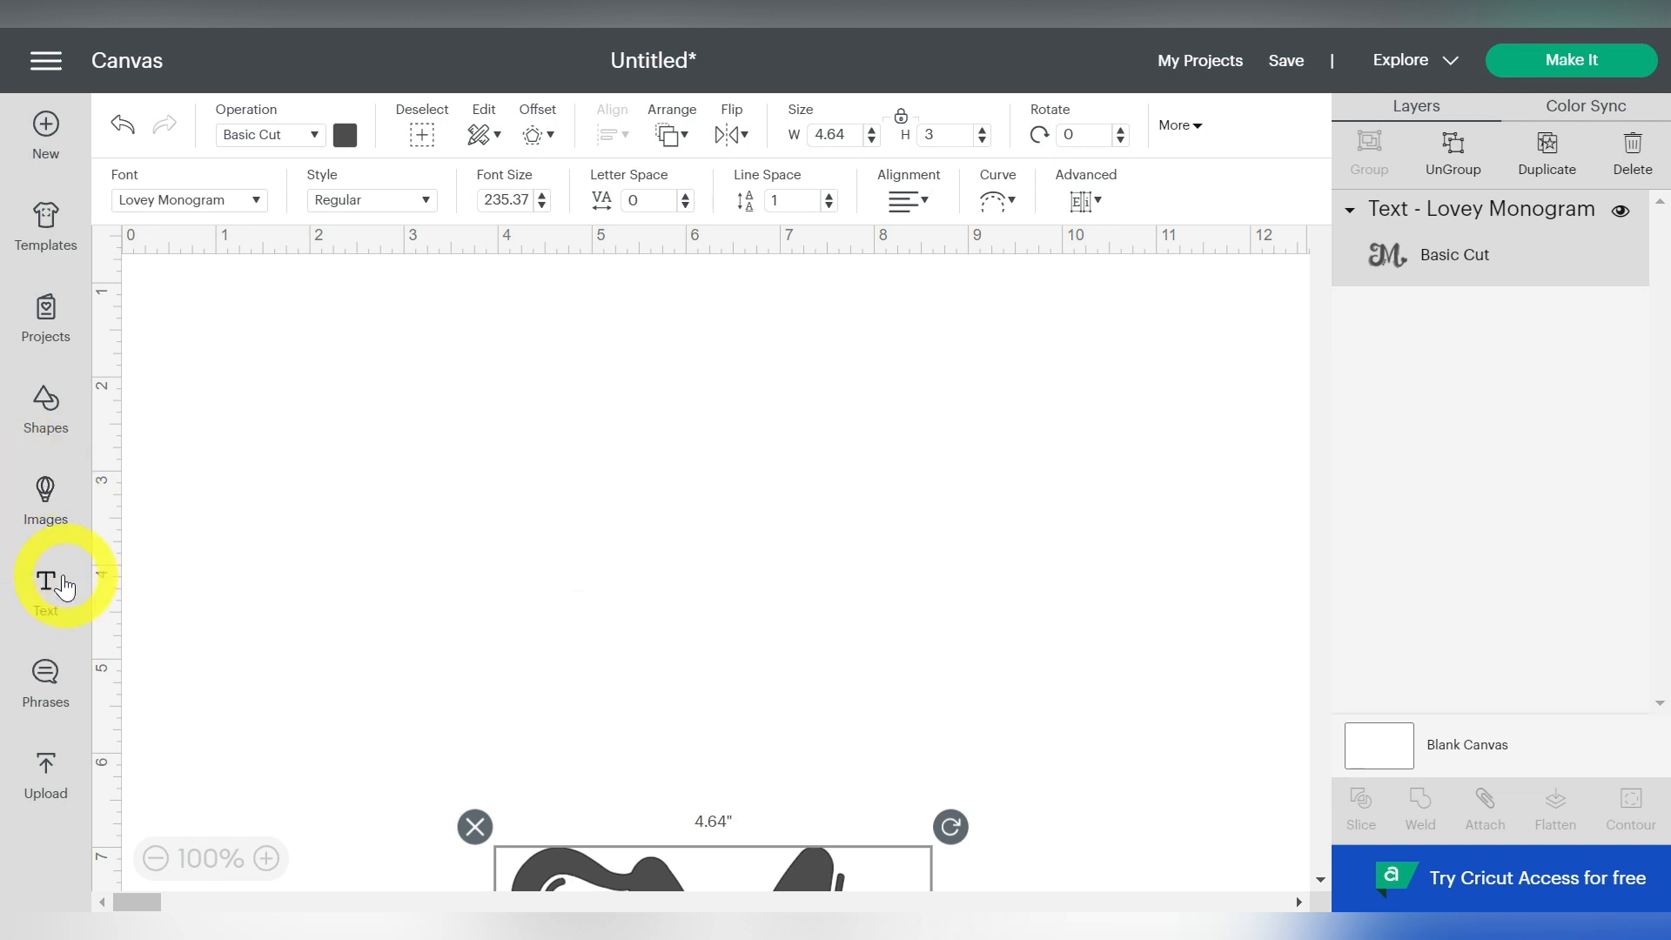
Add another text box and apply the HELLO EASTER font to it
left_click(44, 584)
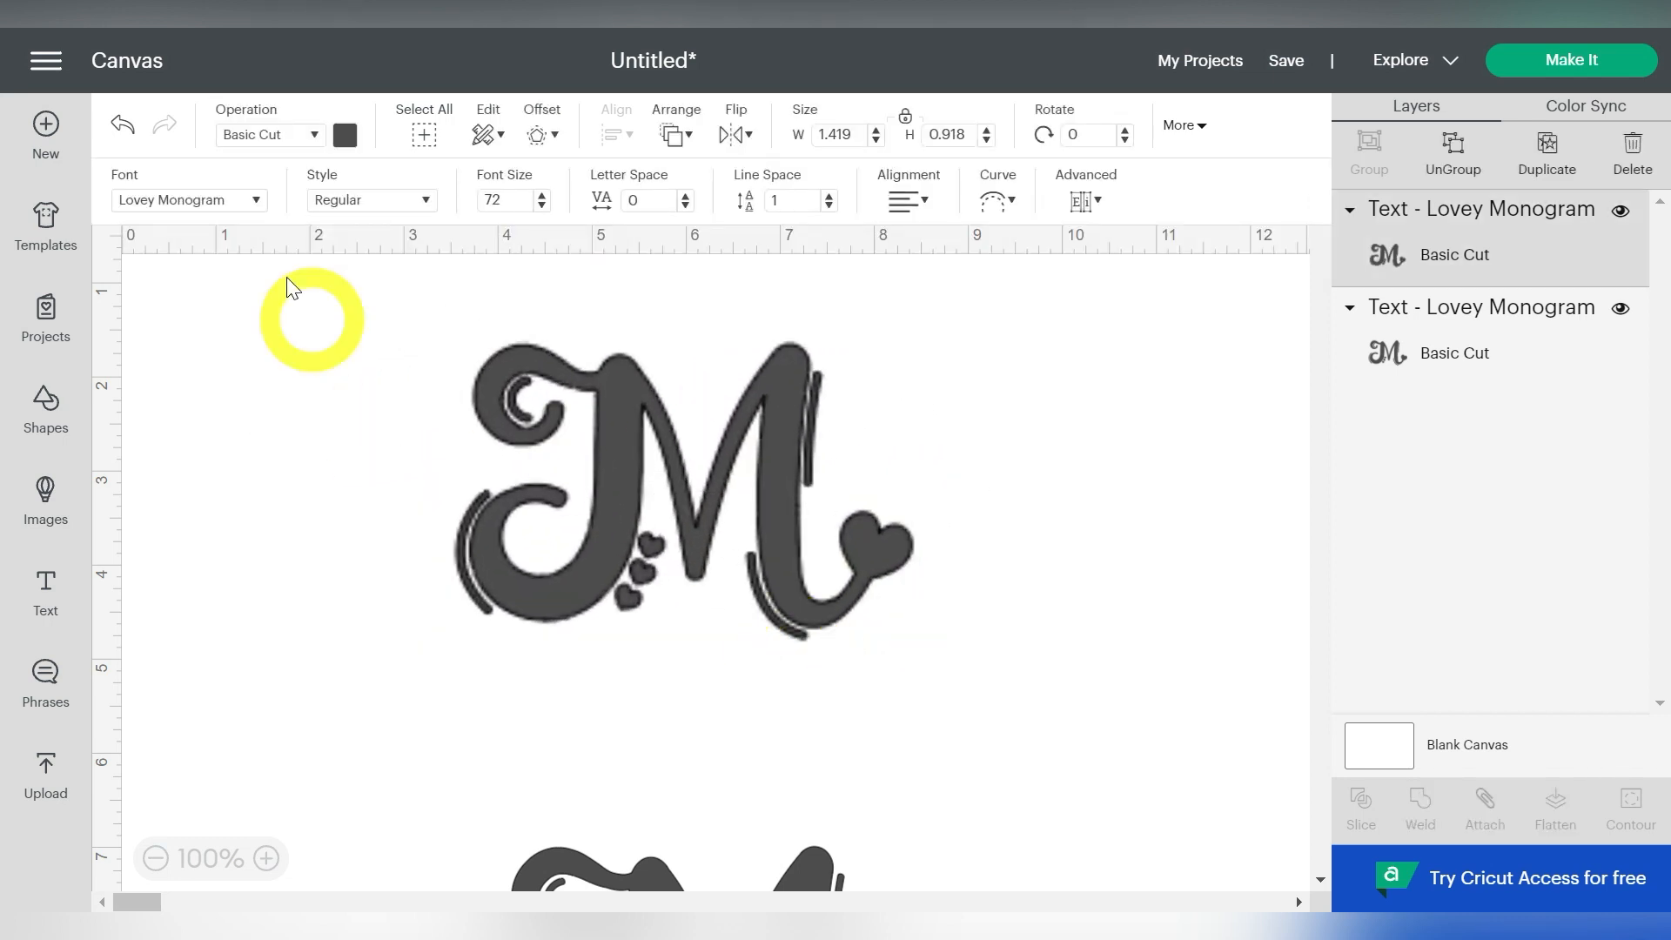
left_click(189, 199)
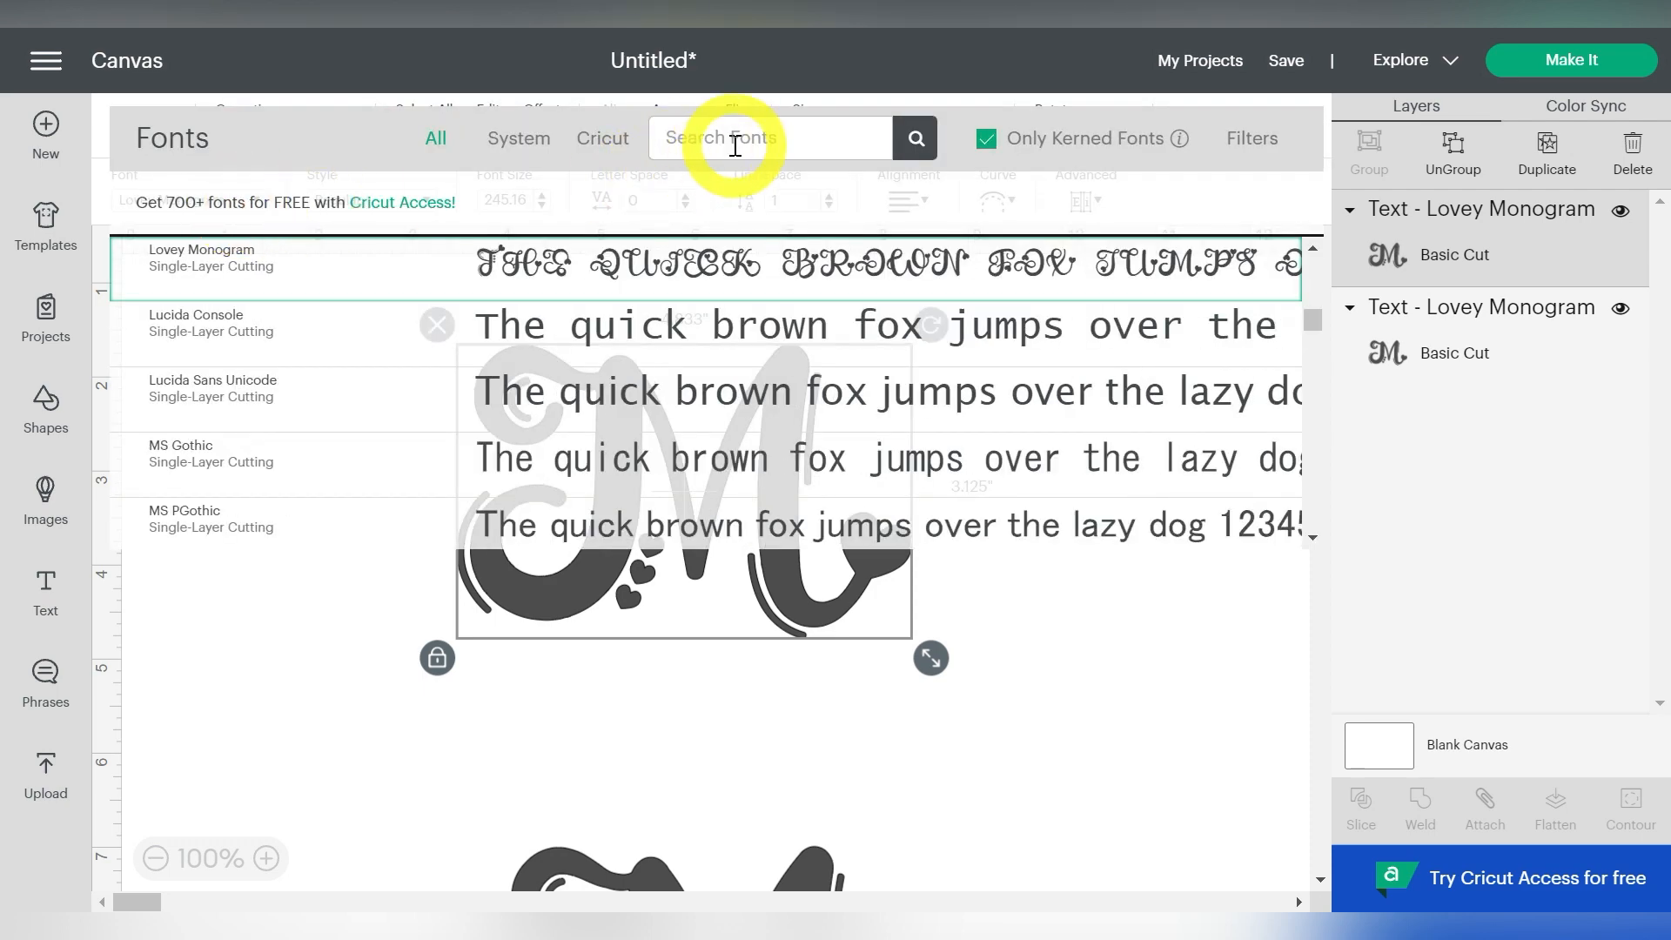
type("easter")
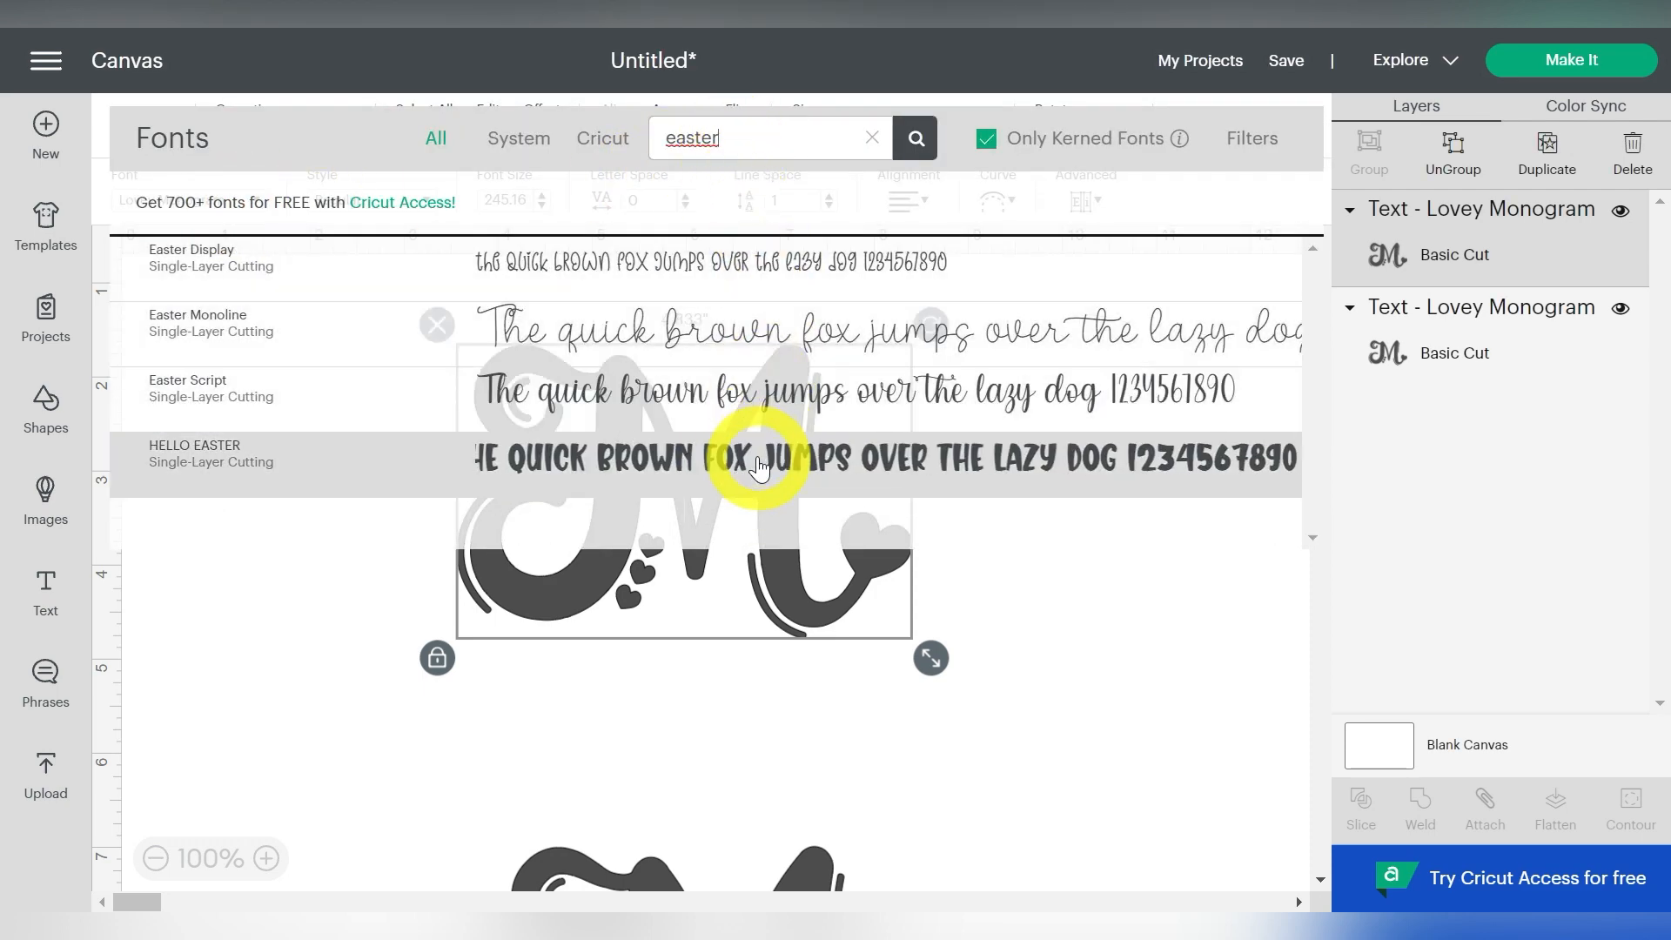
left_click(210, 453)
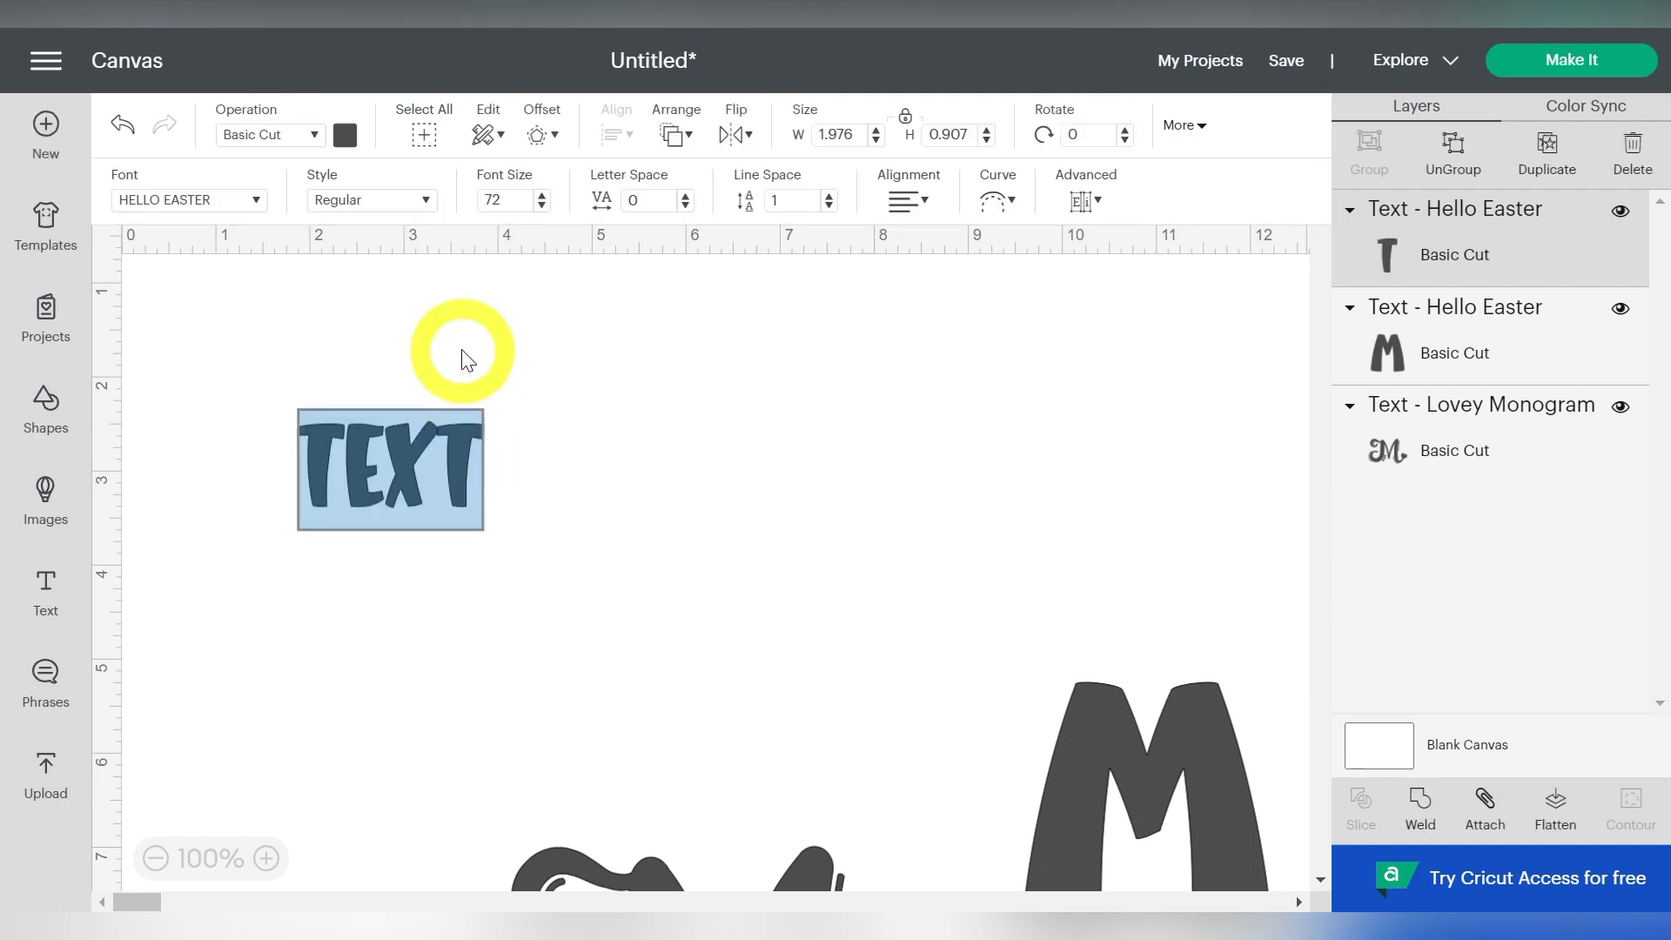
Type MADIS into the new text box and search fonts for 'easter'
type("MADISON")
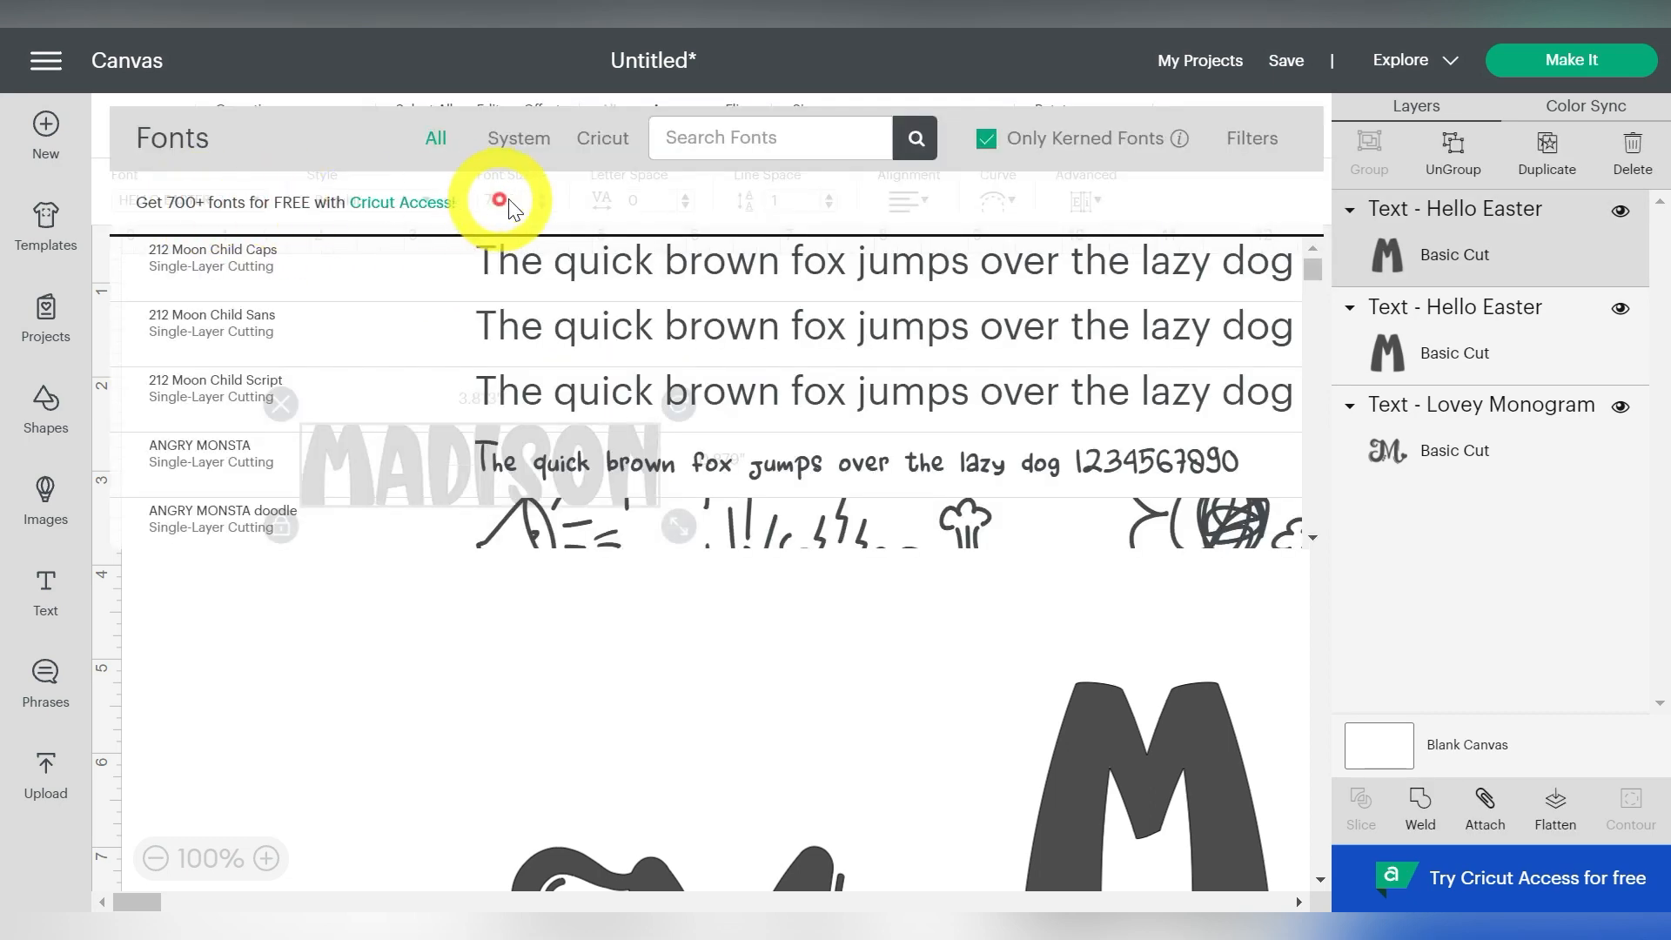
type("easter Monoline")
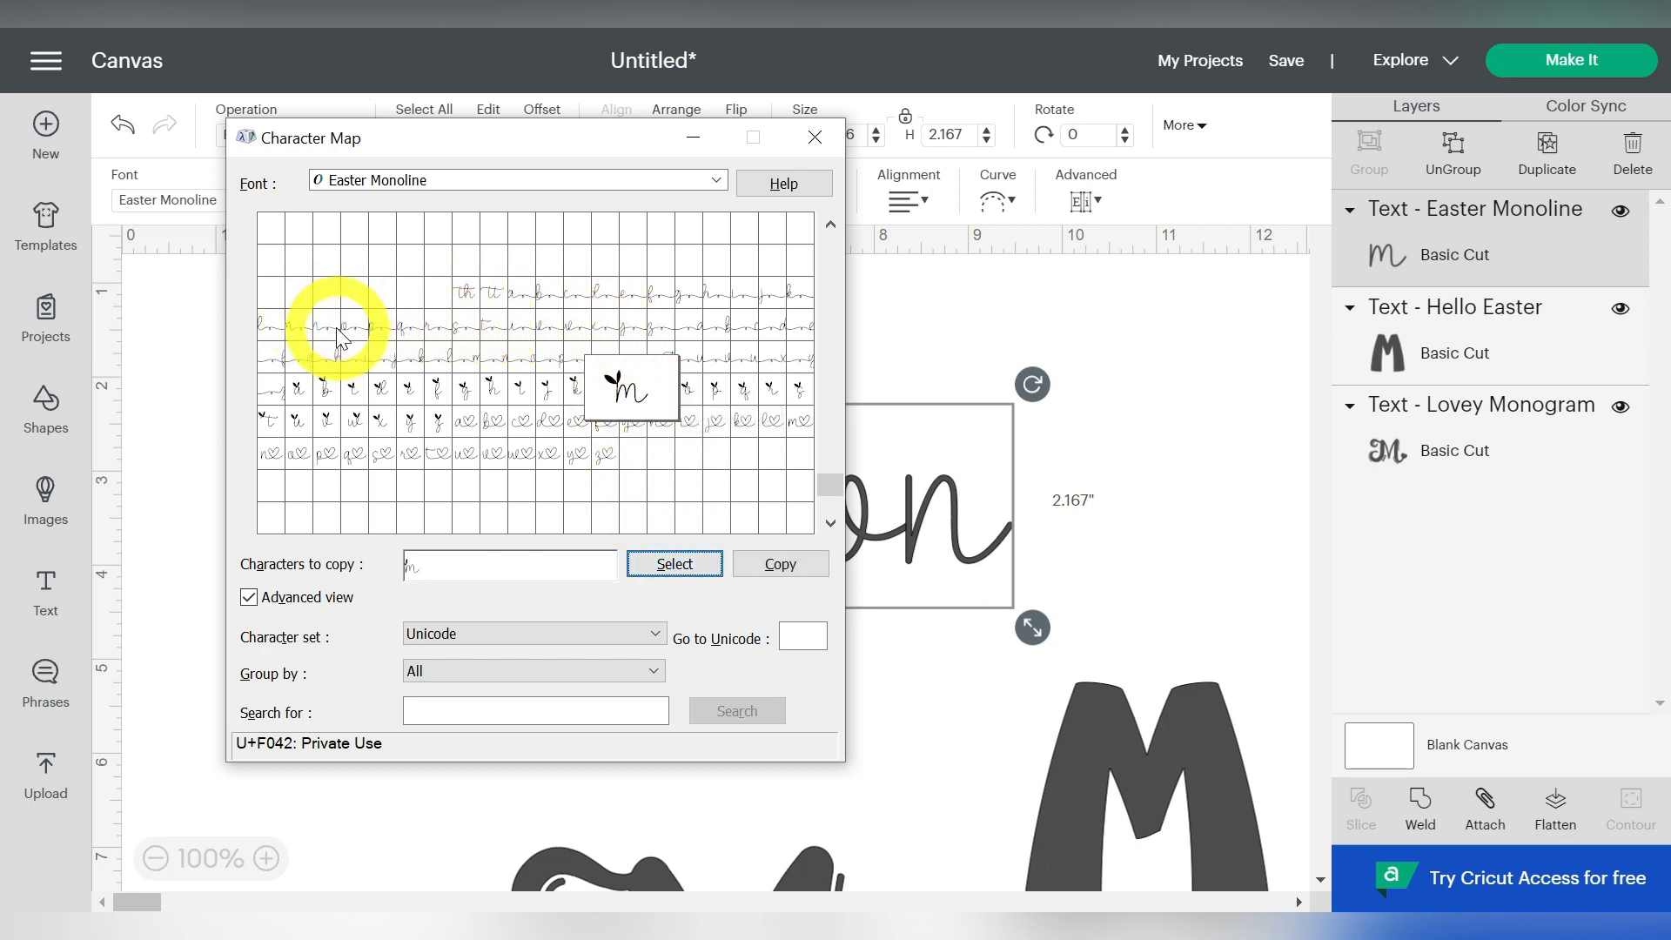
Pick the leaf-topped m glyph in Character Map
left_click(324, 319)
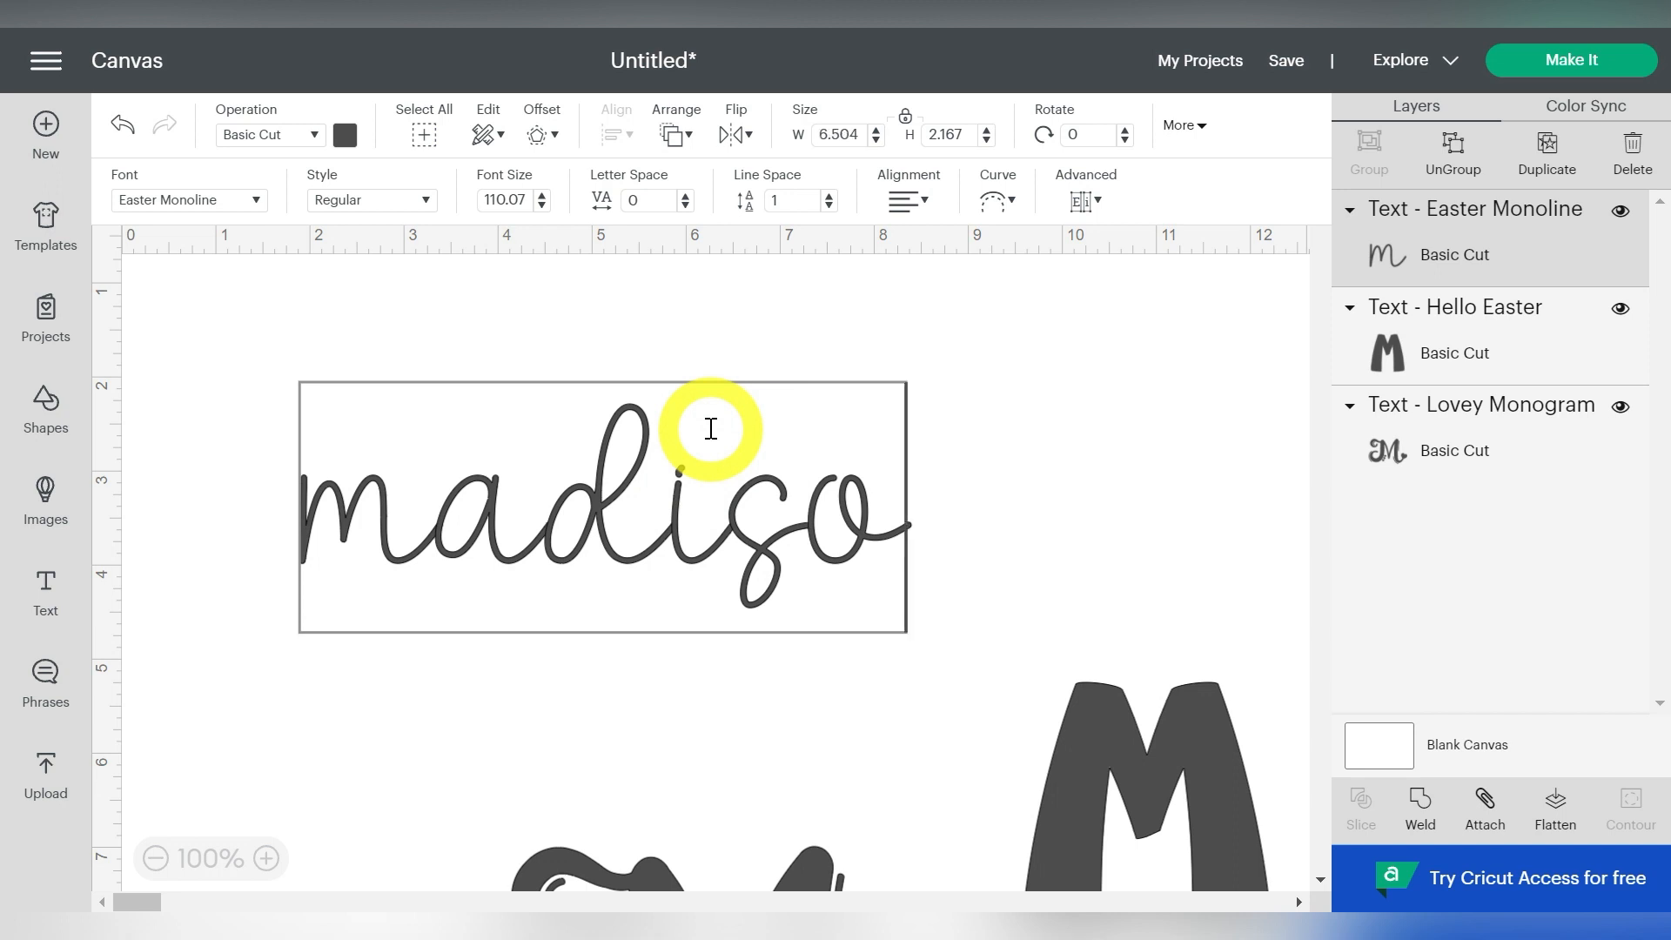
Insert the leaf m and swash tail glyphs into madison, then reselect and resize it
type("mn")
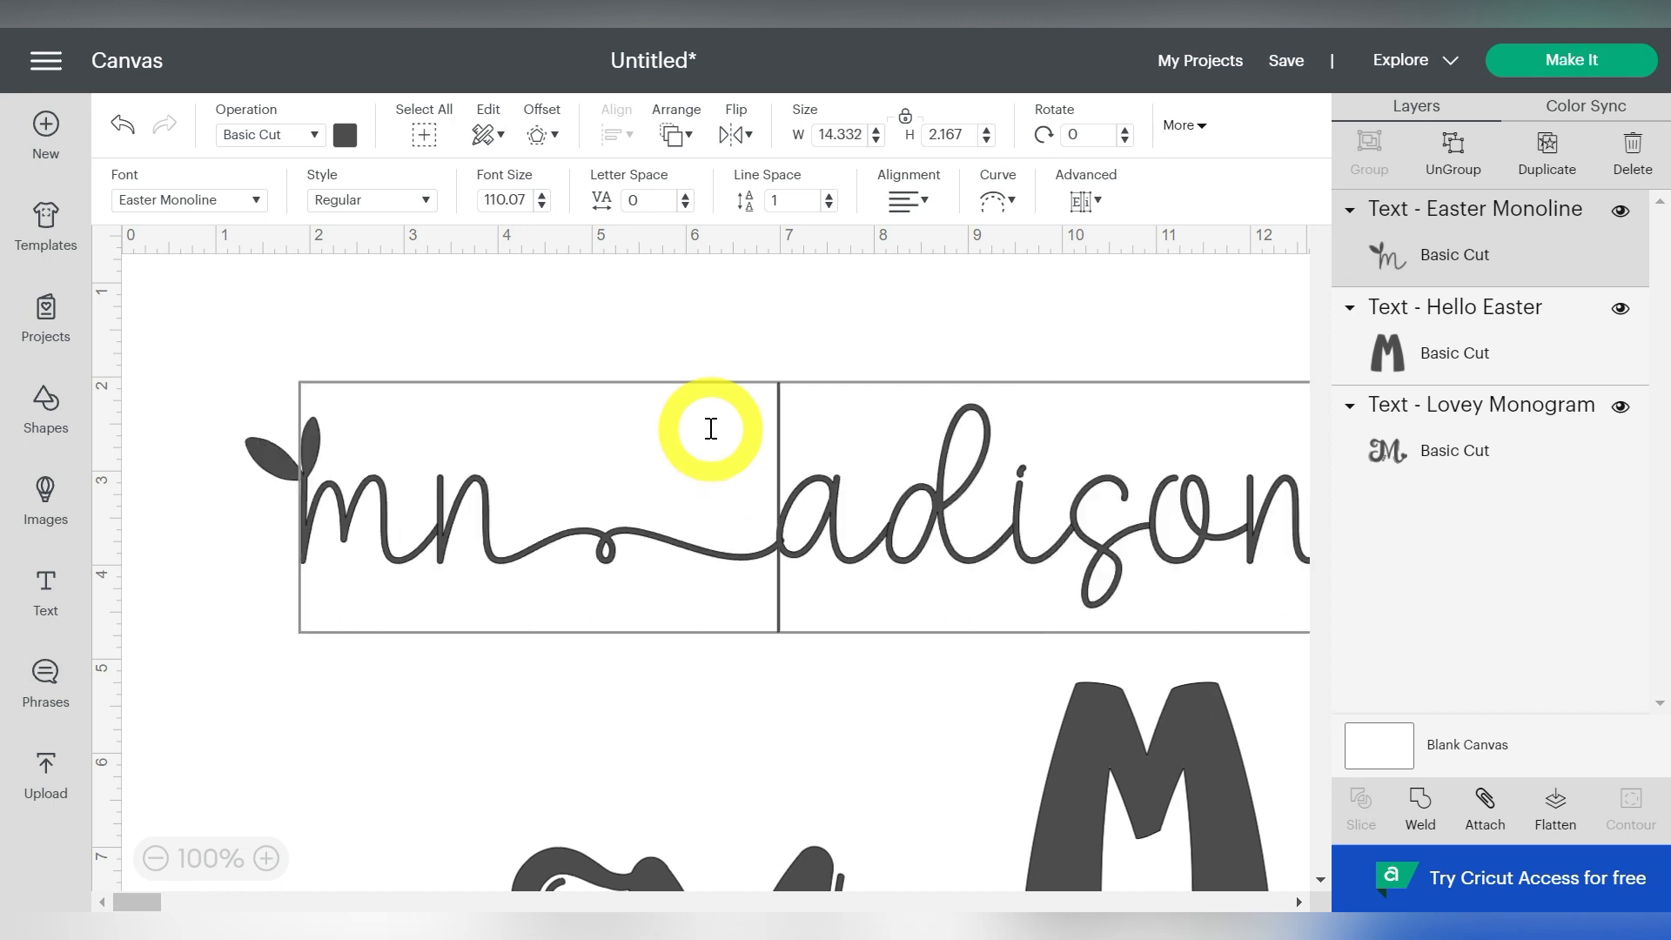
left_click(640, 313)
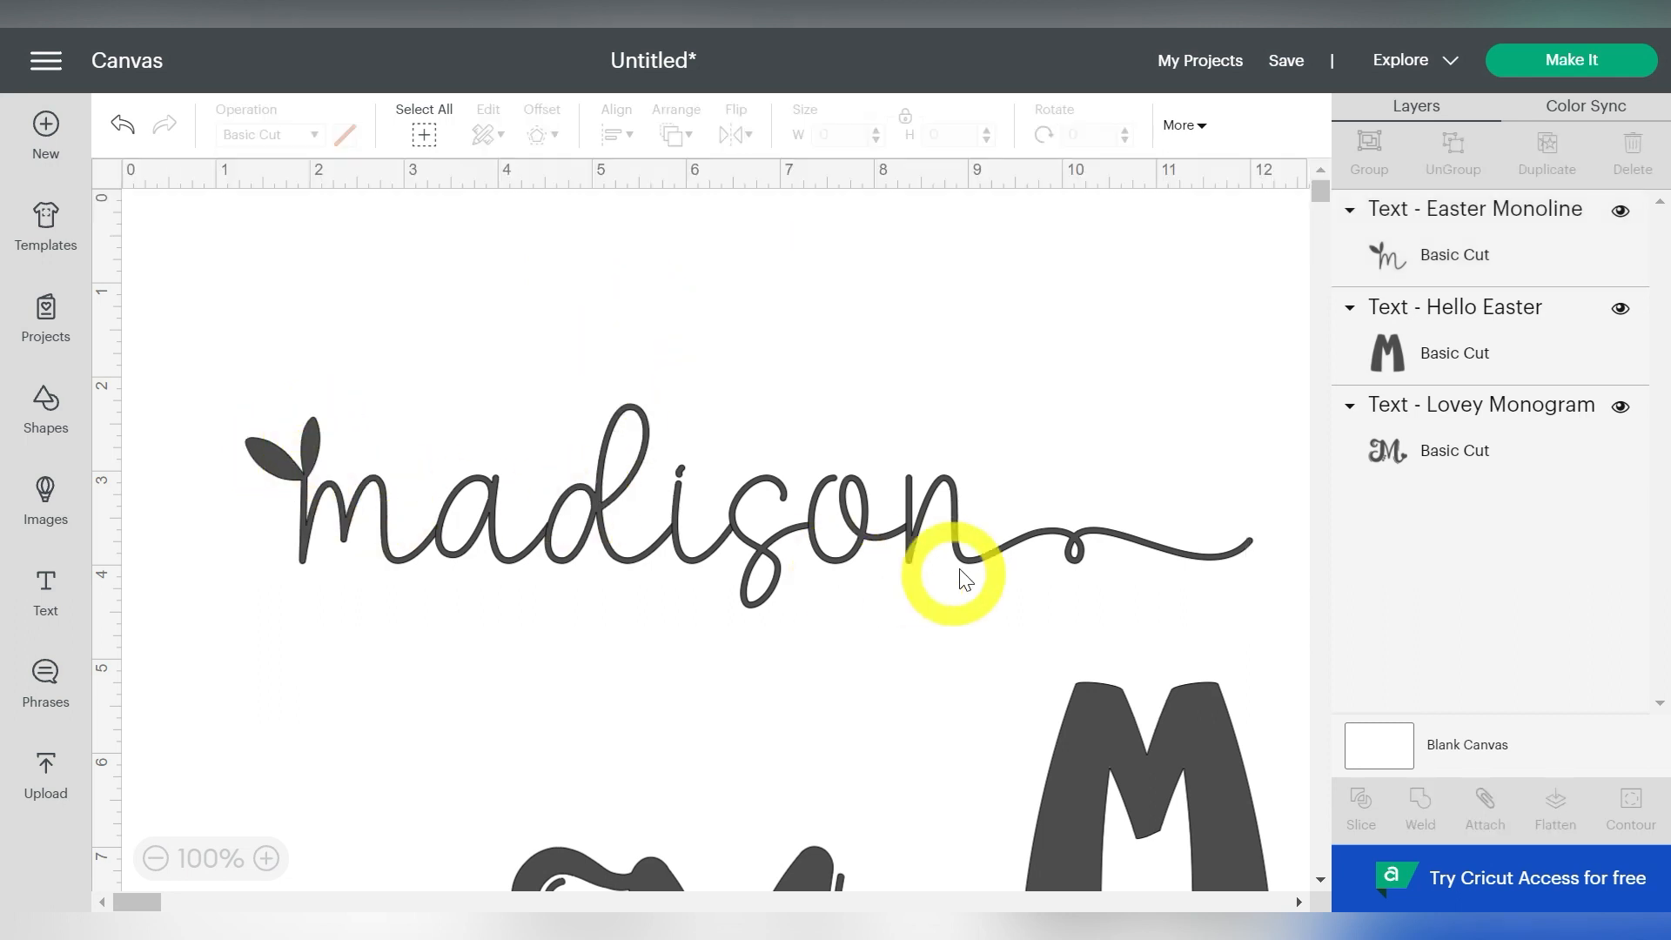
left_click(916, 538)
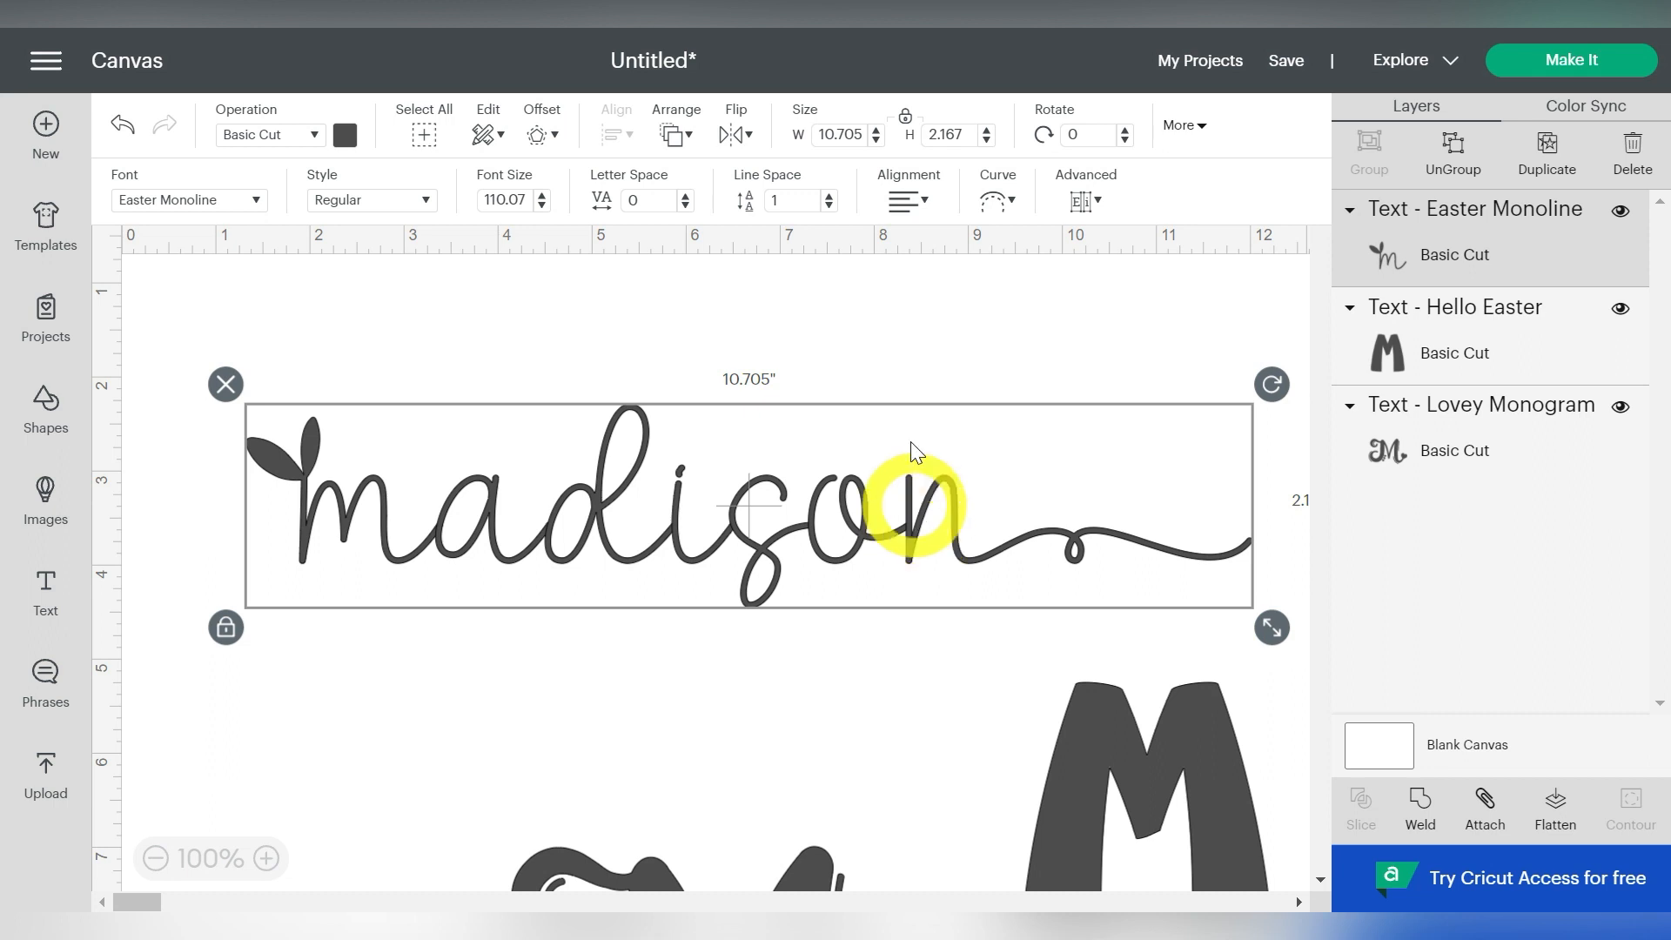
left_click(841, 134)
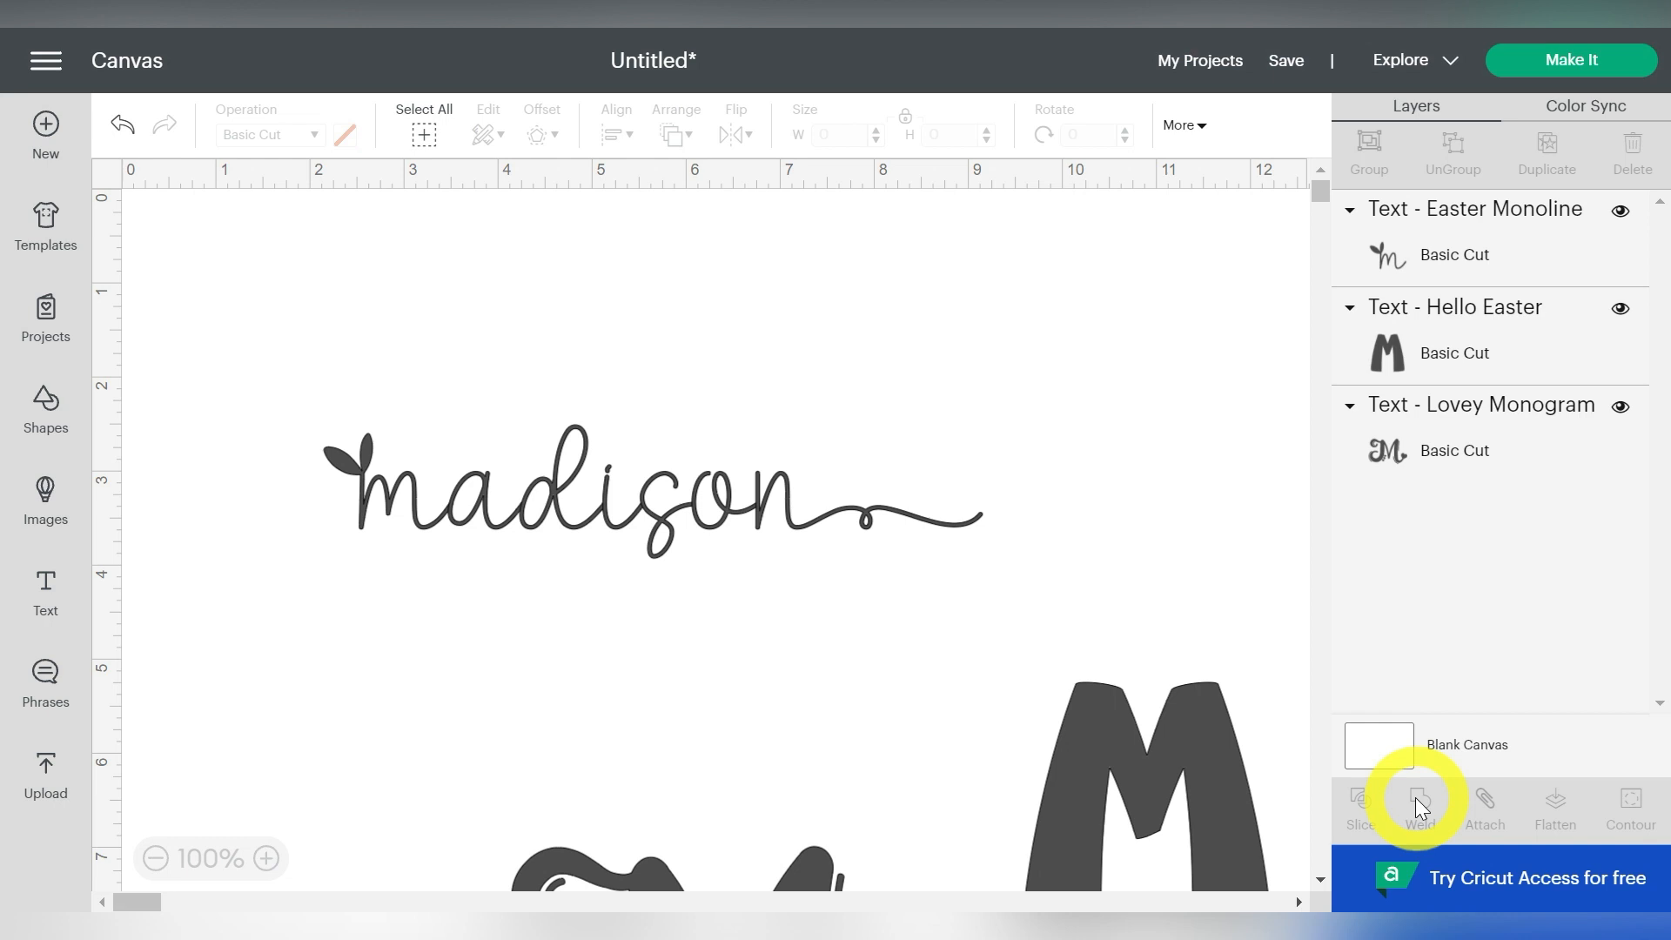
Weld madison, zoom in to fix the leaf m, and weld the letters again
left_click(1418, 808)
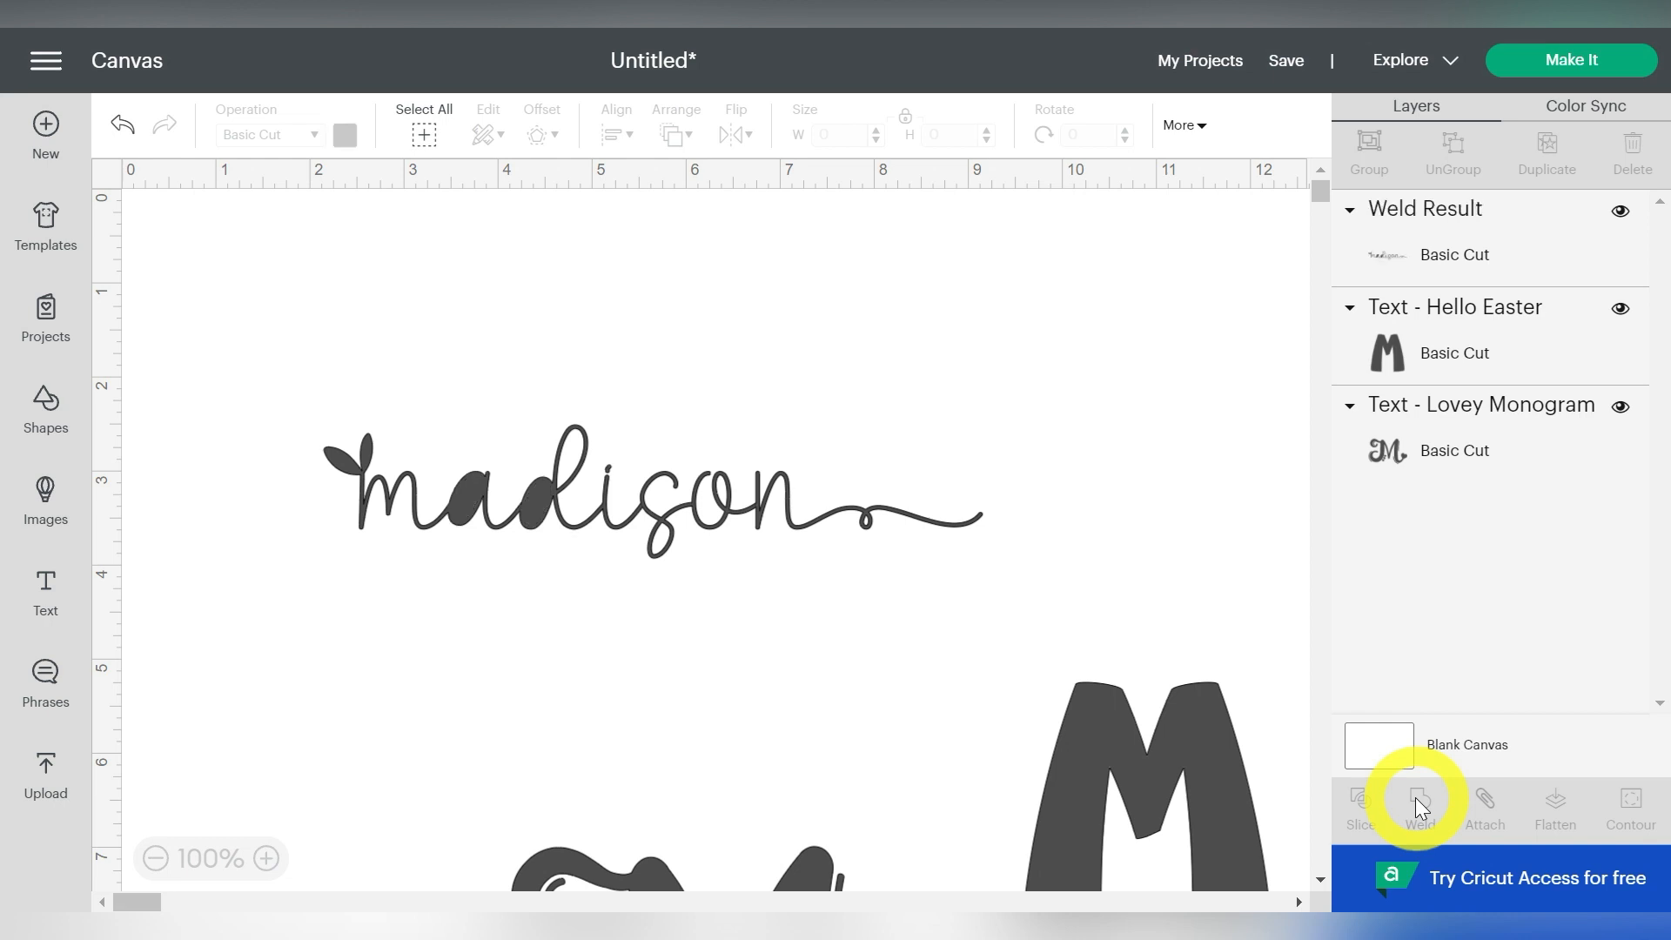
mouse_move(535, 514)
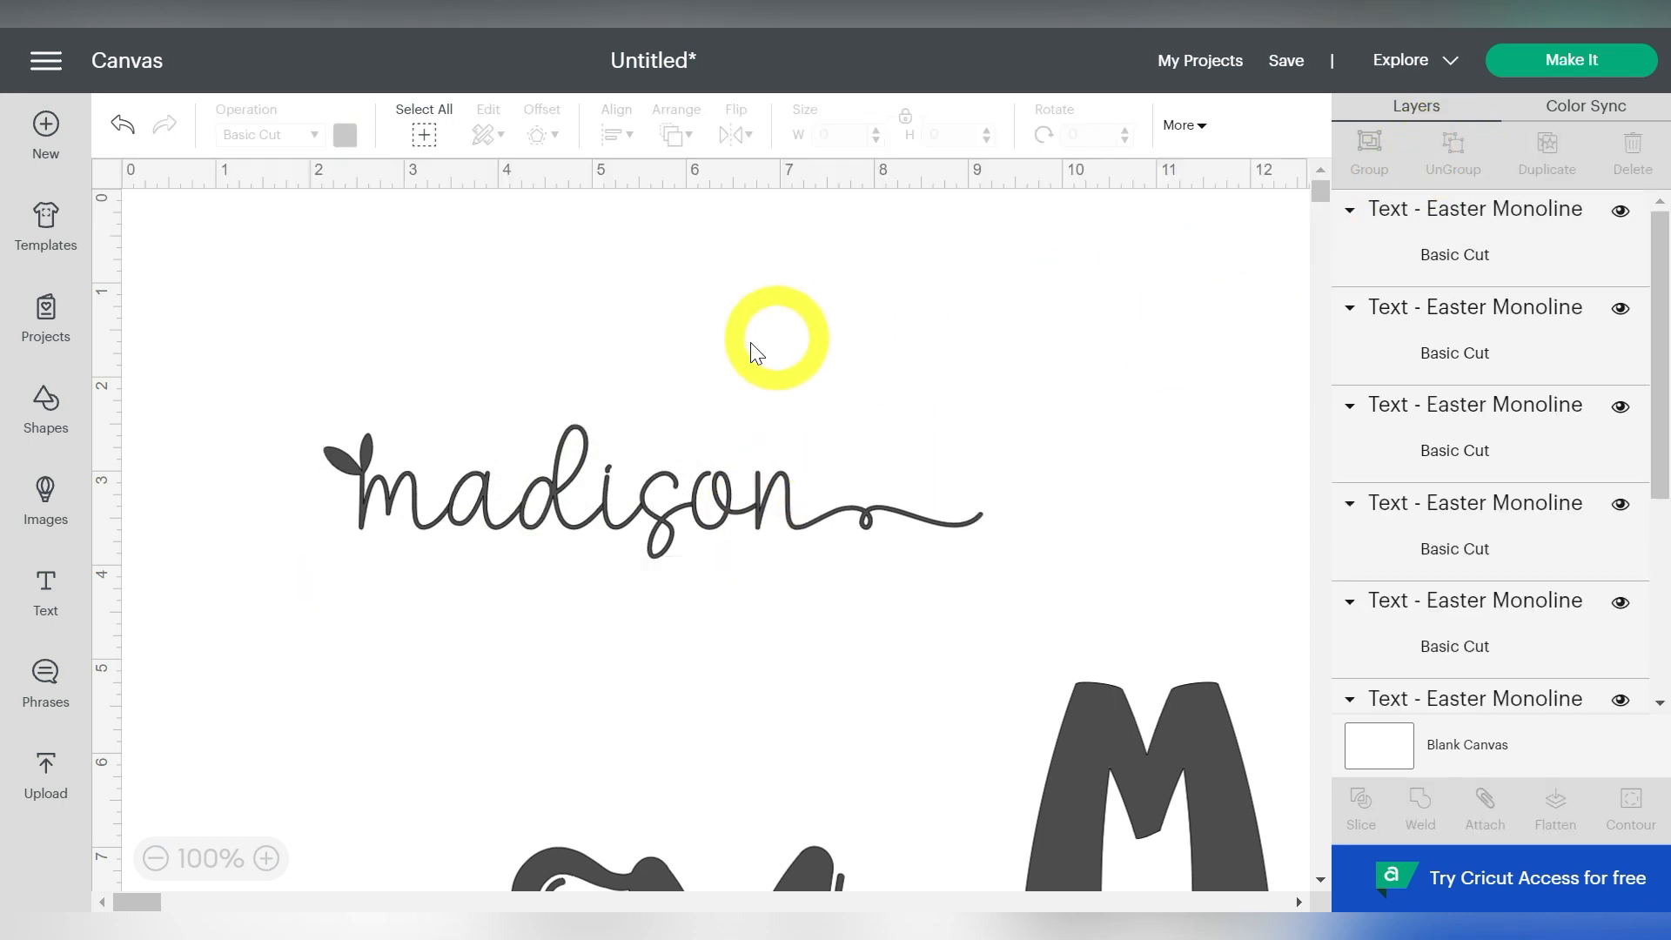
left_click(265, 859)
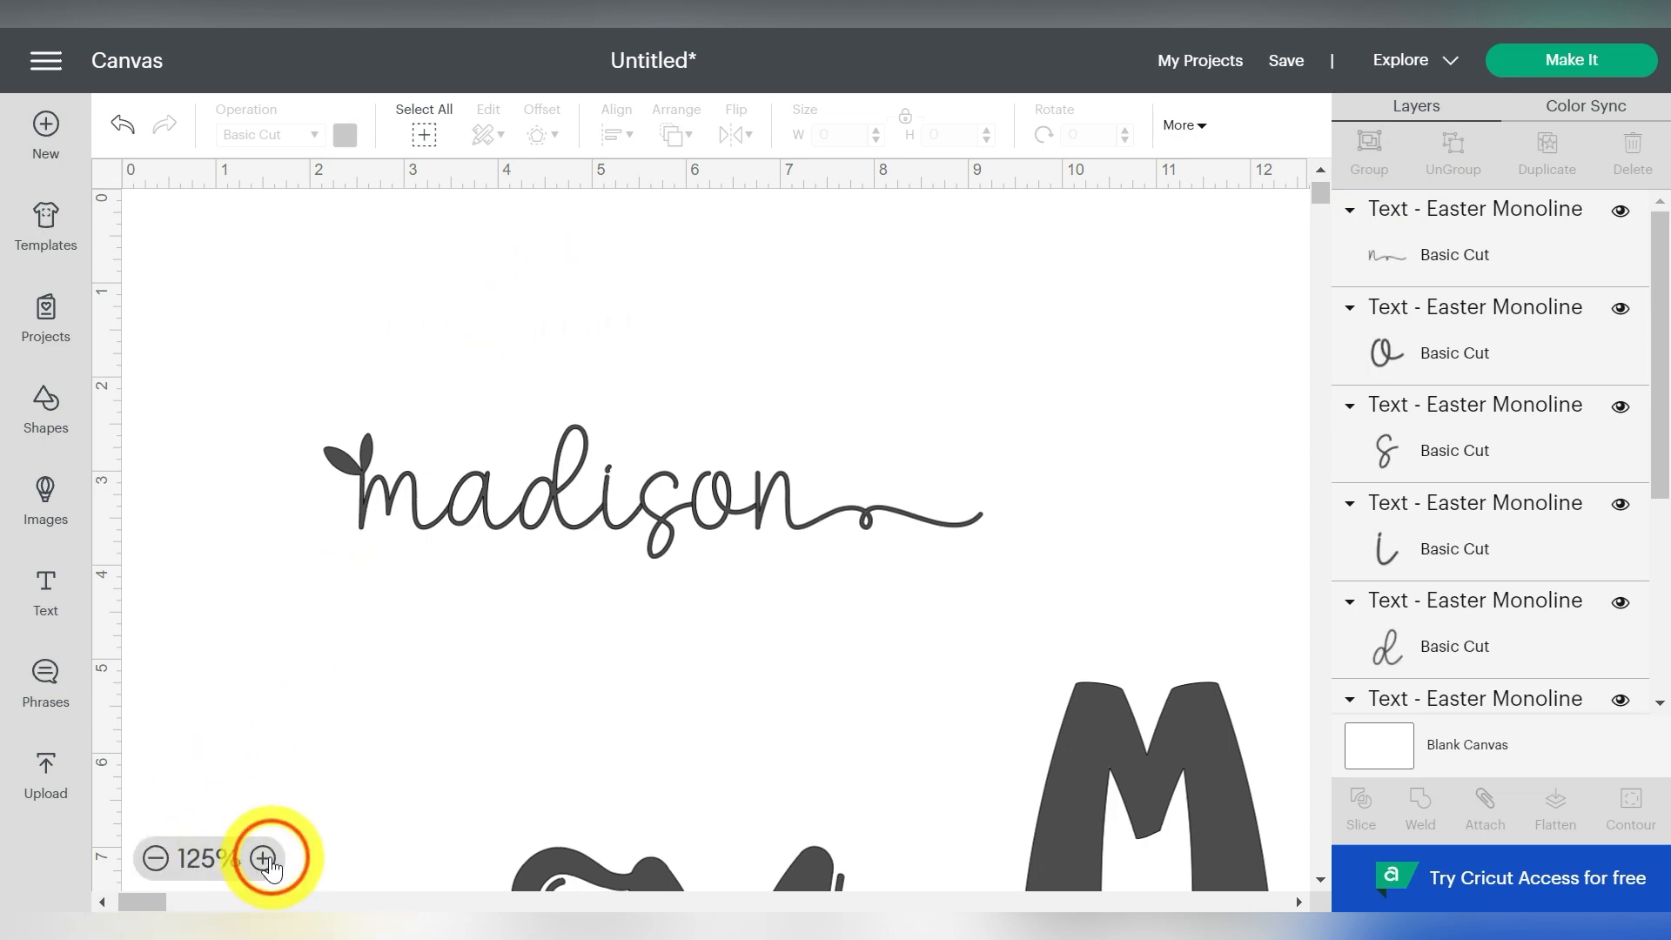
left_click(263, 859)
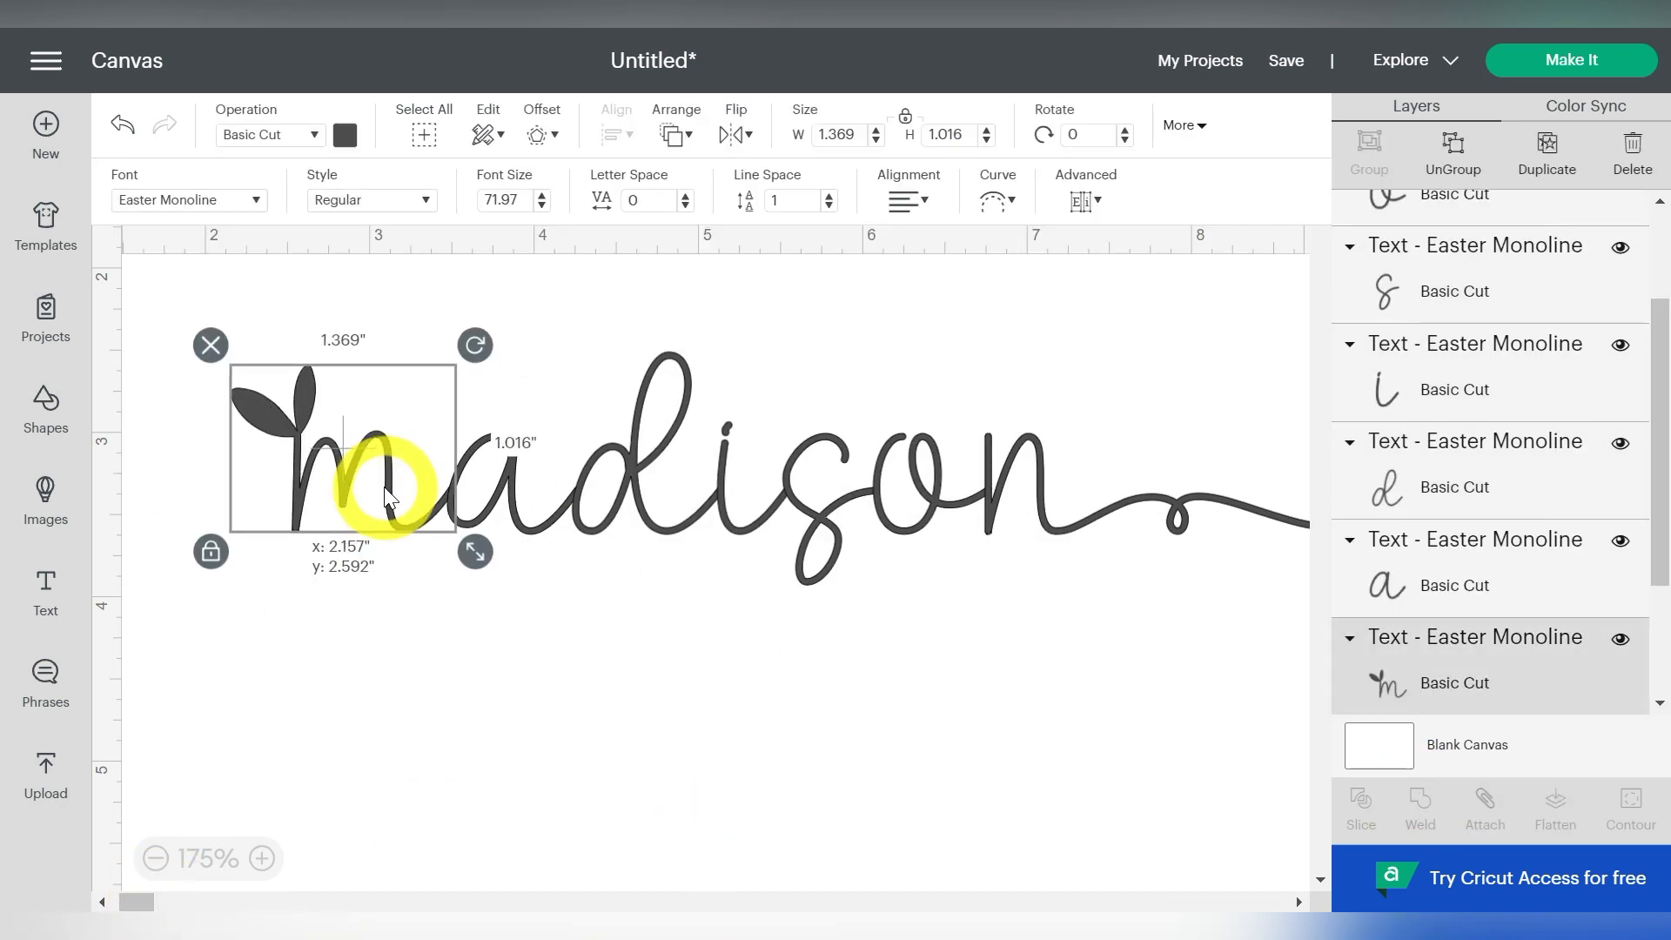
left_click(245, 533)
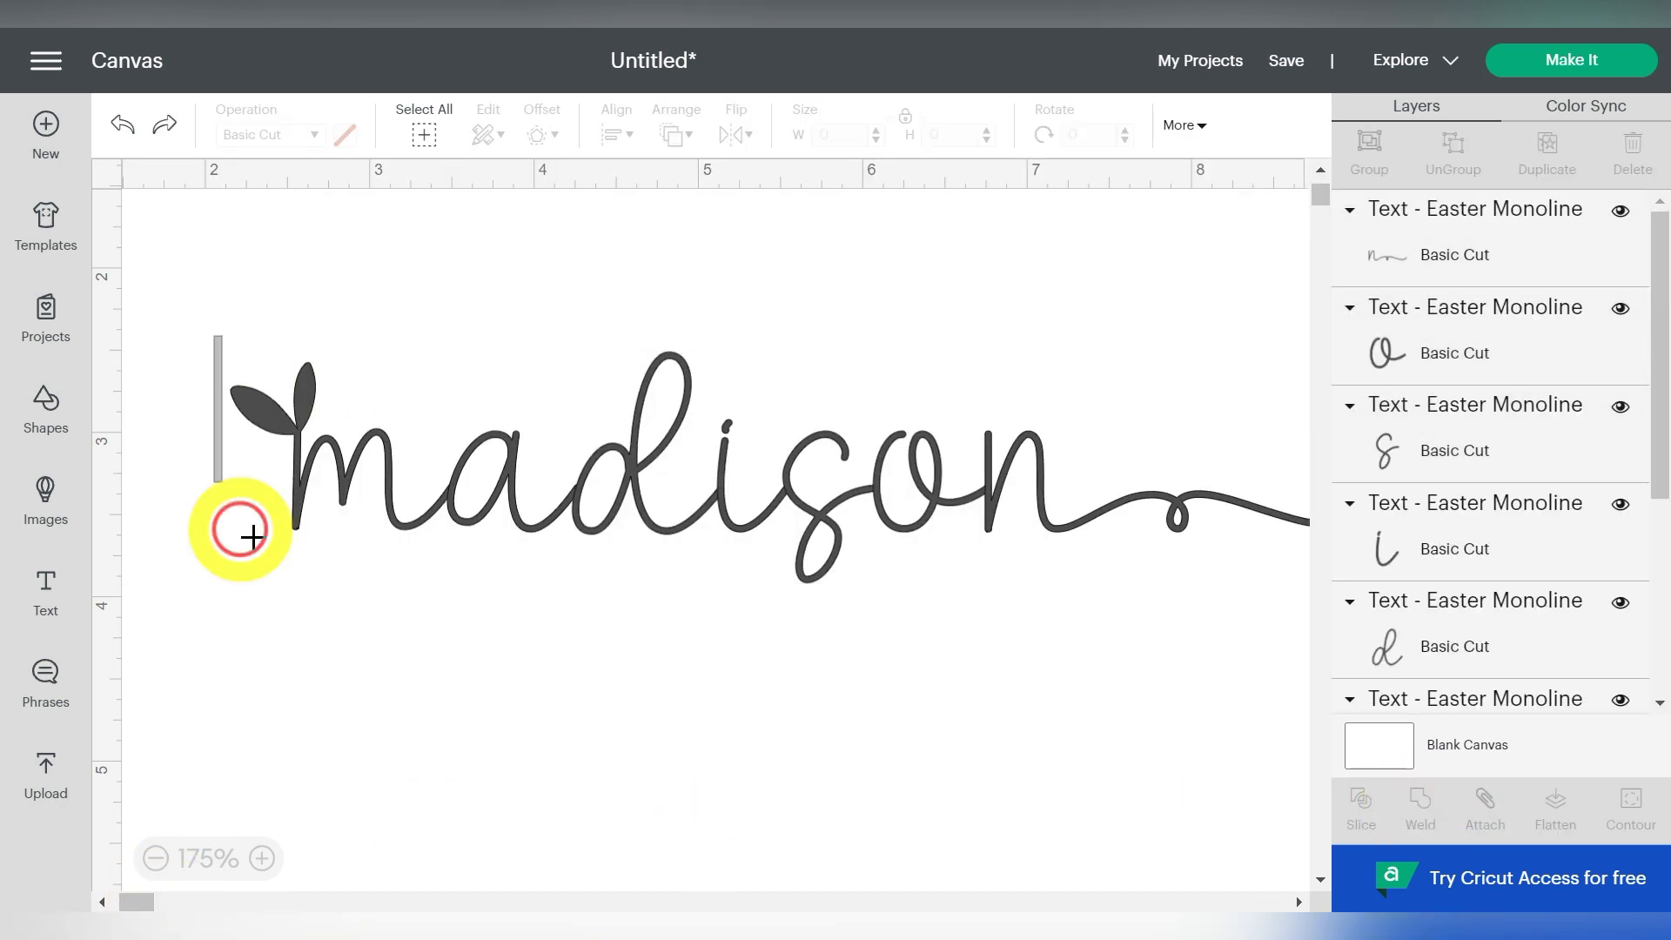
left_click(1418, 810)
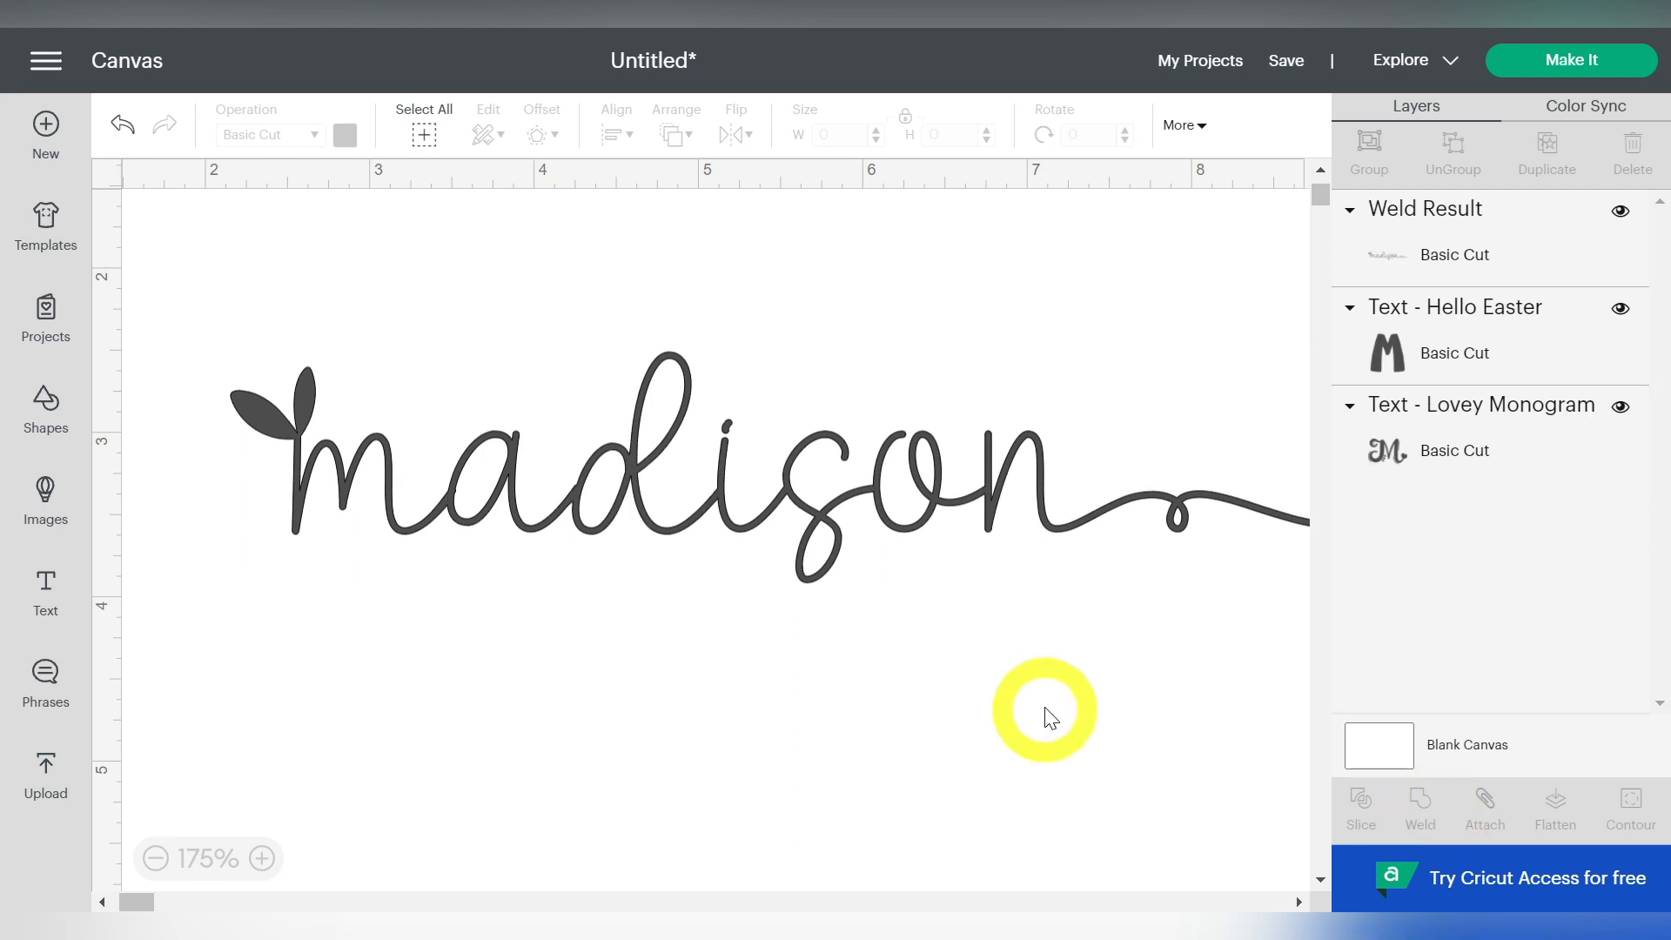
left_click(155, 858)
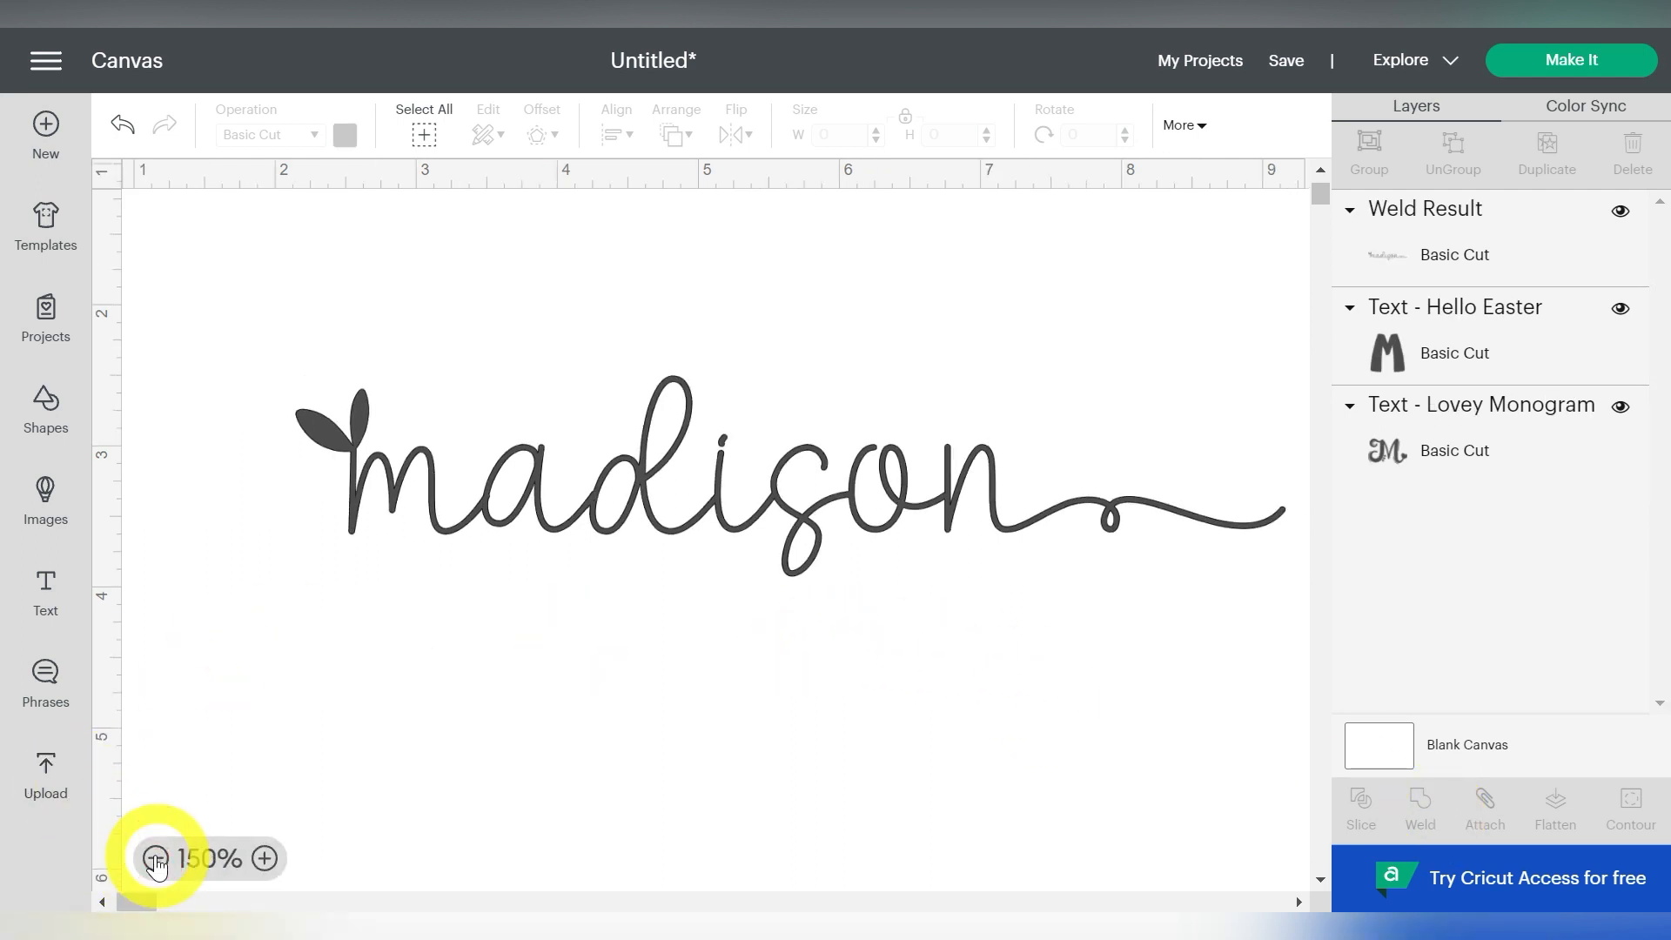
left_click(154, 859)
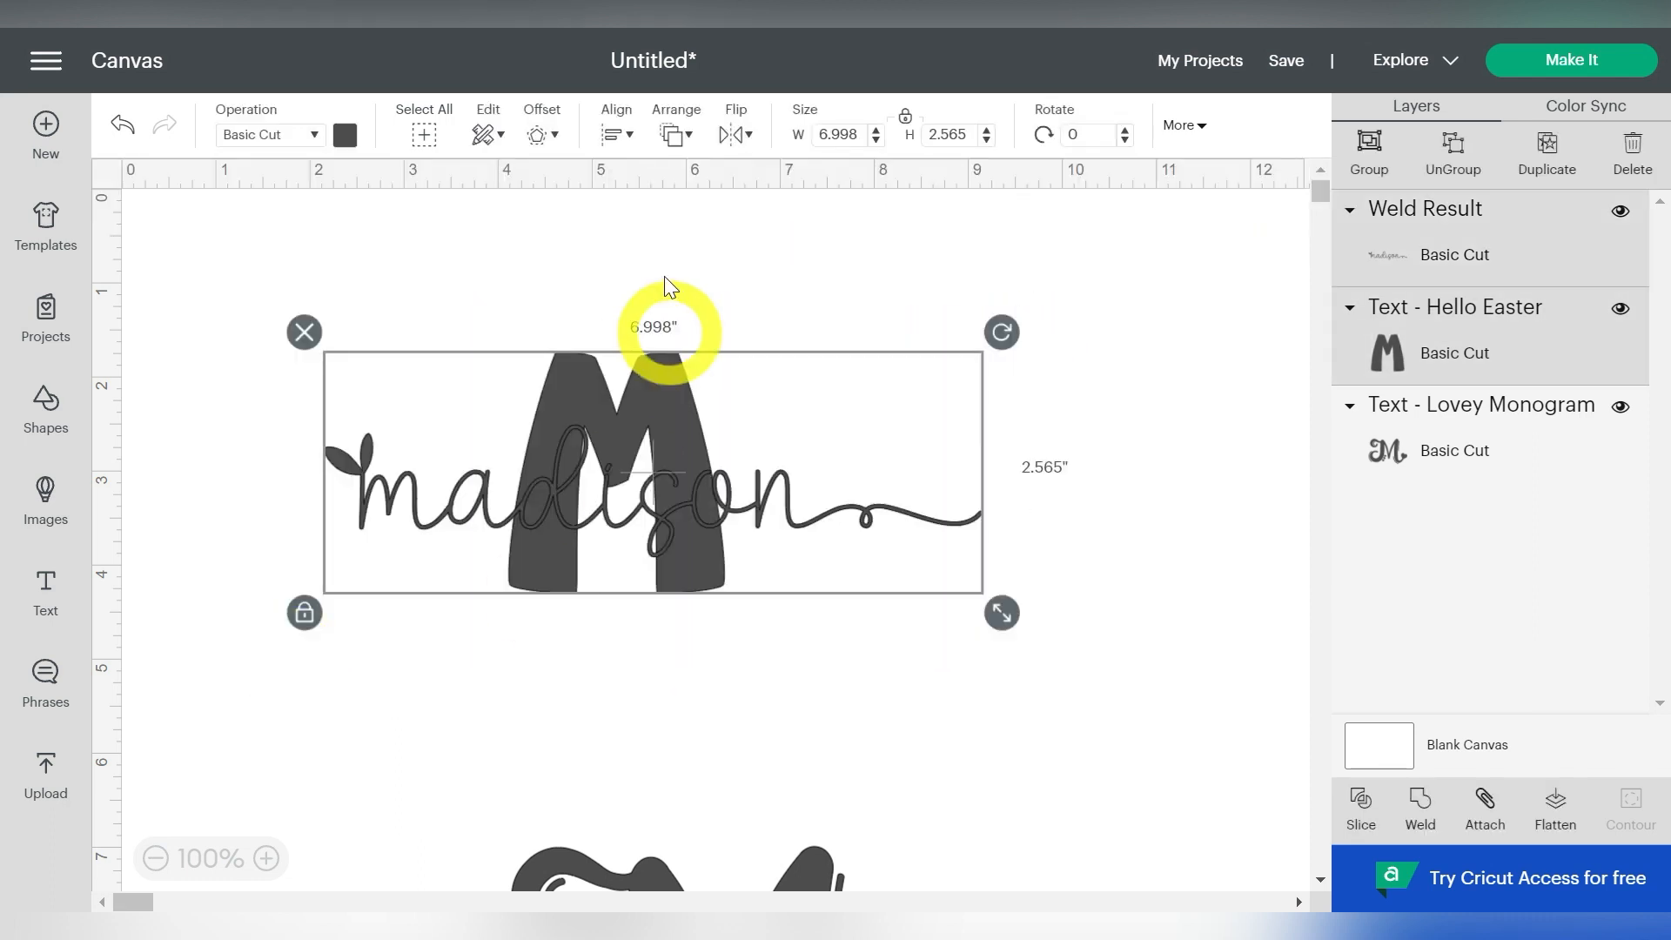
Align the bold M and madison to center horizontally, then deselect both
left_click(615, 128)
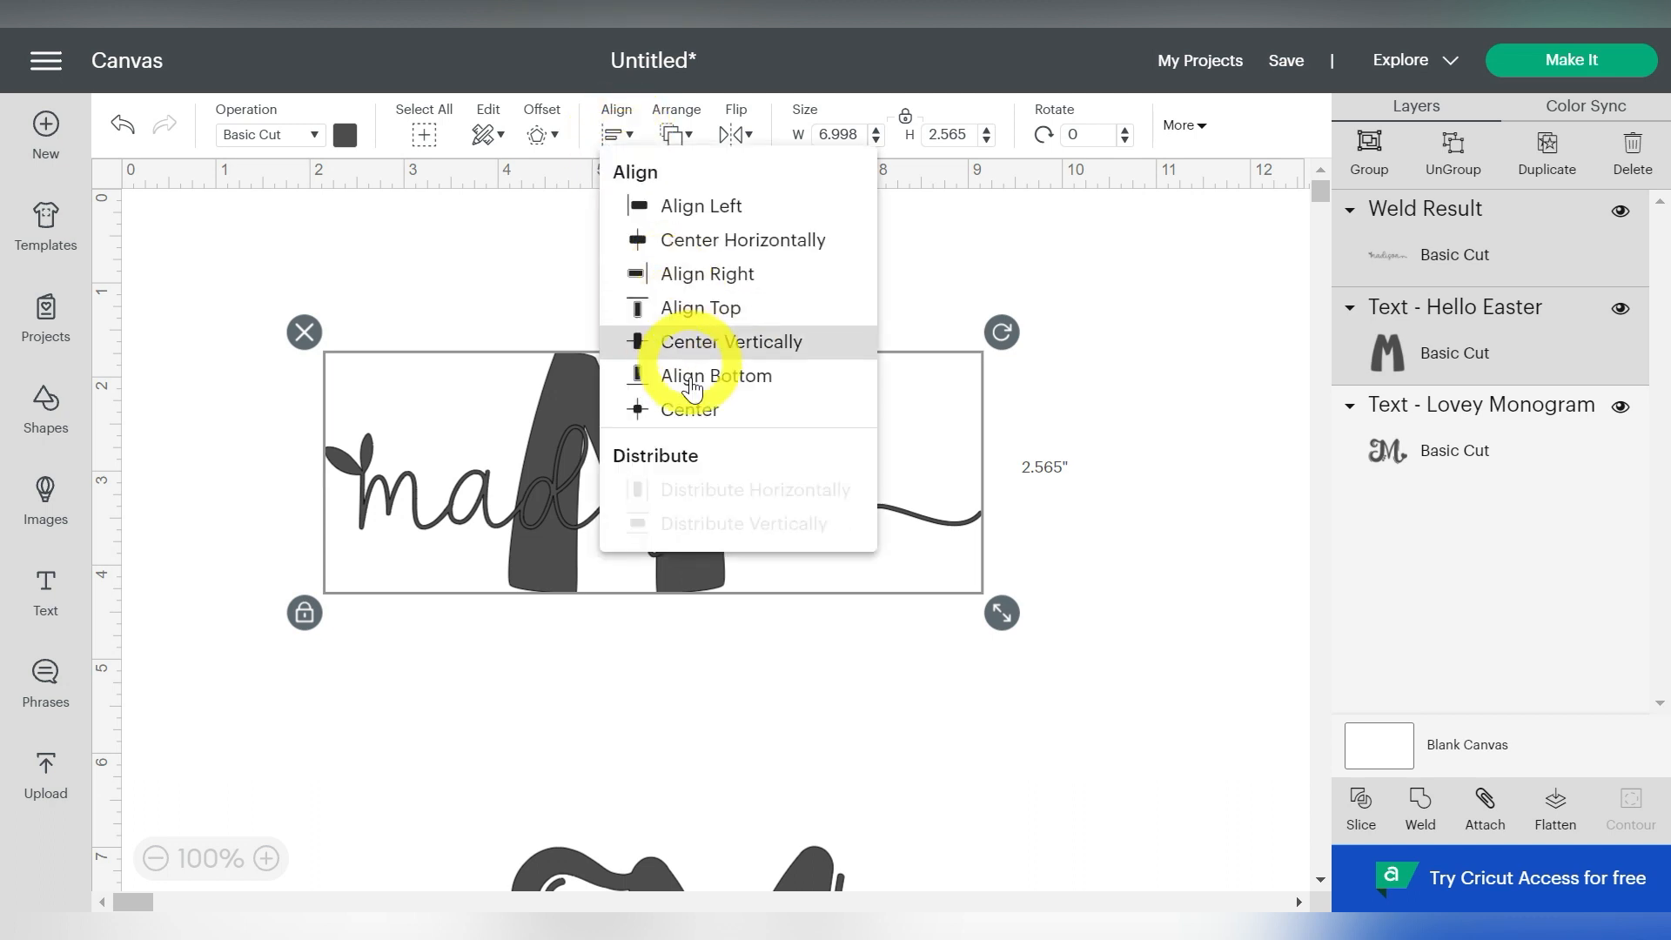
left_click(730, 341)
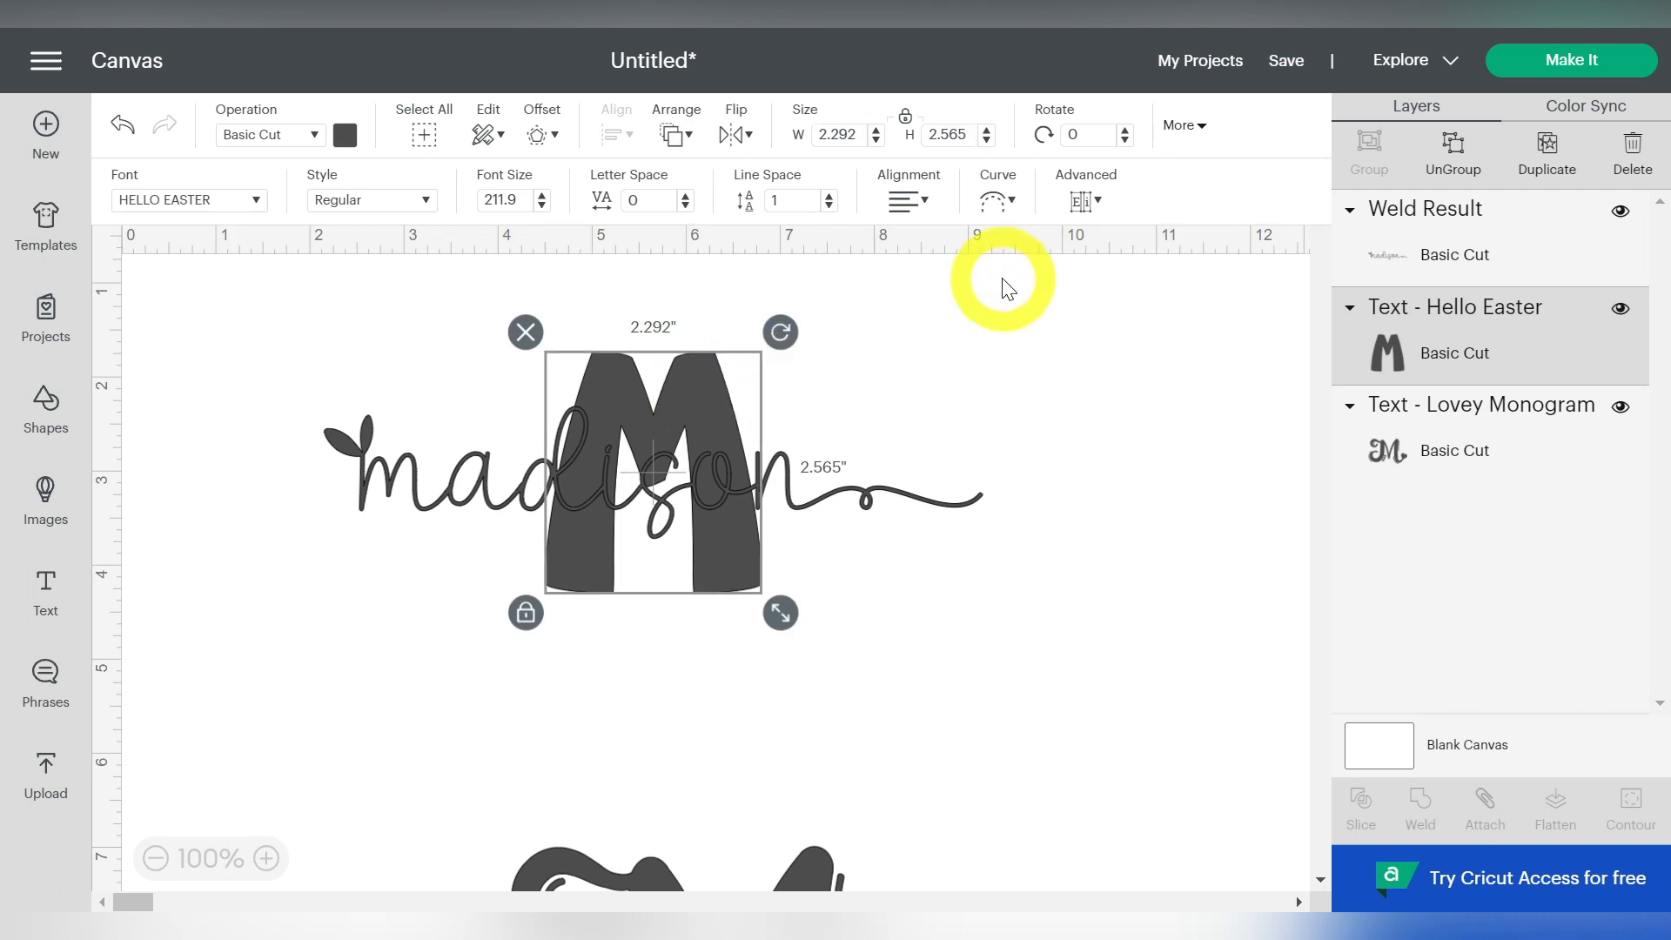
left_click_drag(650, 459, 554, 458)
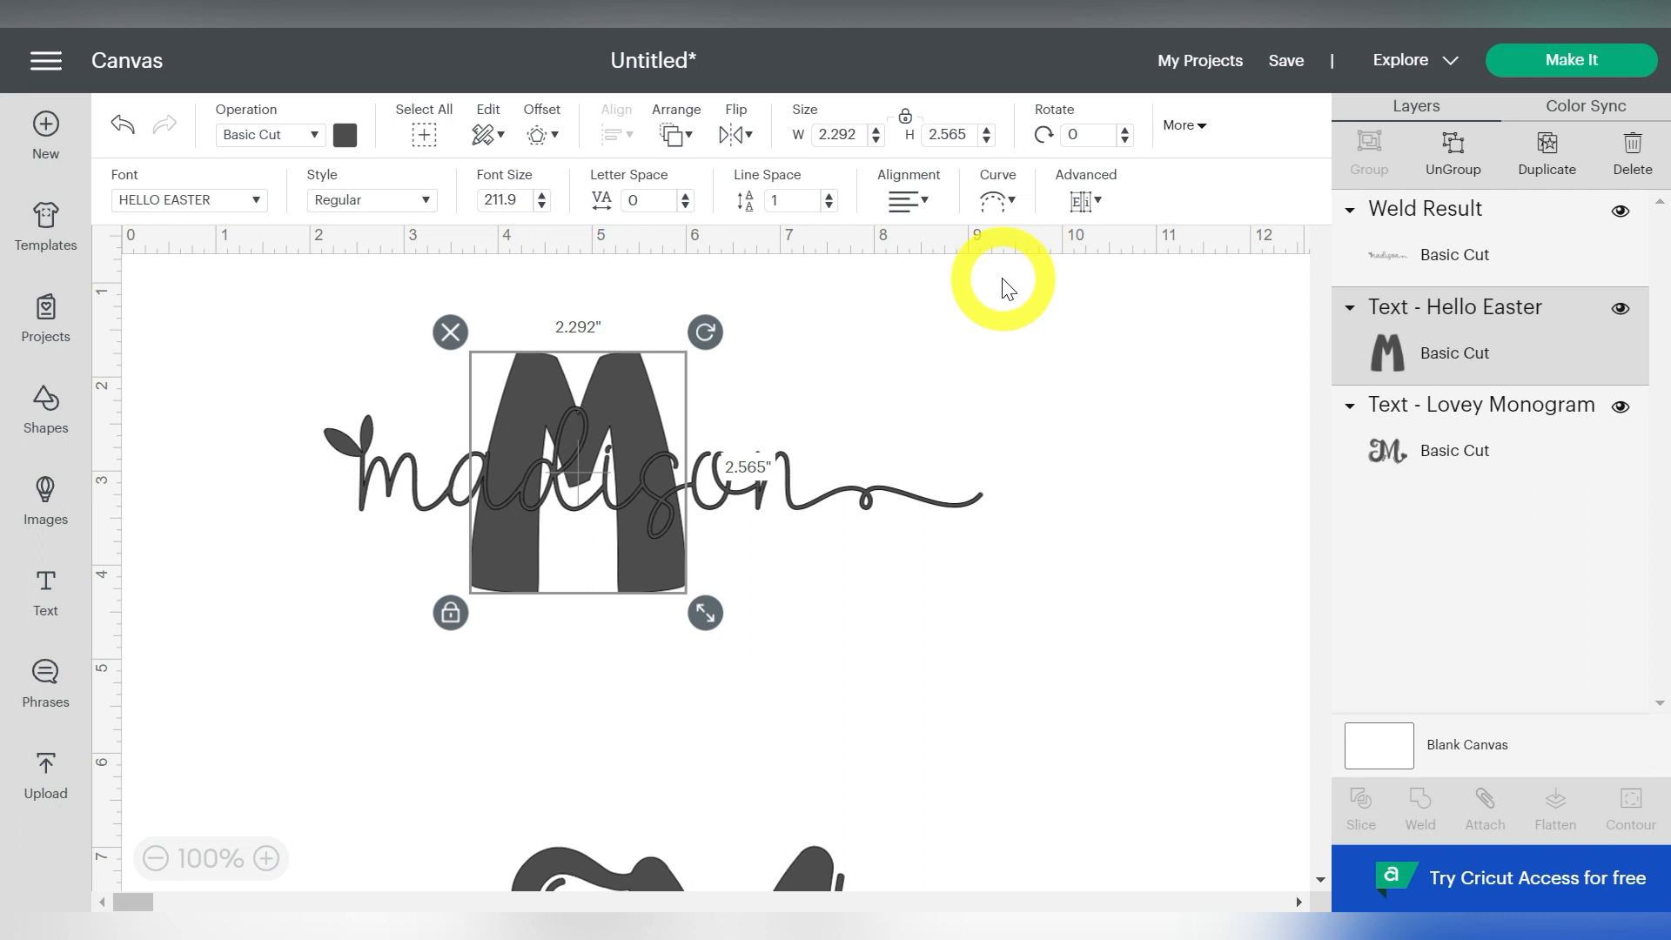
mouse_move(1050, 458)
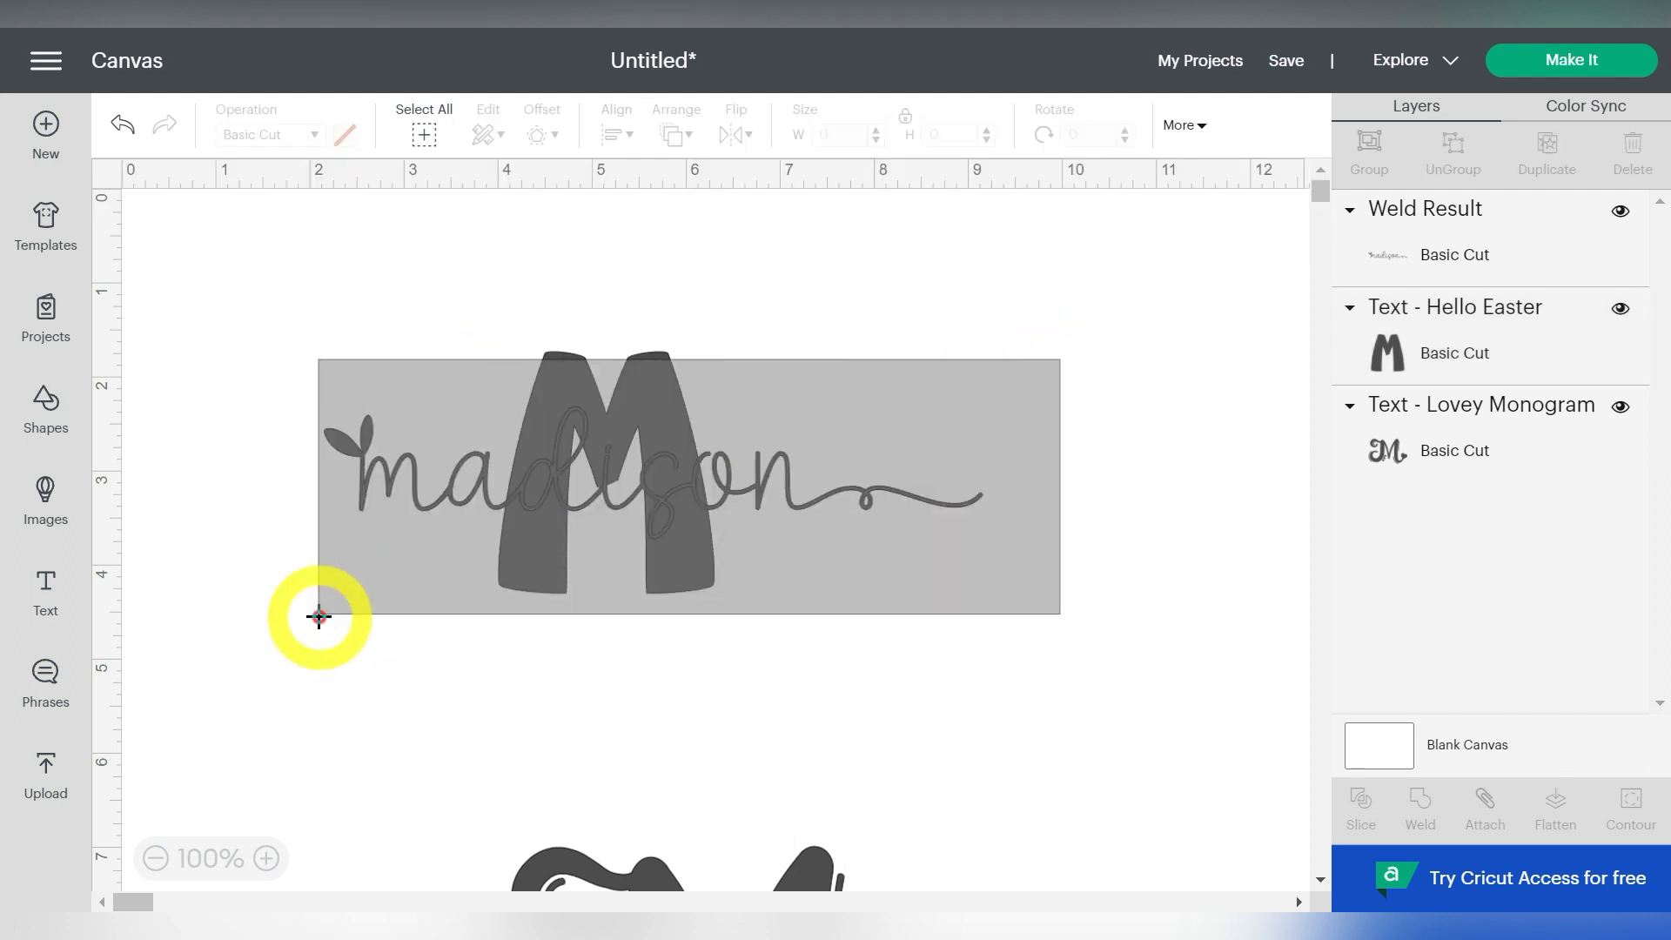
left_click(639, 480)
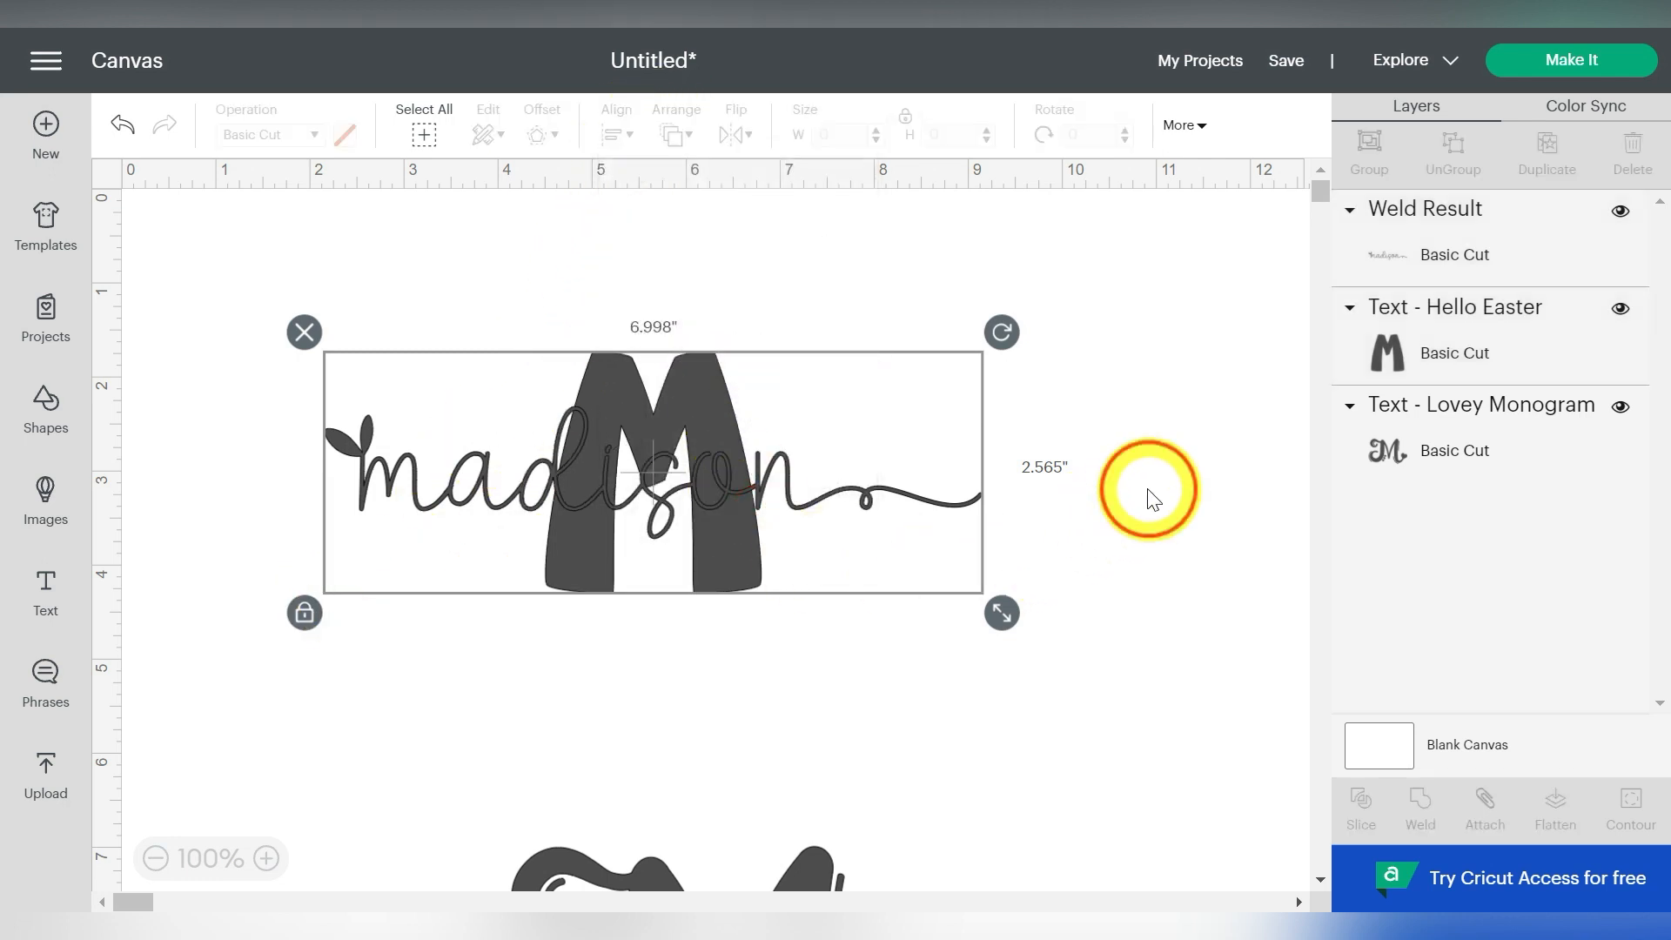
left_click(723, 366)
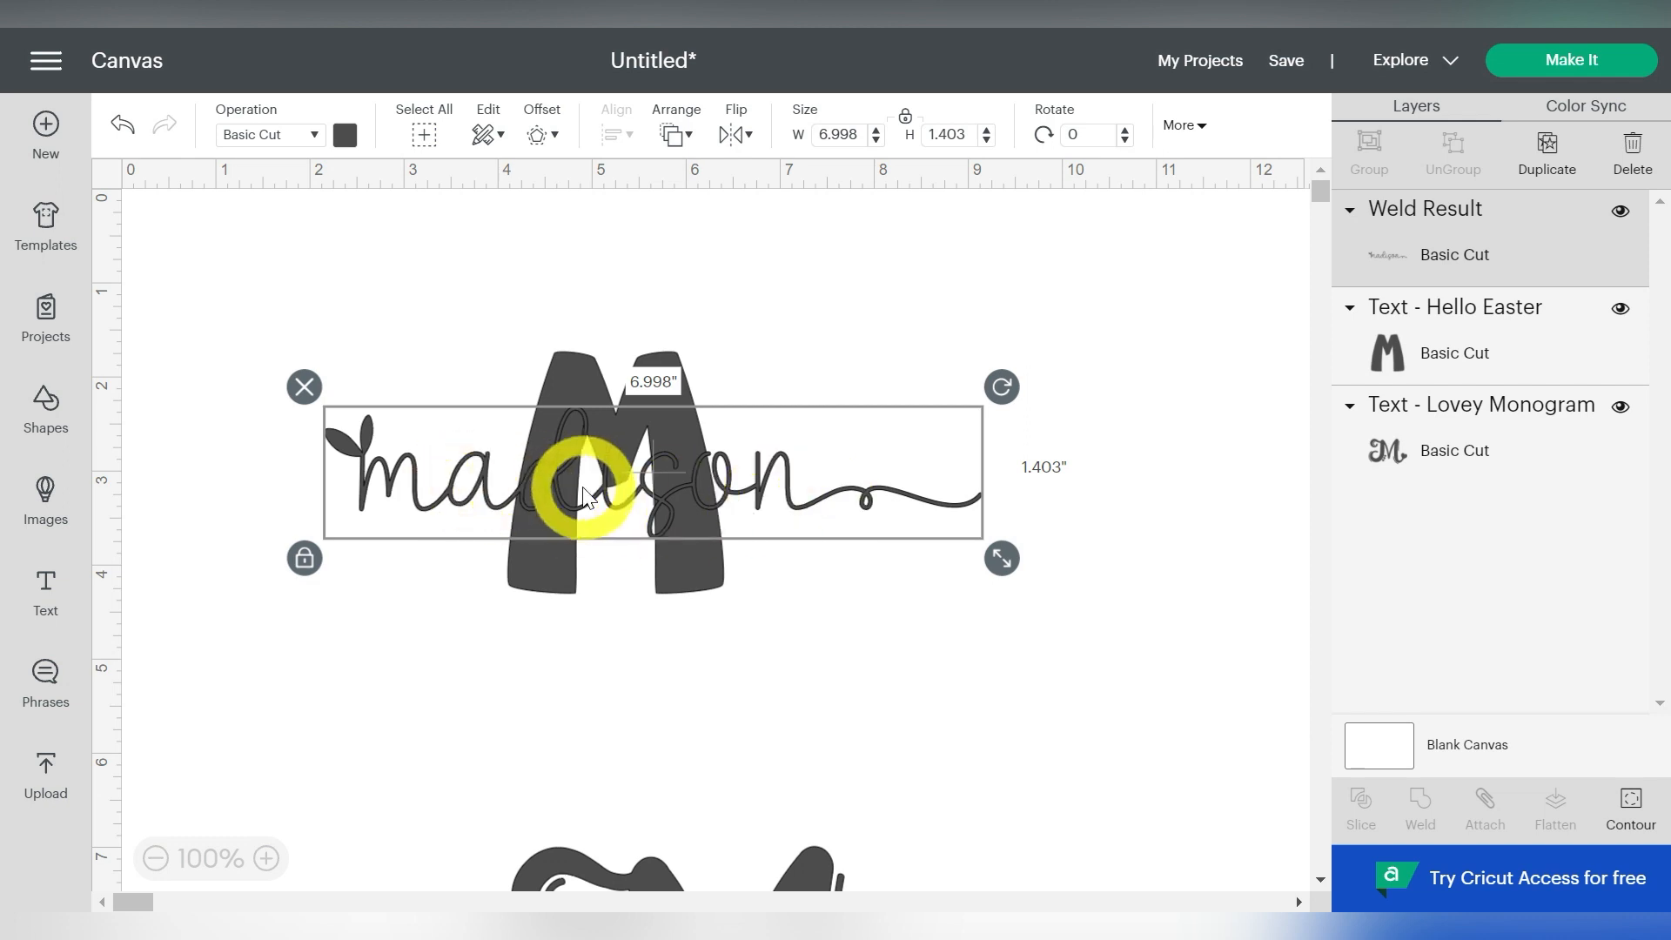
mouse_move(419, 174)
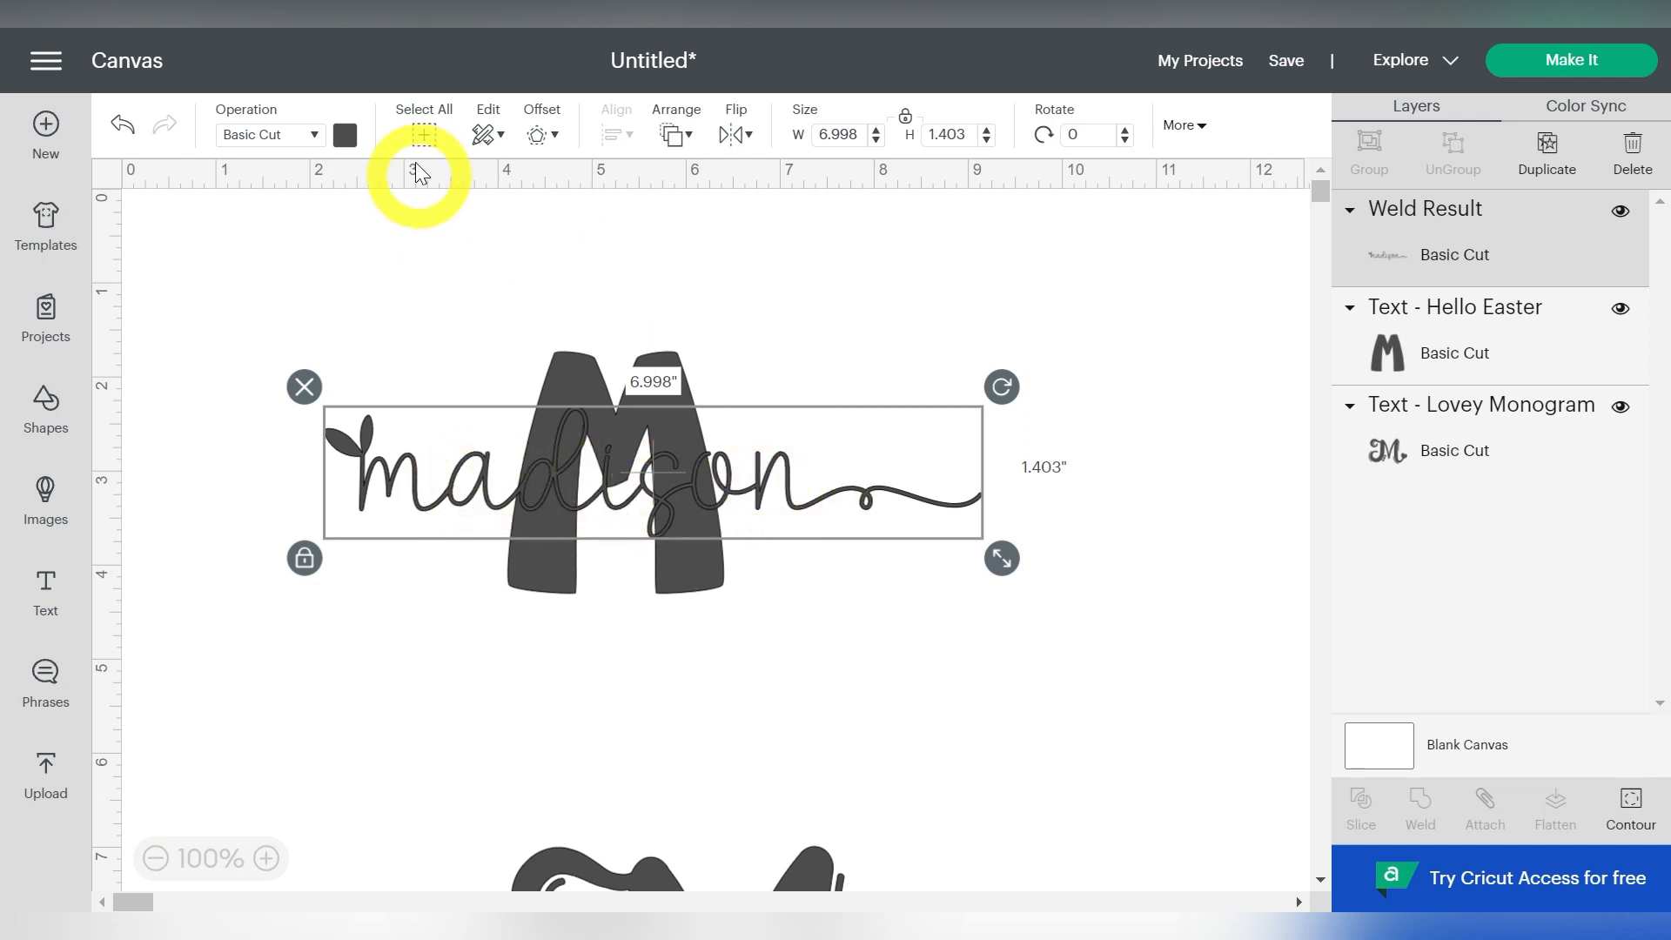
Apply a 0.05 in rounded offset to the welded madison
left_click(541, 125)
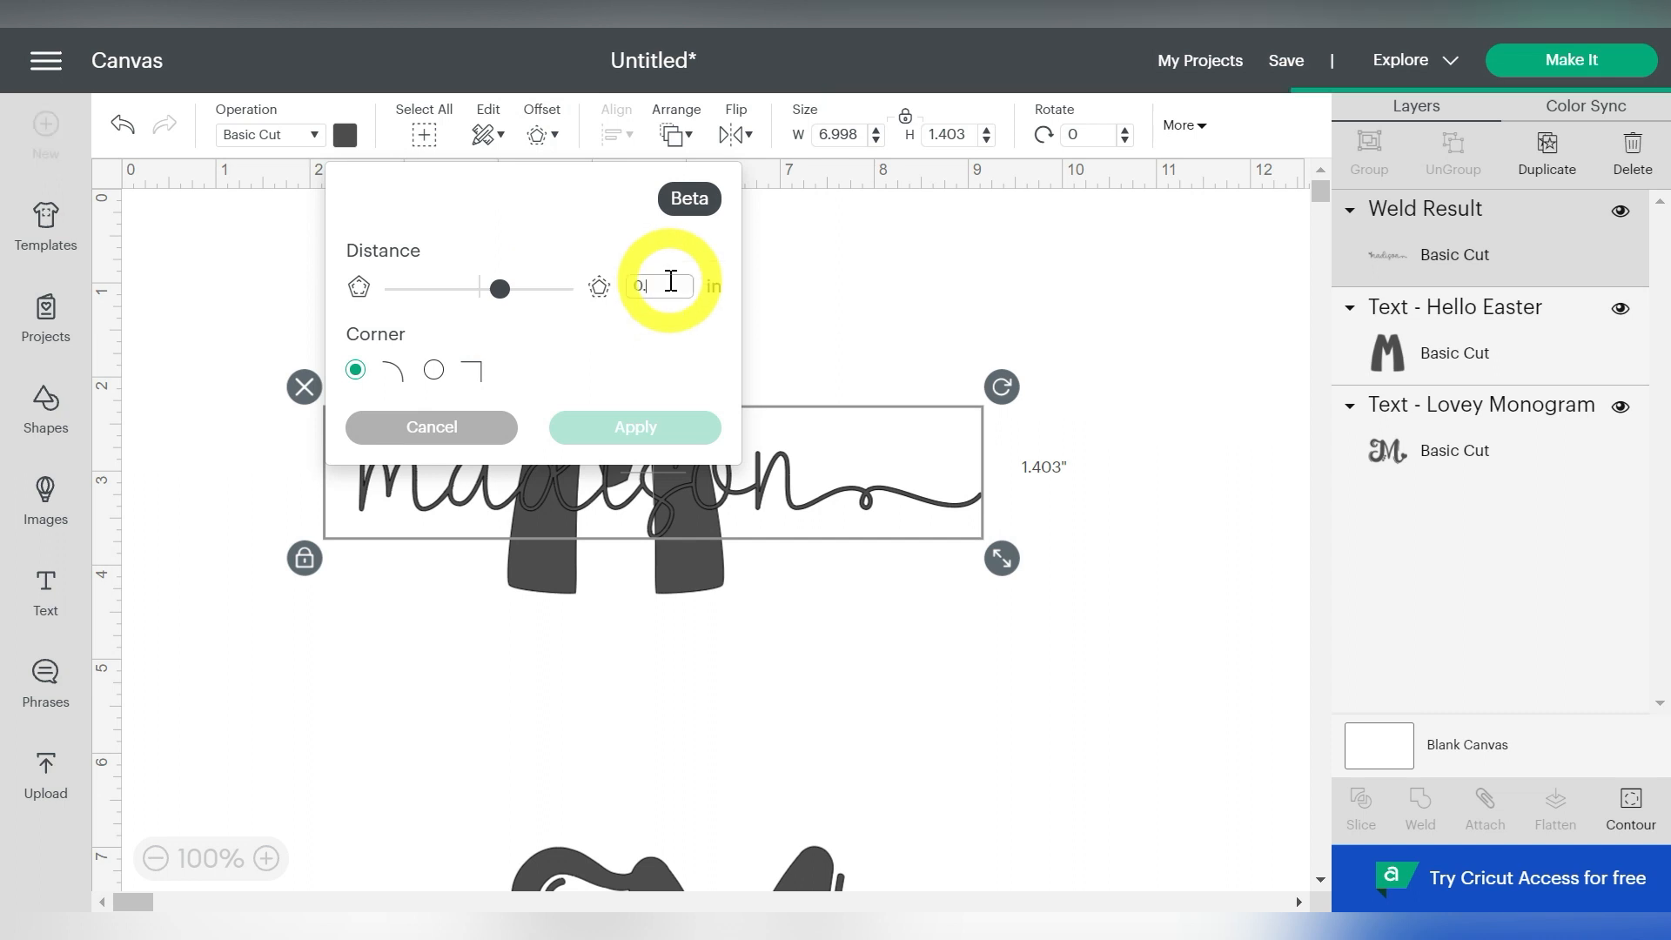
type("0.05")
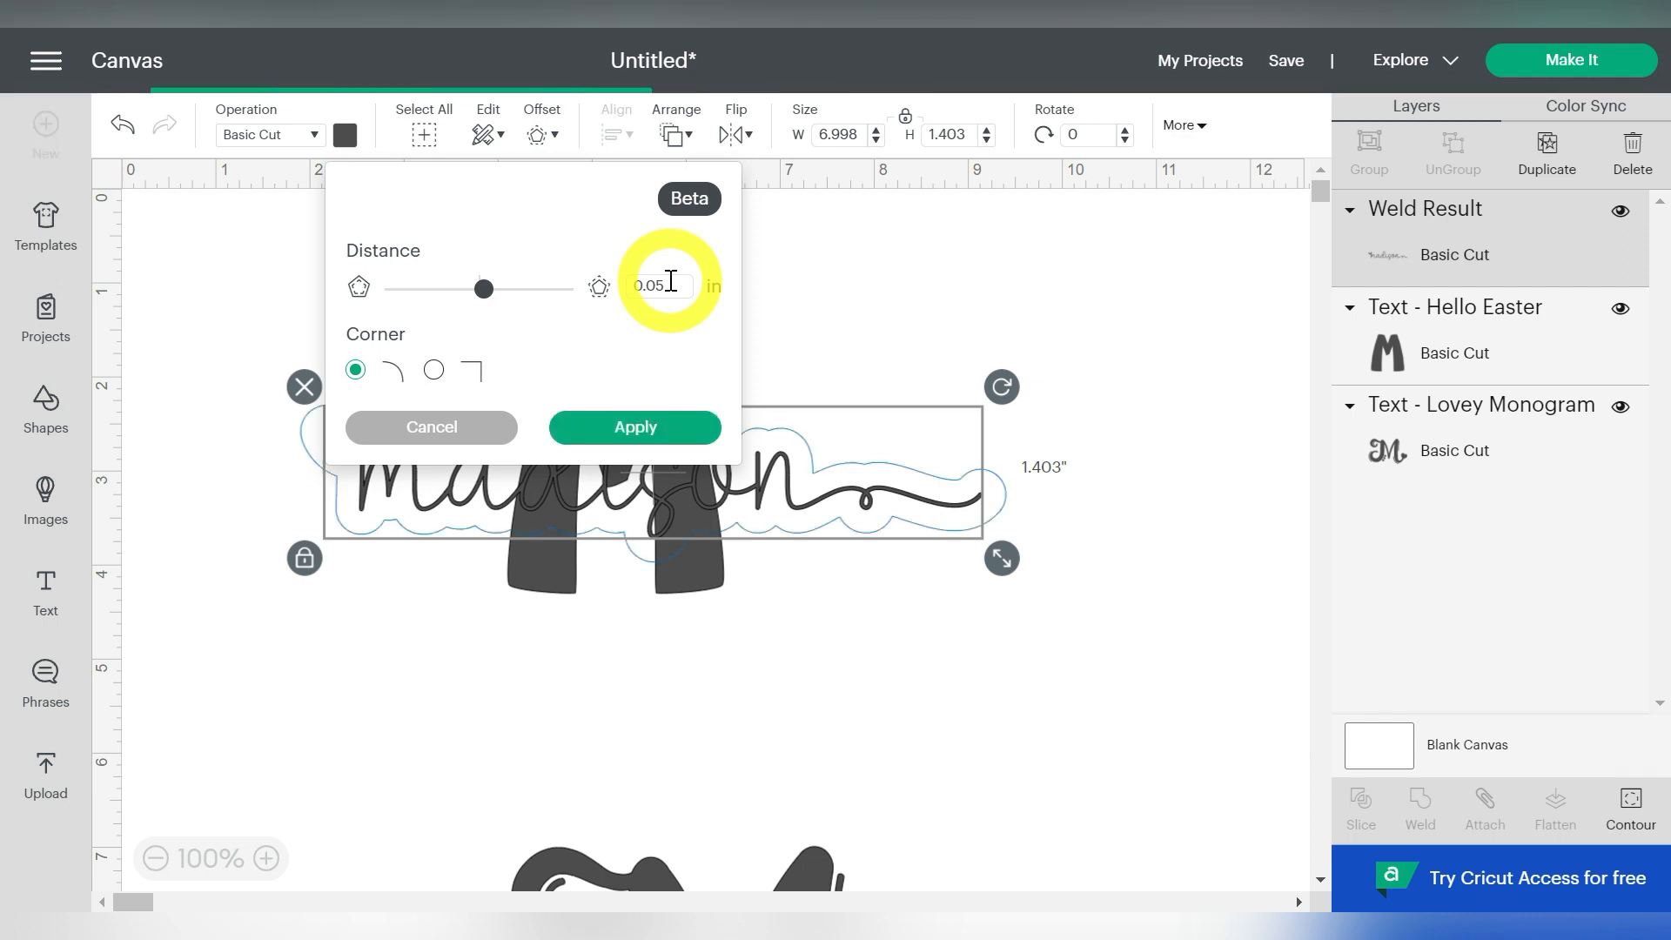
left_click(632, 426)
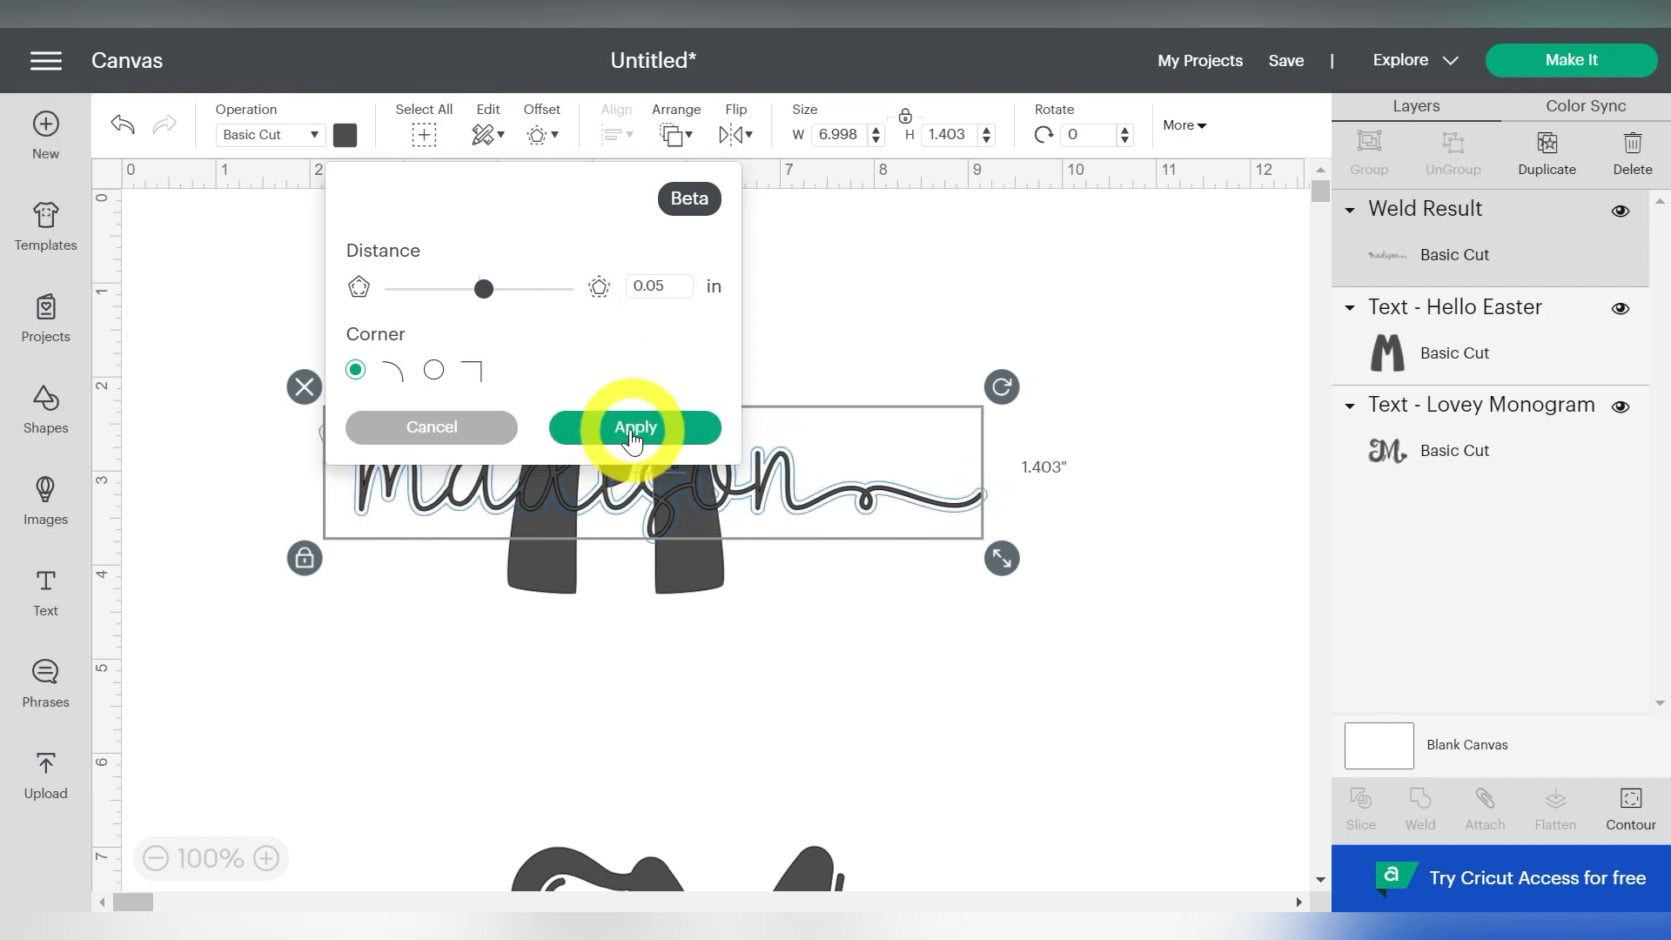
left_click(635, 426)
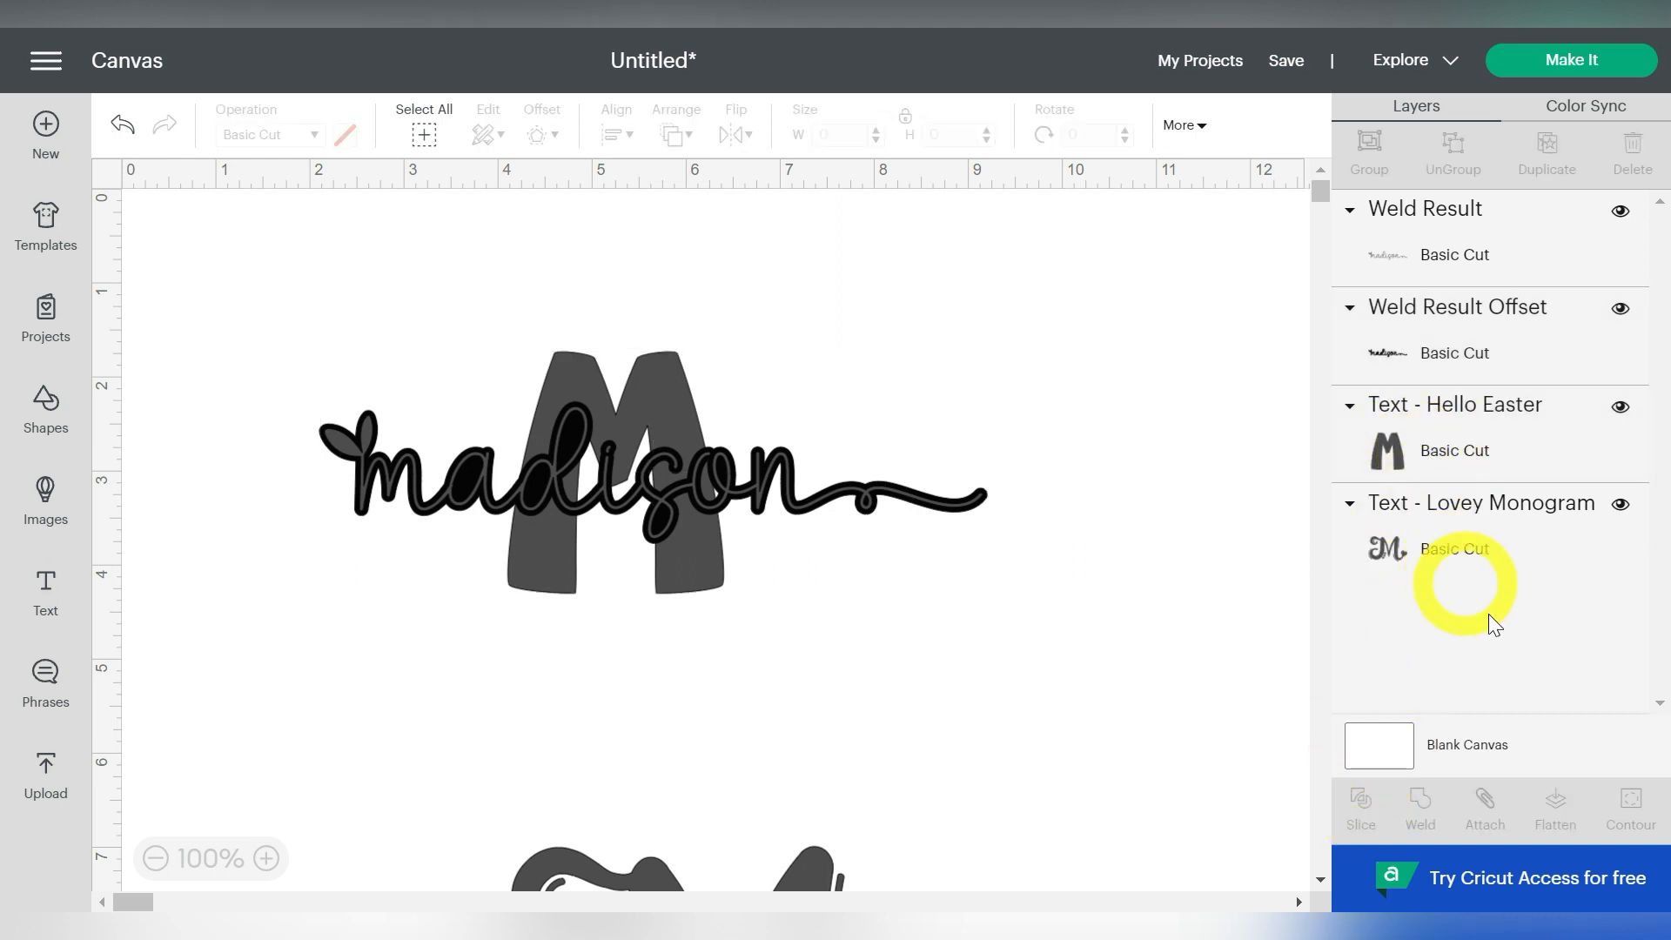
mouse_move(1491, 639)
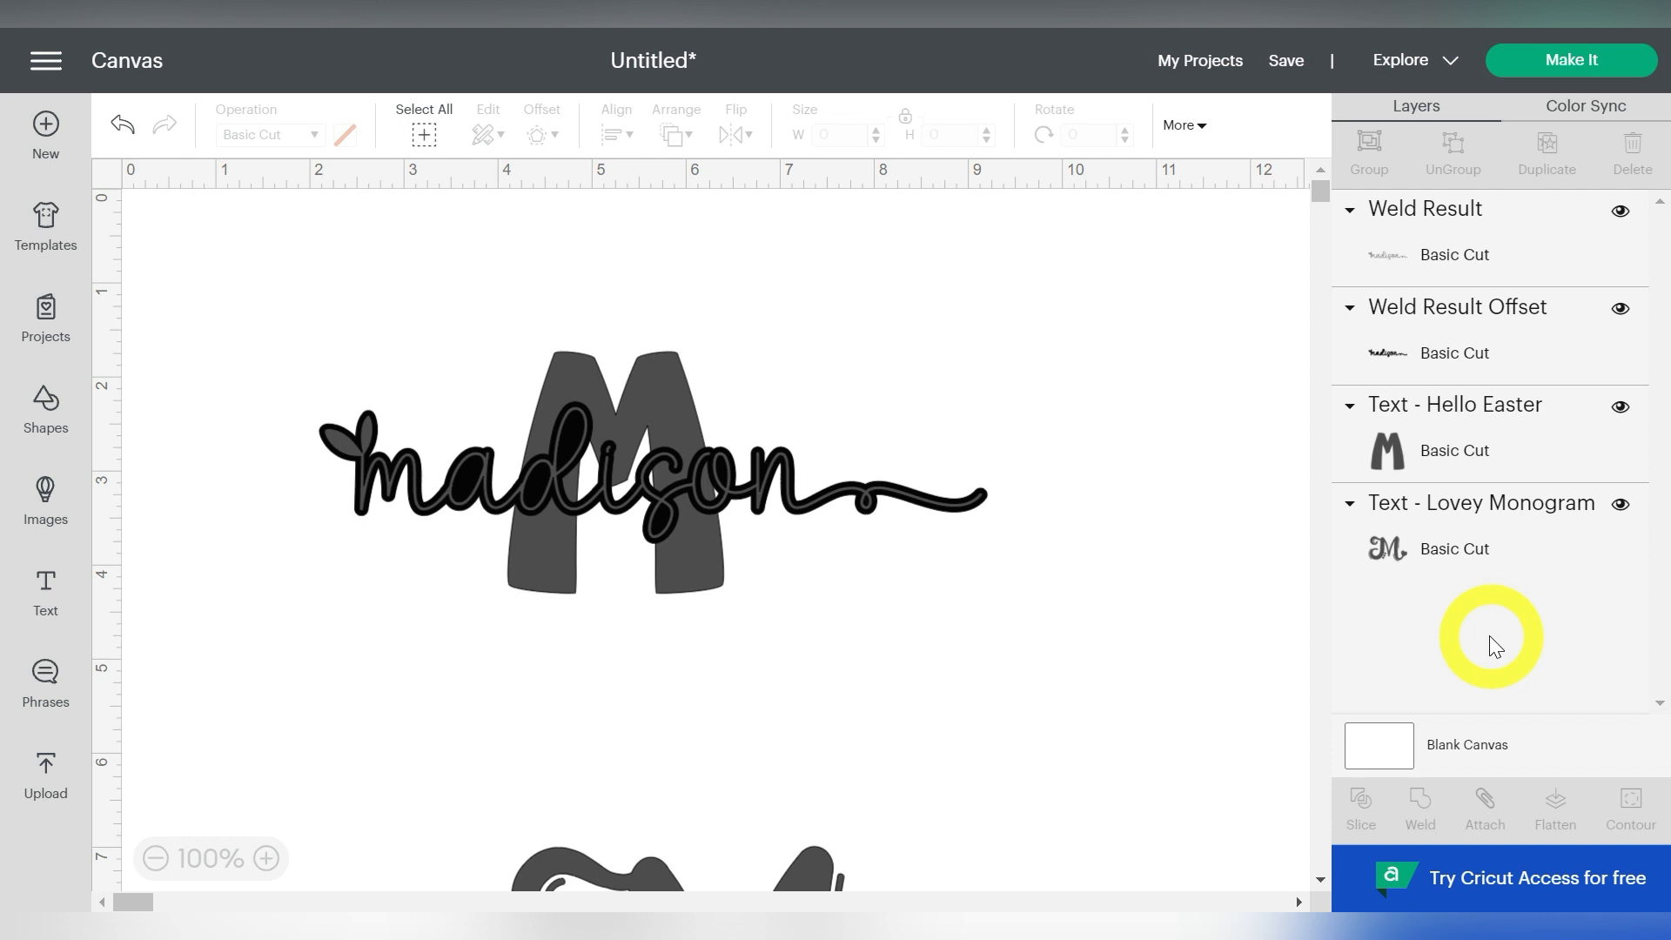
Slice the madison offset out of the M and remove leftover pieces
left_click(1359, 808)
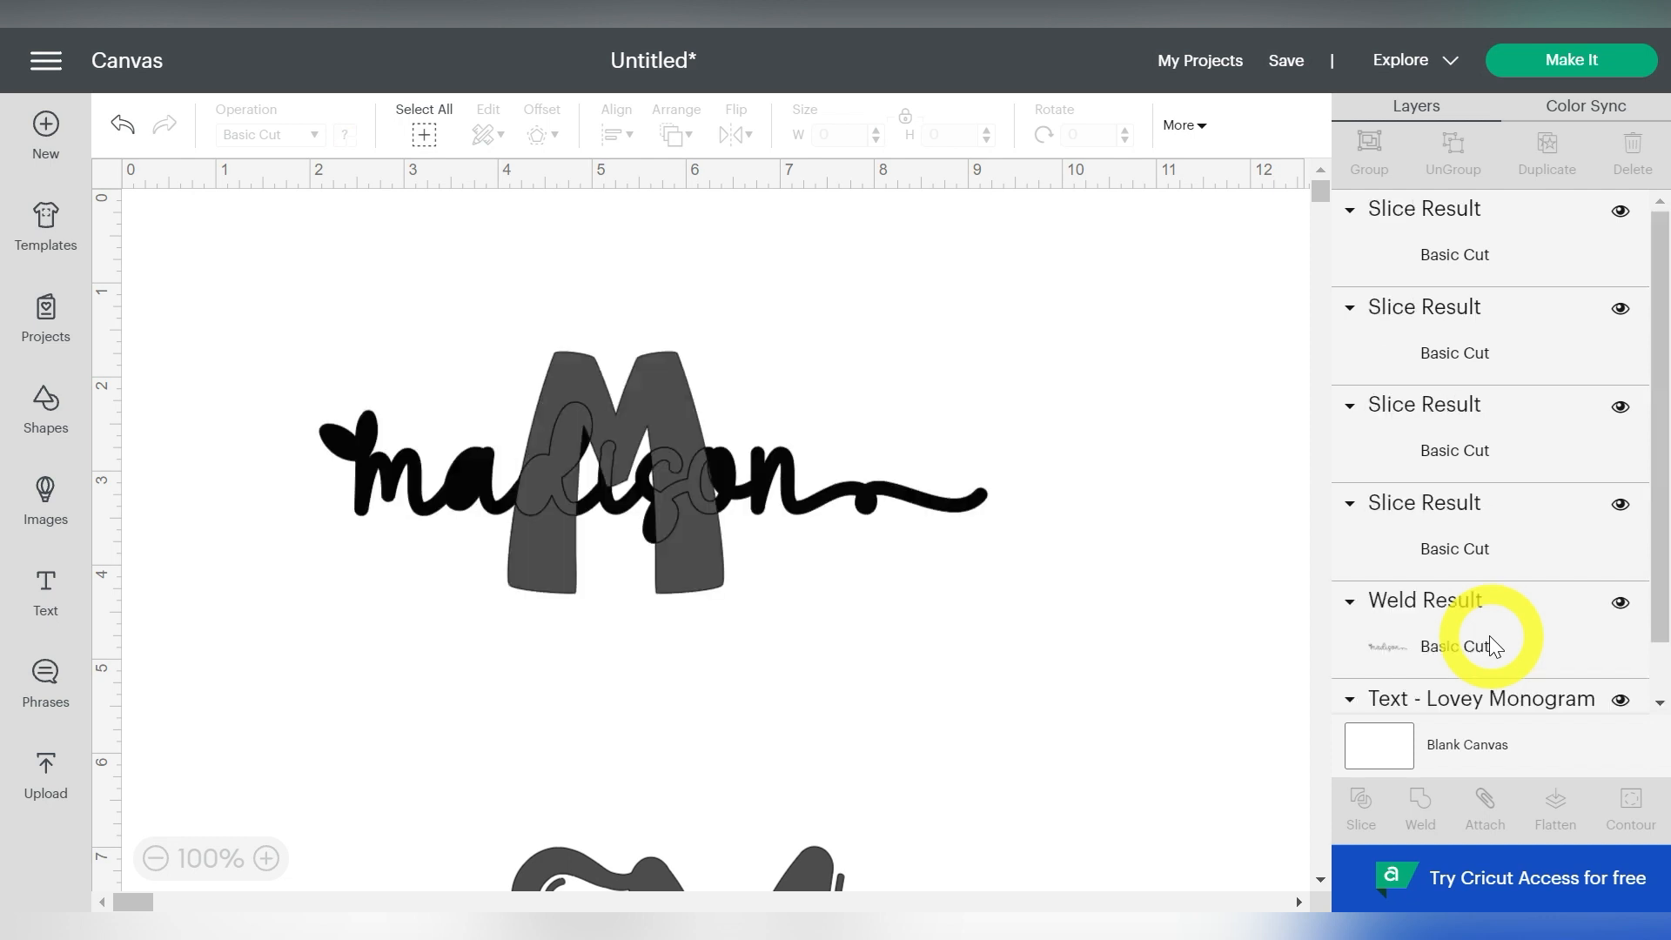
left_click(1385, 352)
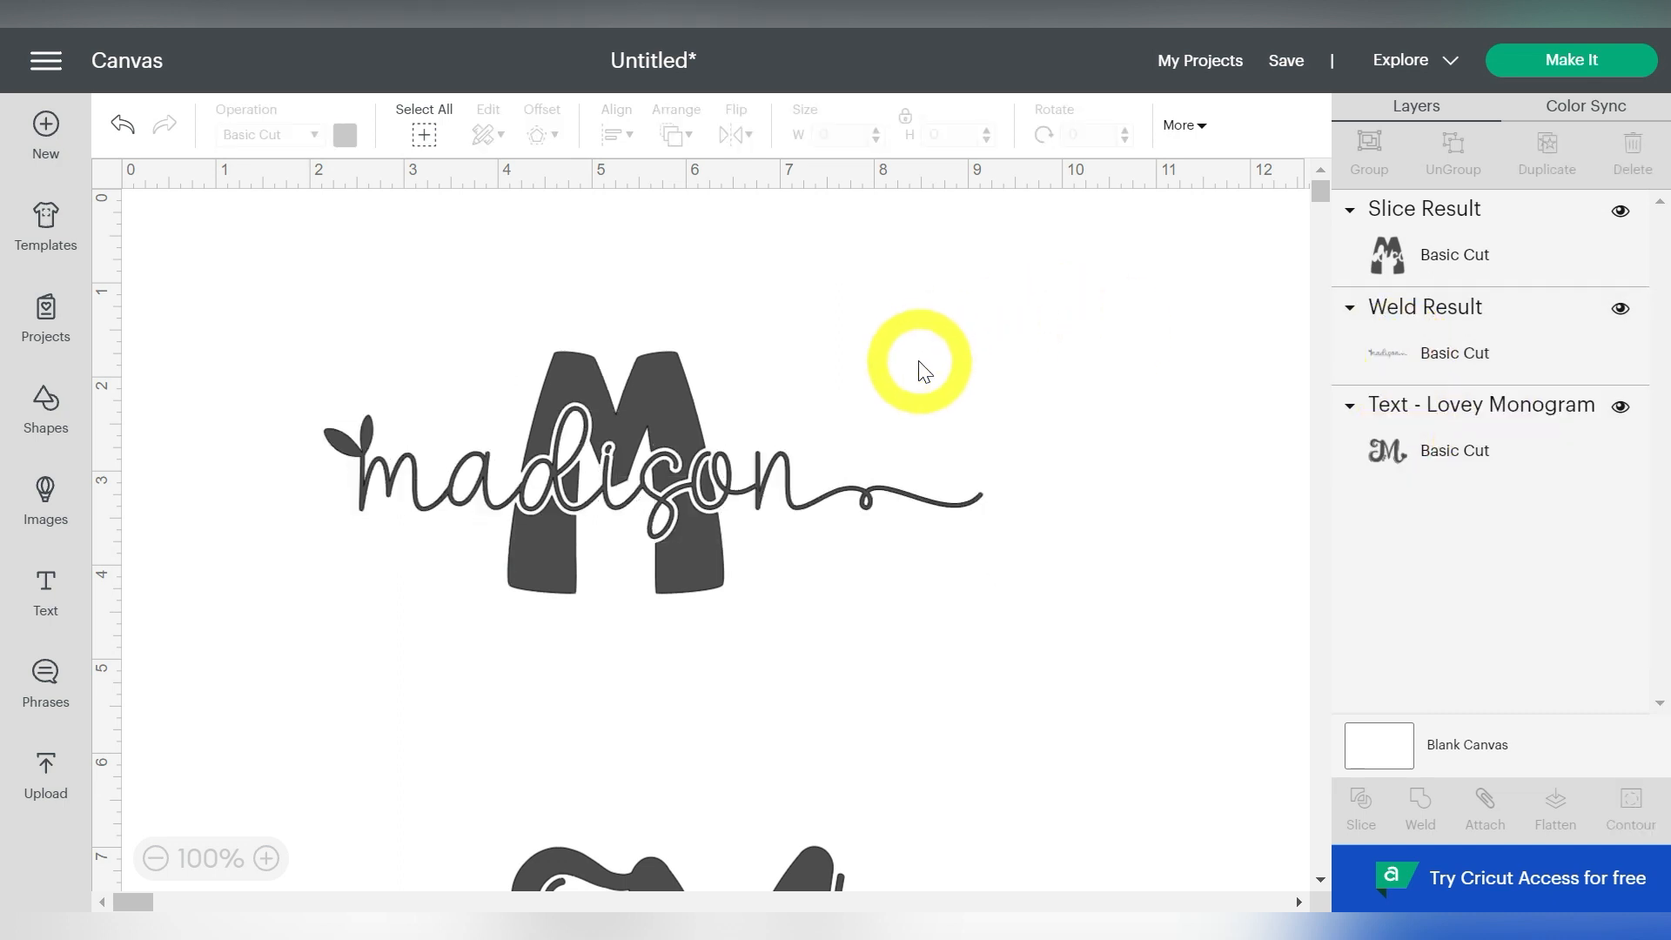
mouse_move(868, 504)
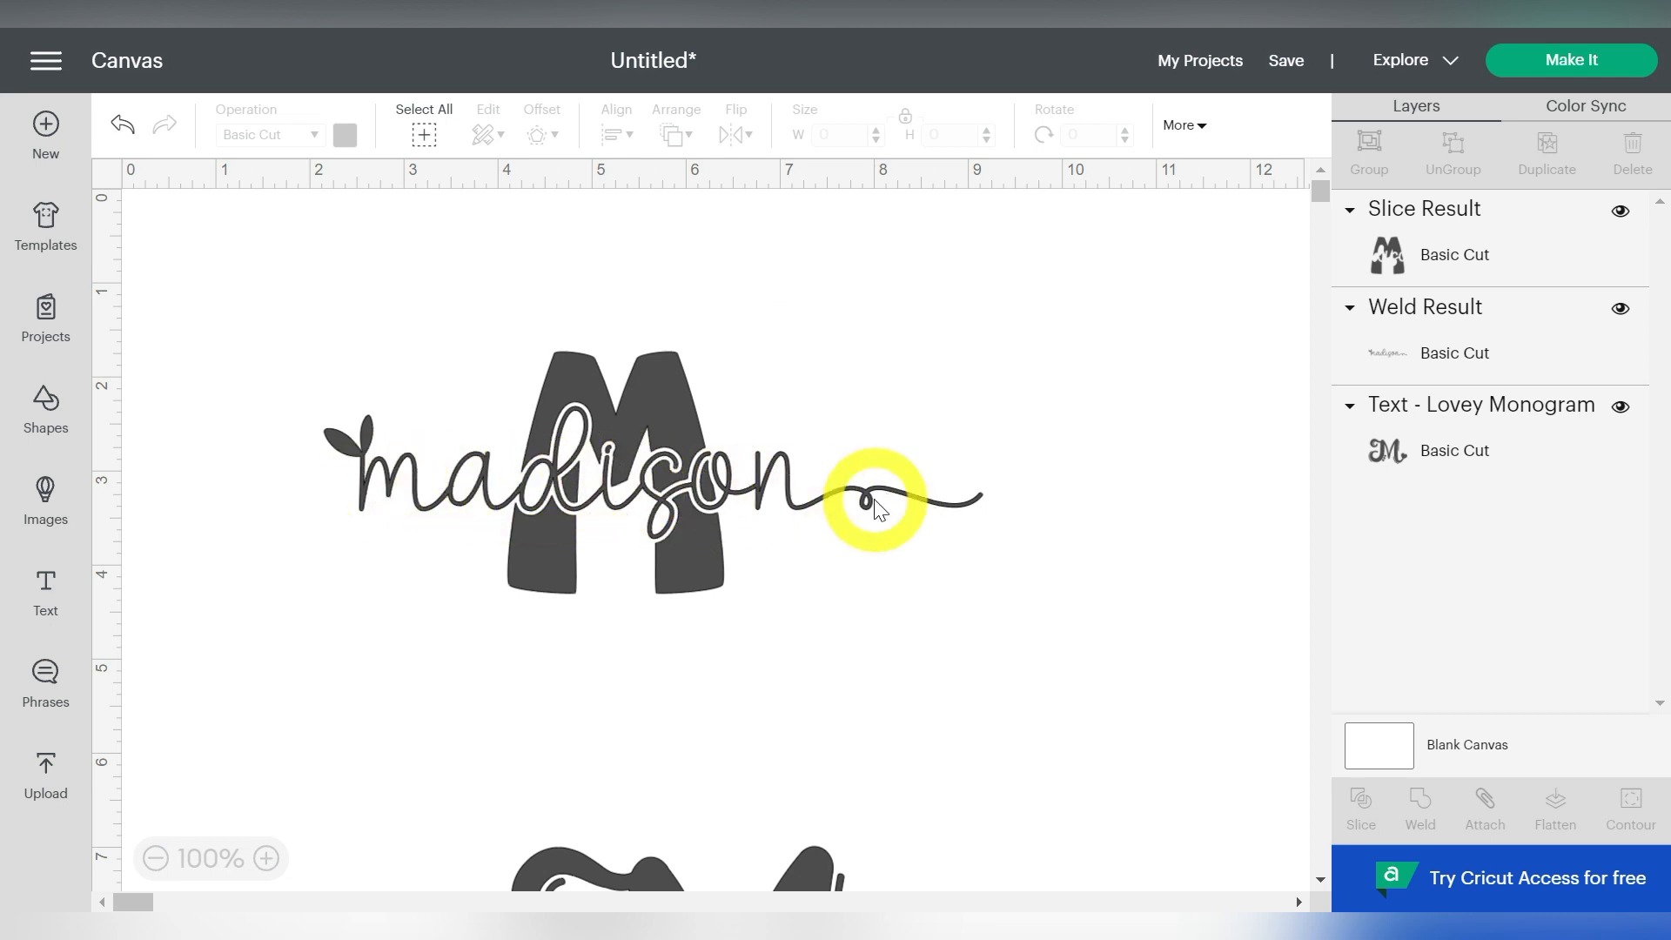
mouse_move(778, 501)
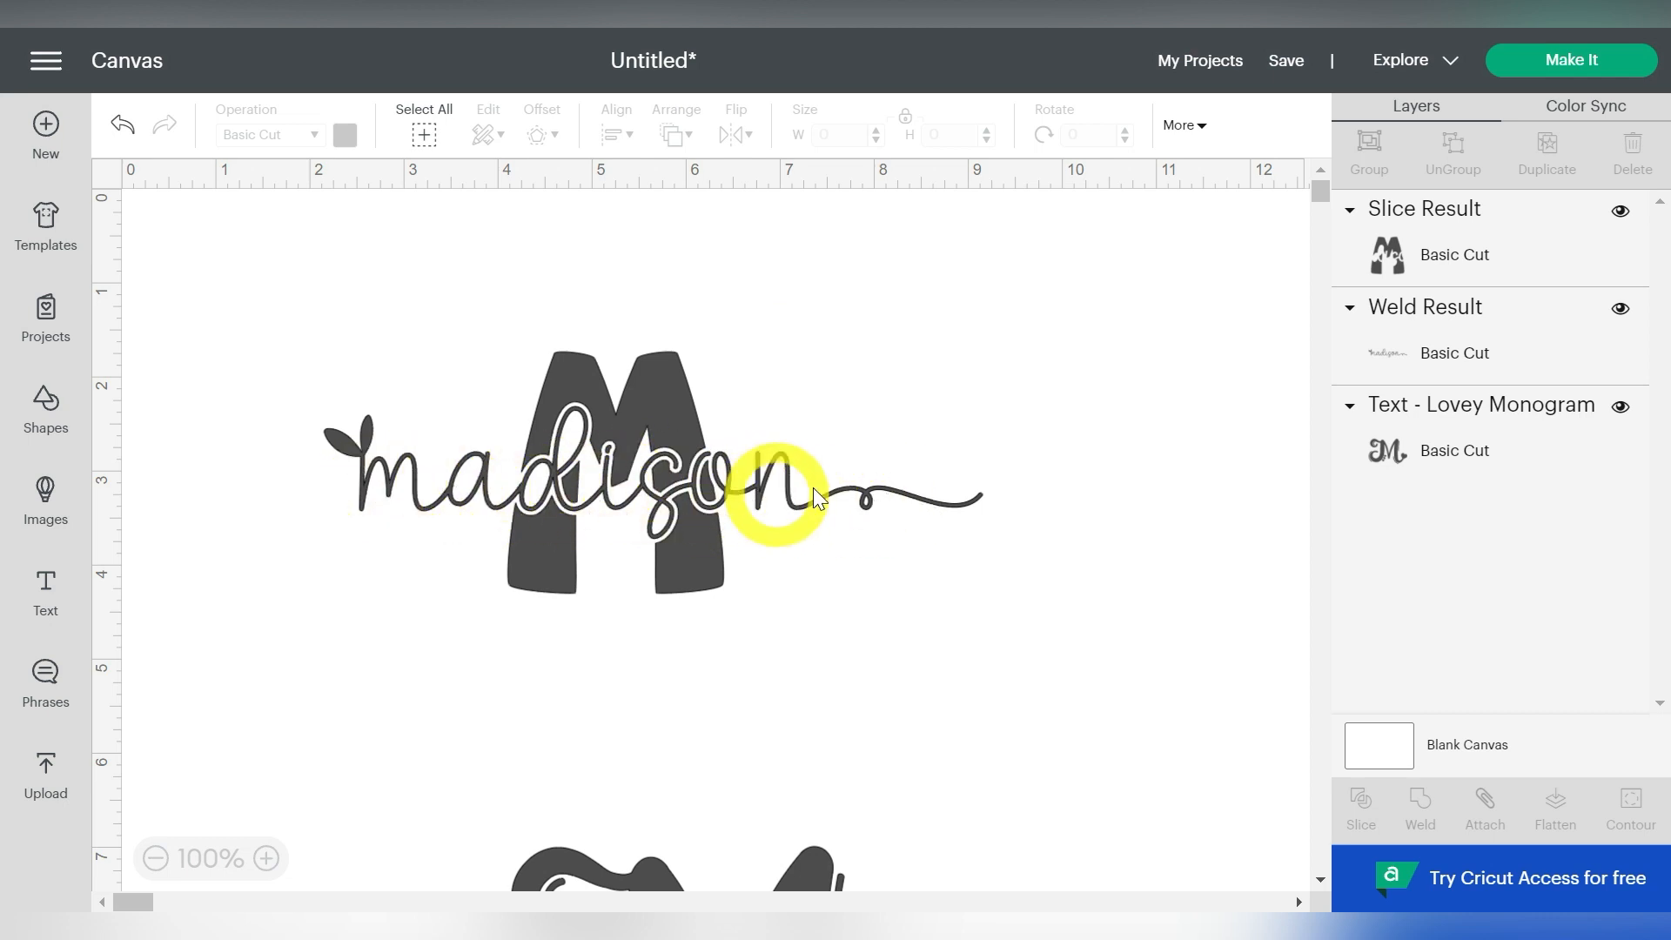
mouse_move(861, 497)
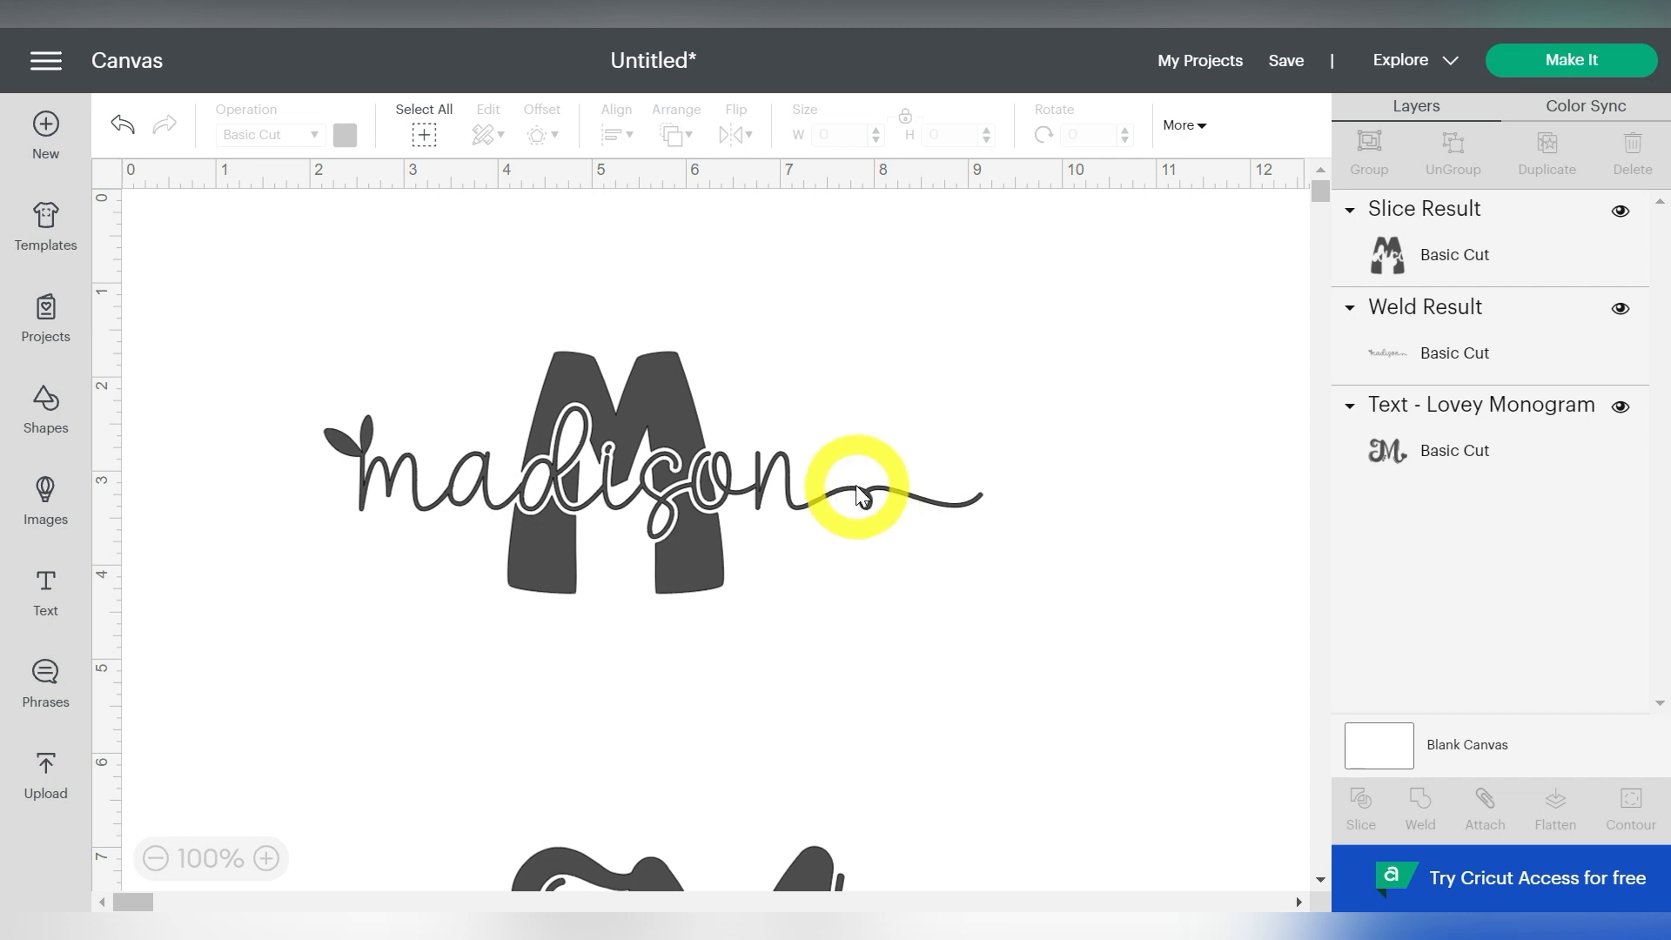
mouse_move(773, 485)
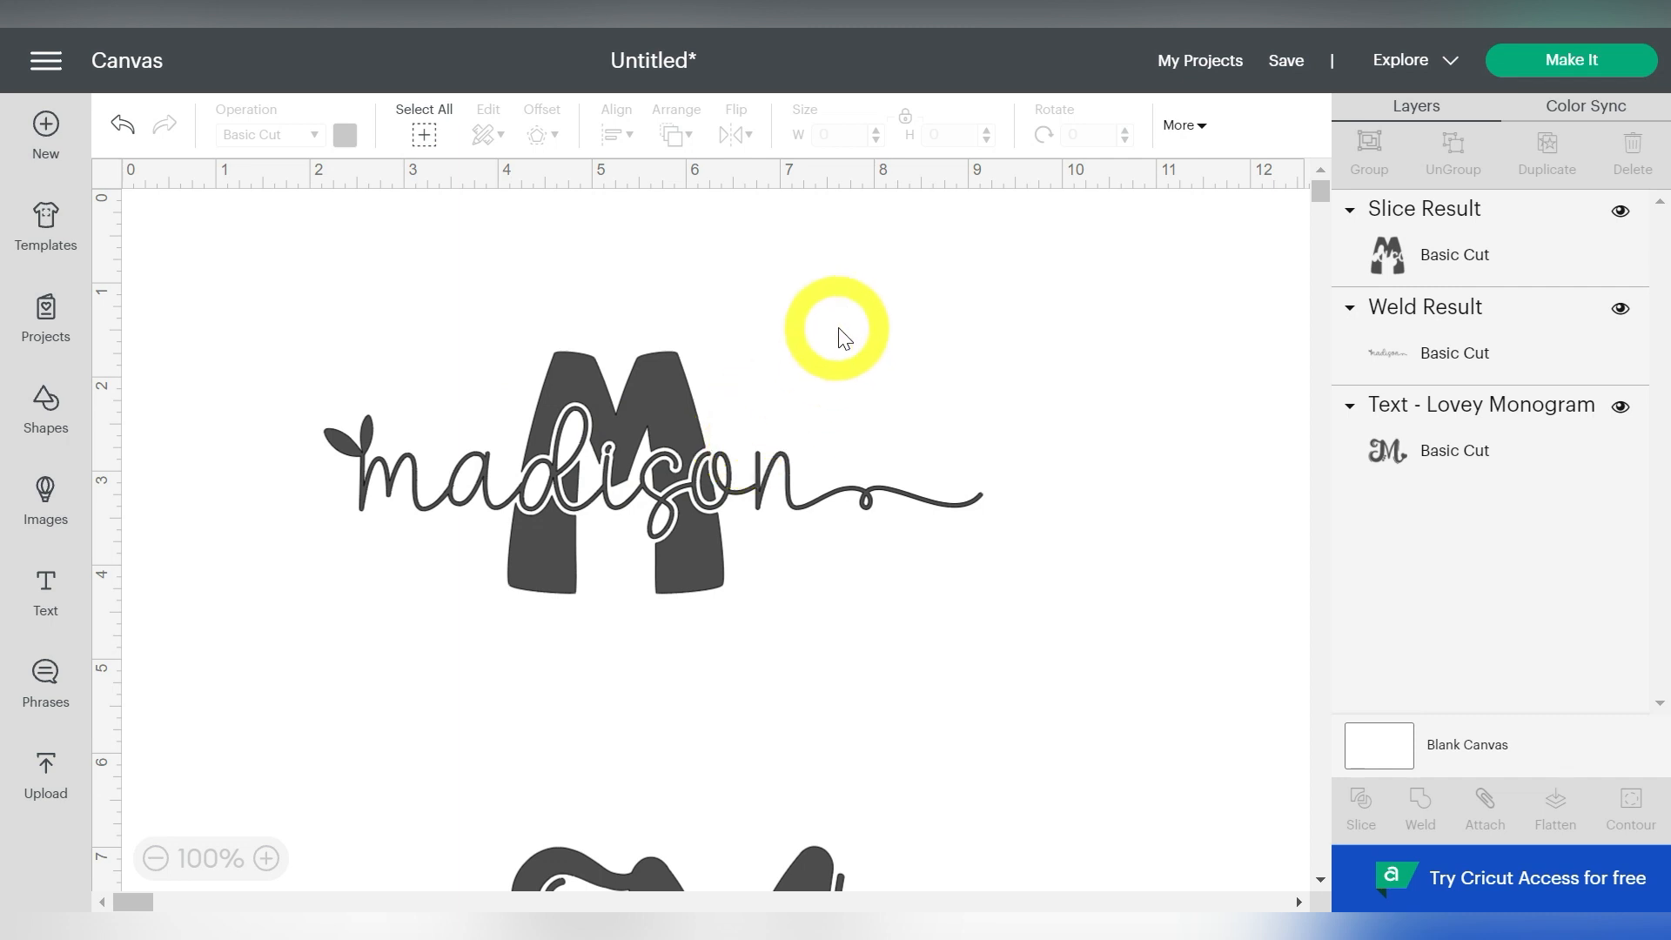
mouse_move(1215, 219)
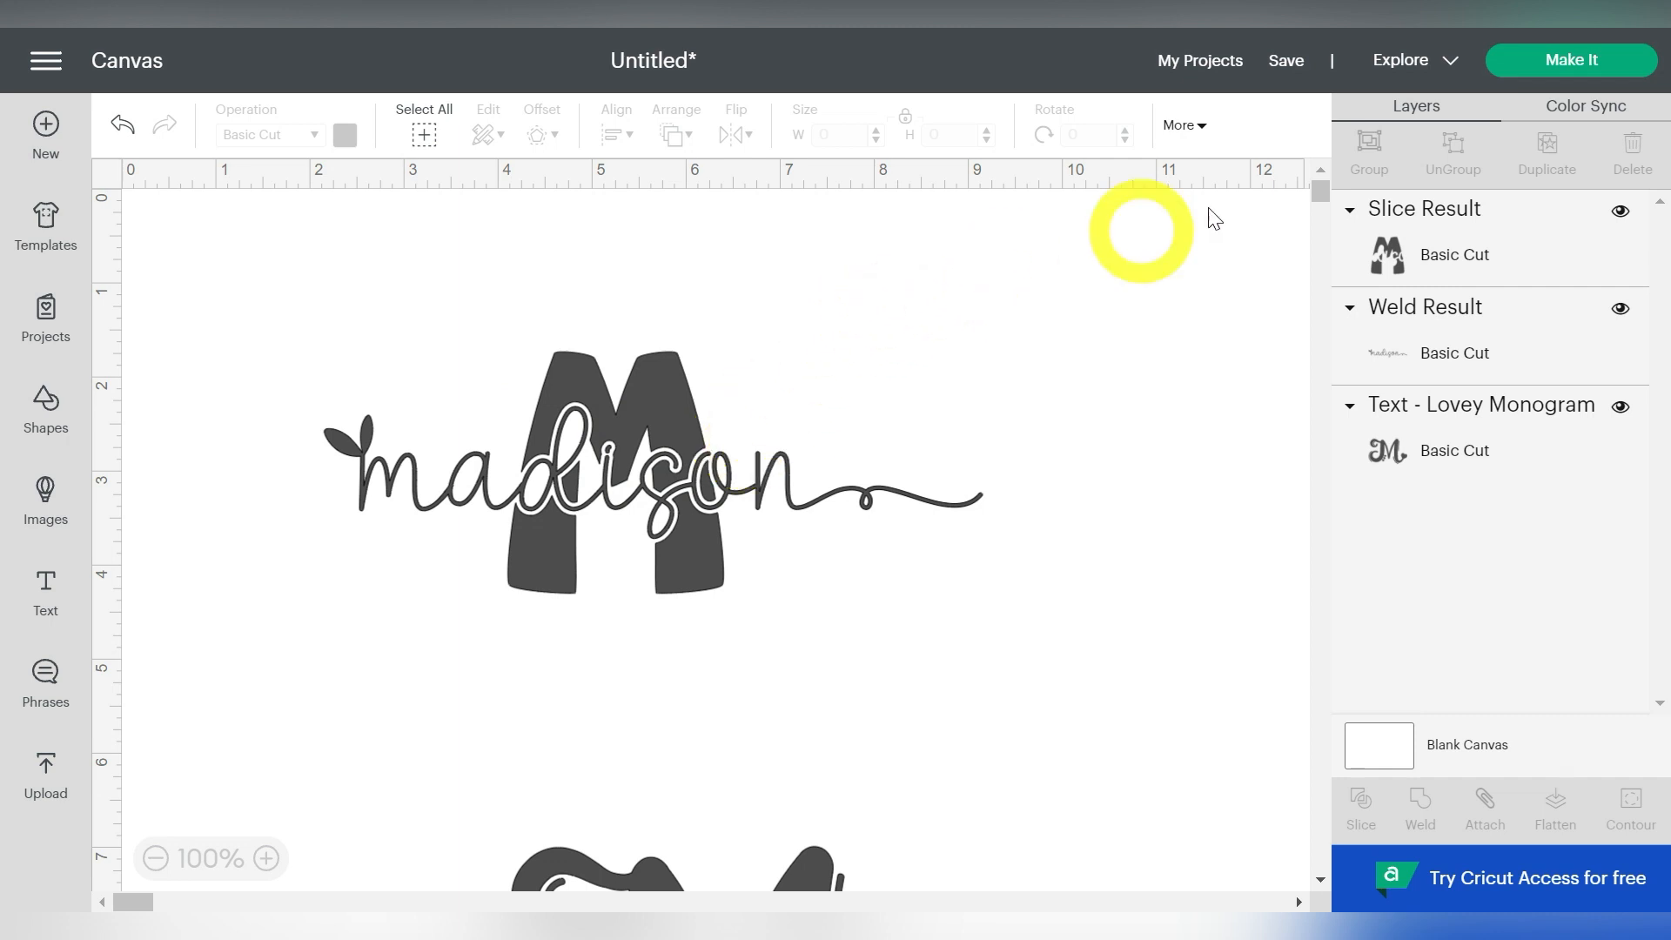
Send the design to Make on a 12 x 12 in mat and review the layout
left_click(1571, 60)
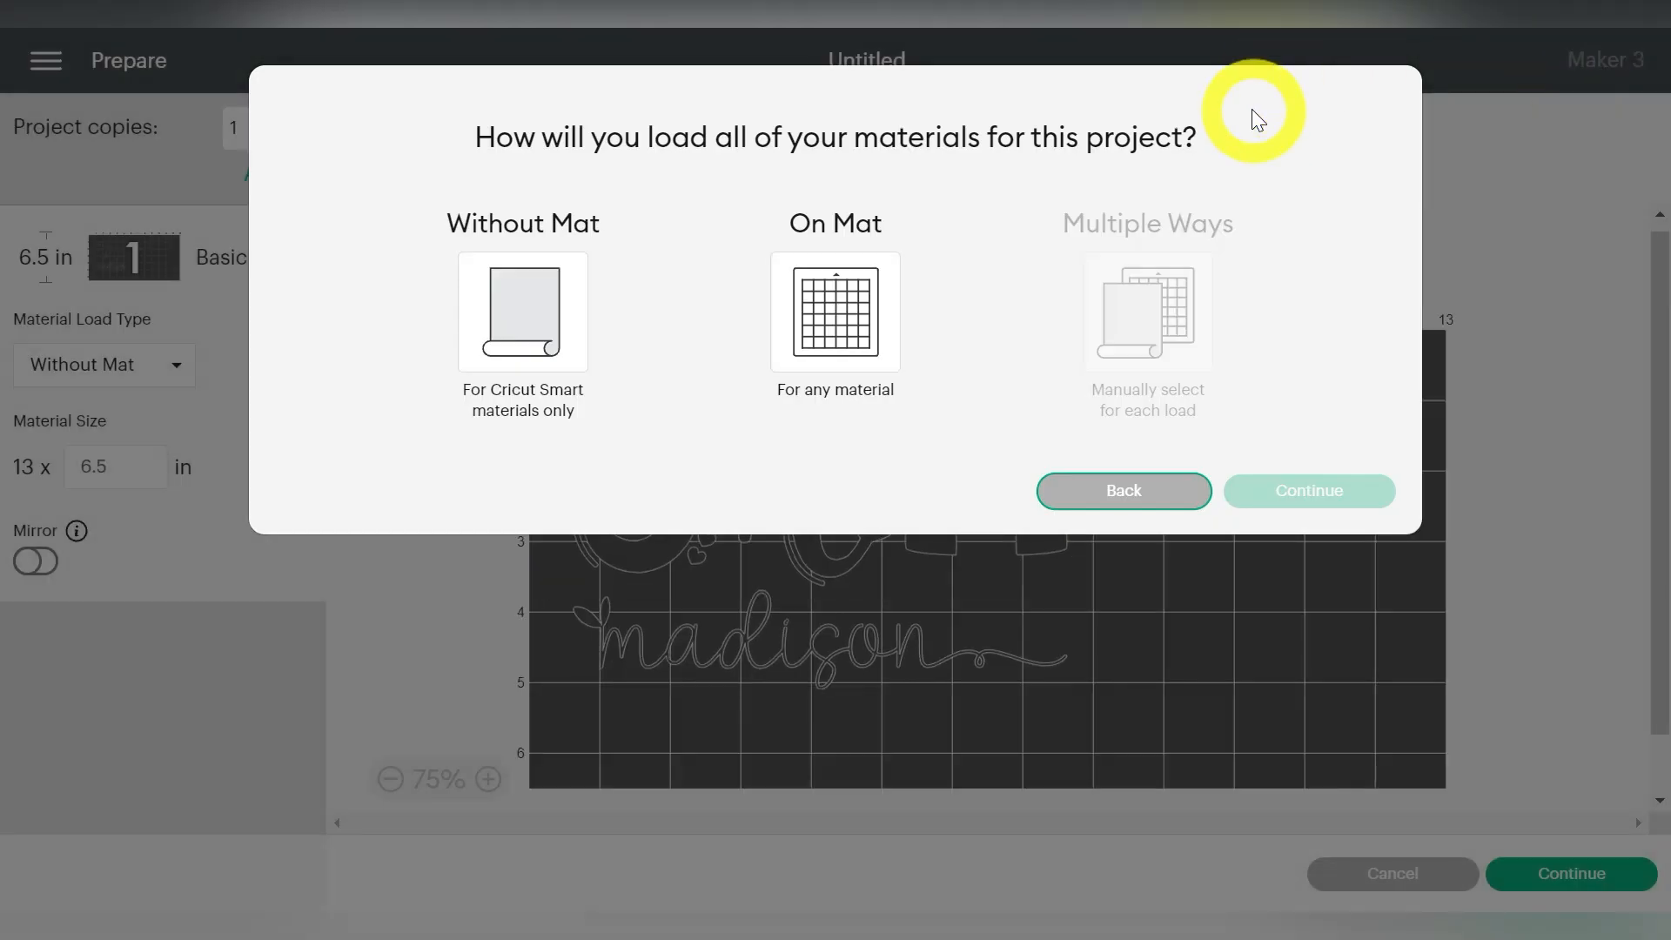
left_click(835, 312)
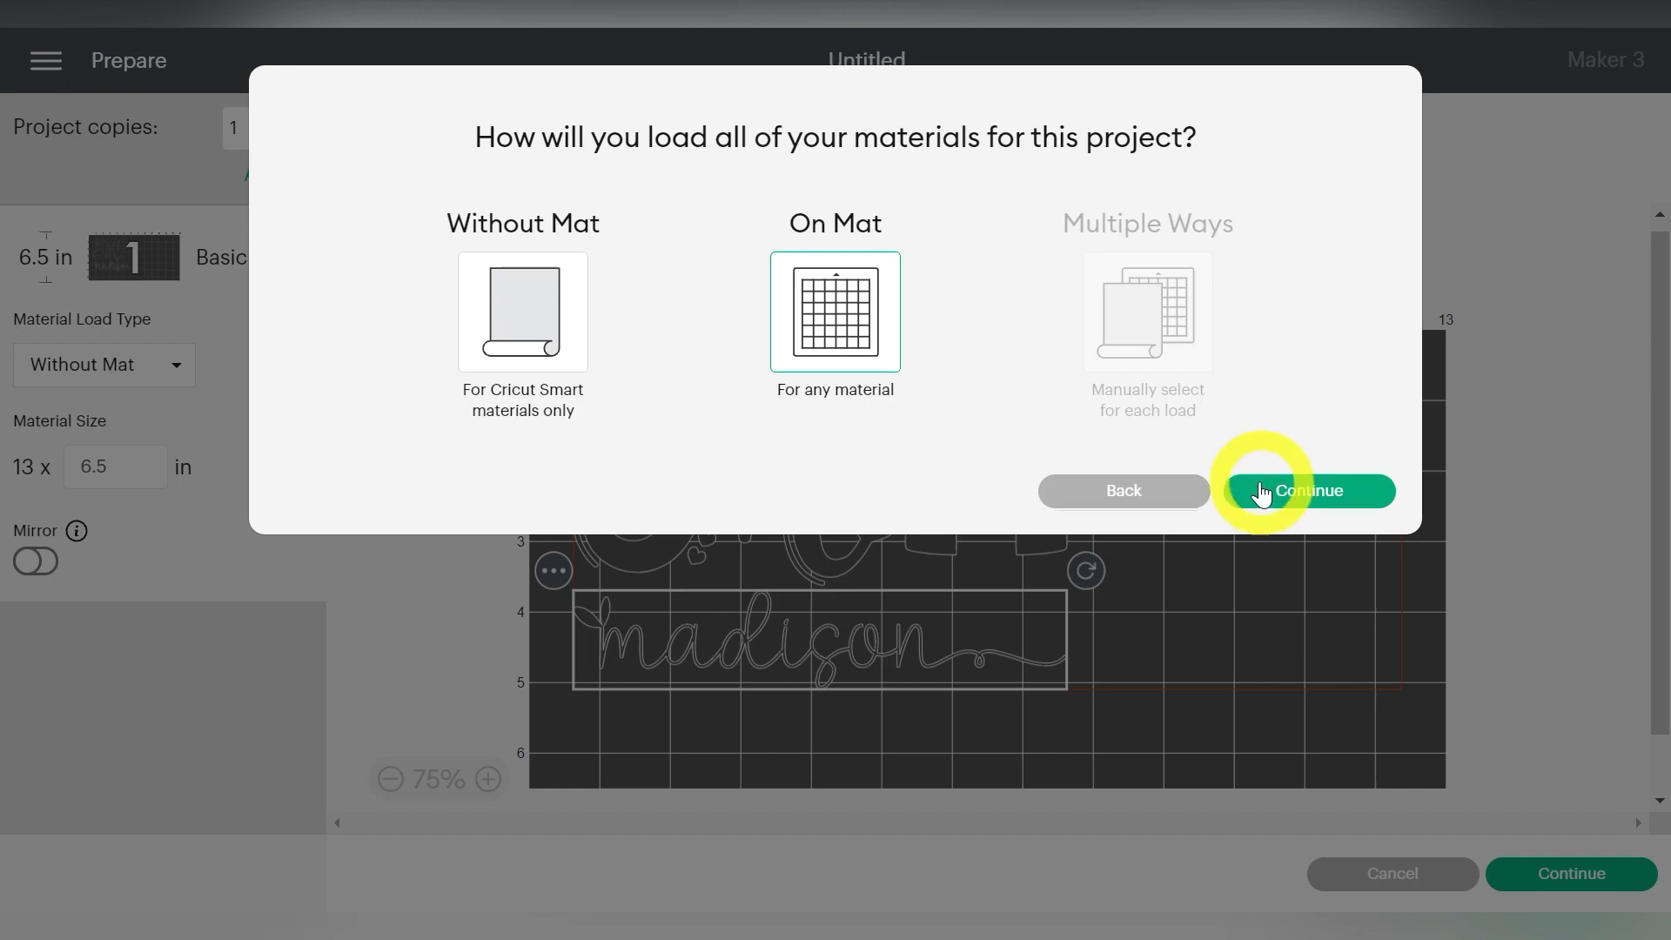
left_click(1305, 491)
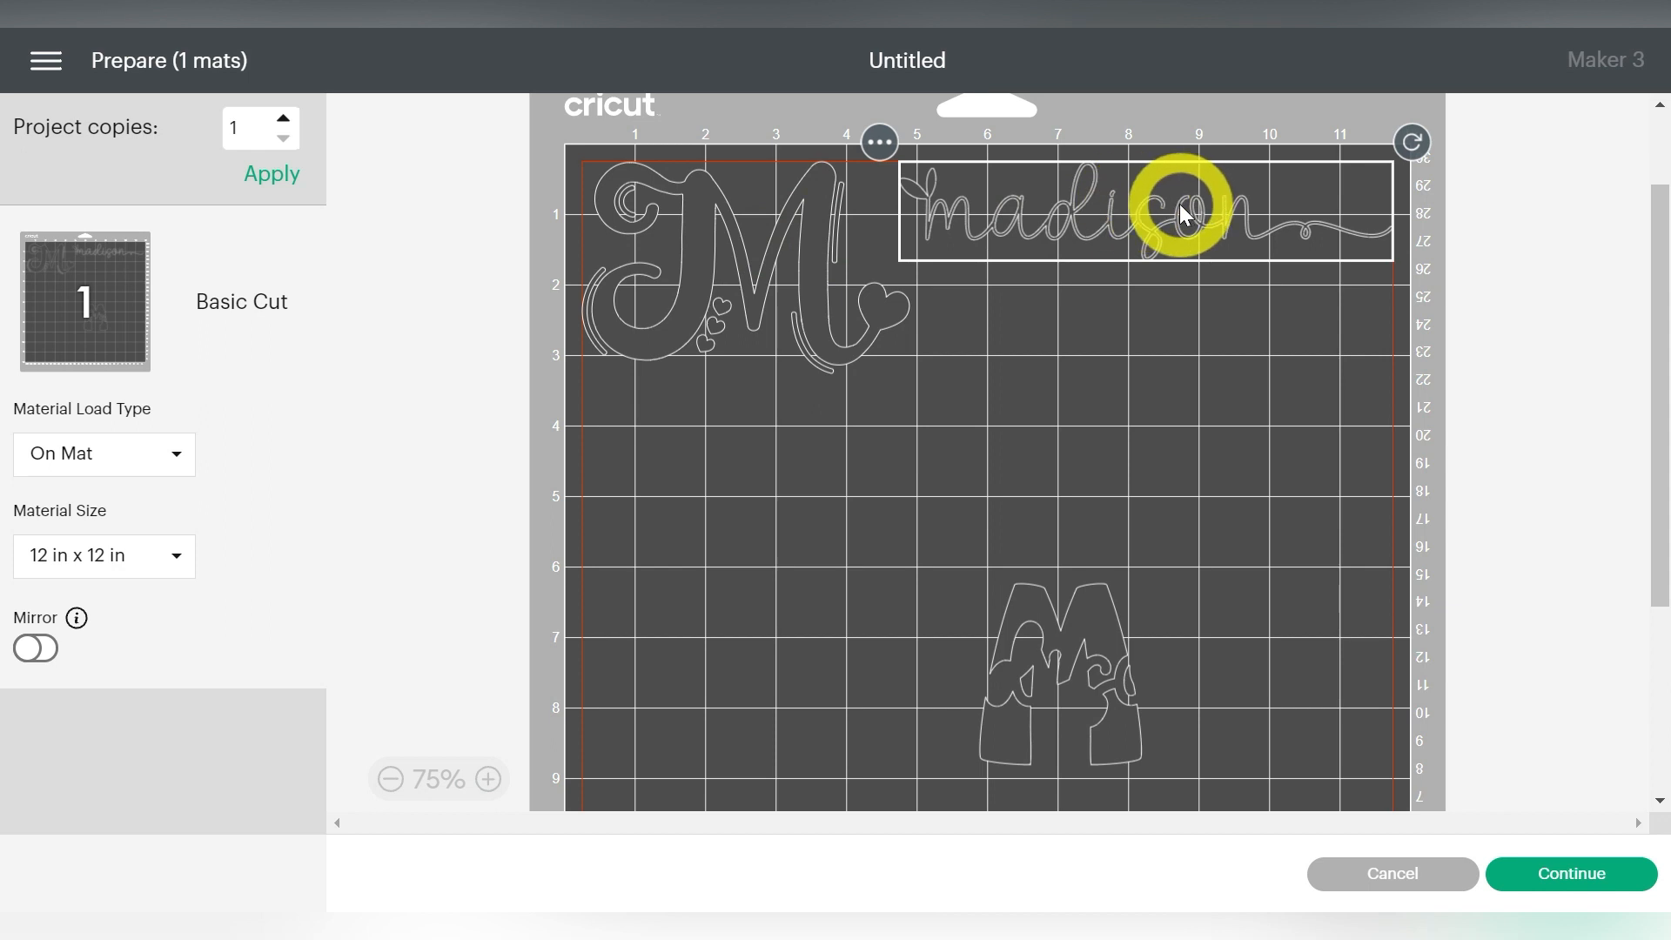
scroll("down", 3)
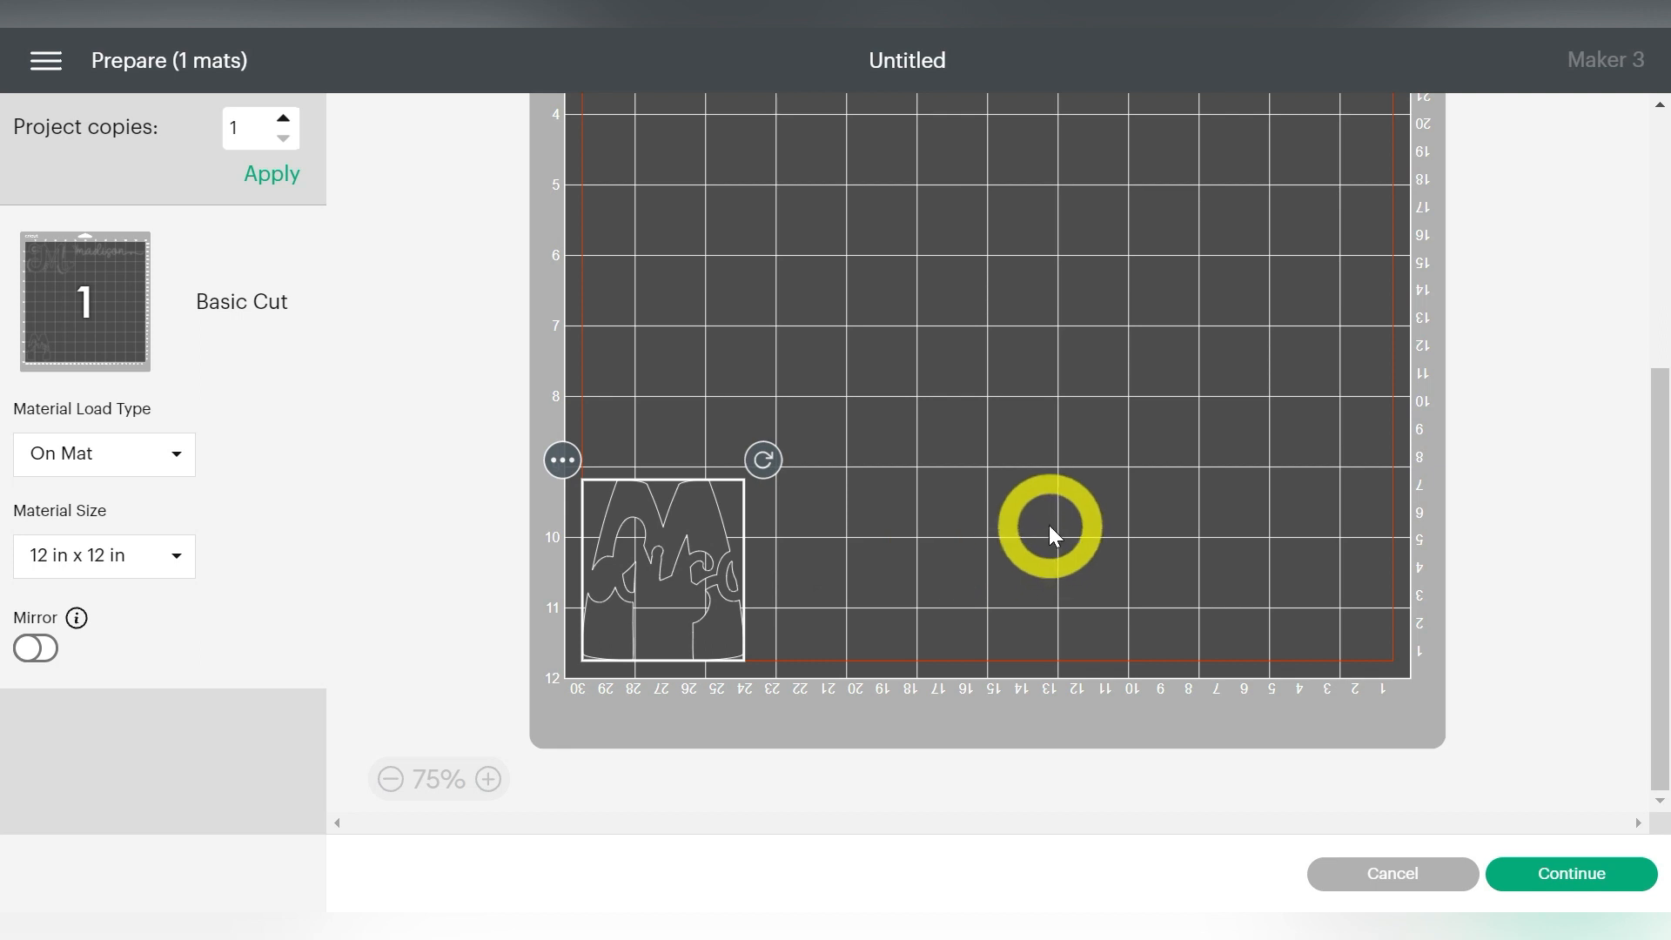
scroll("up", 3)
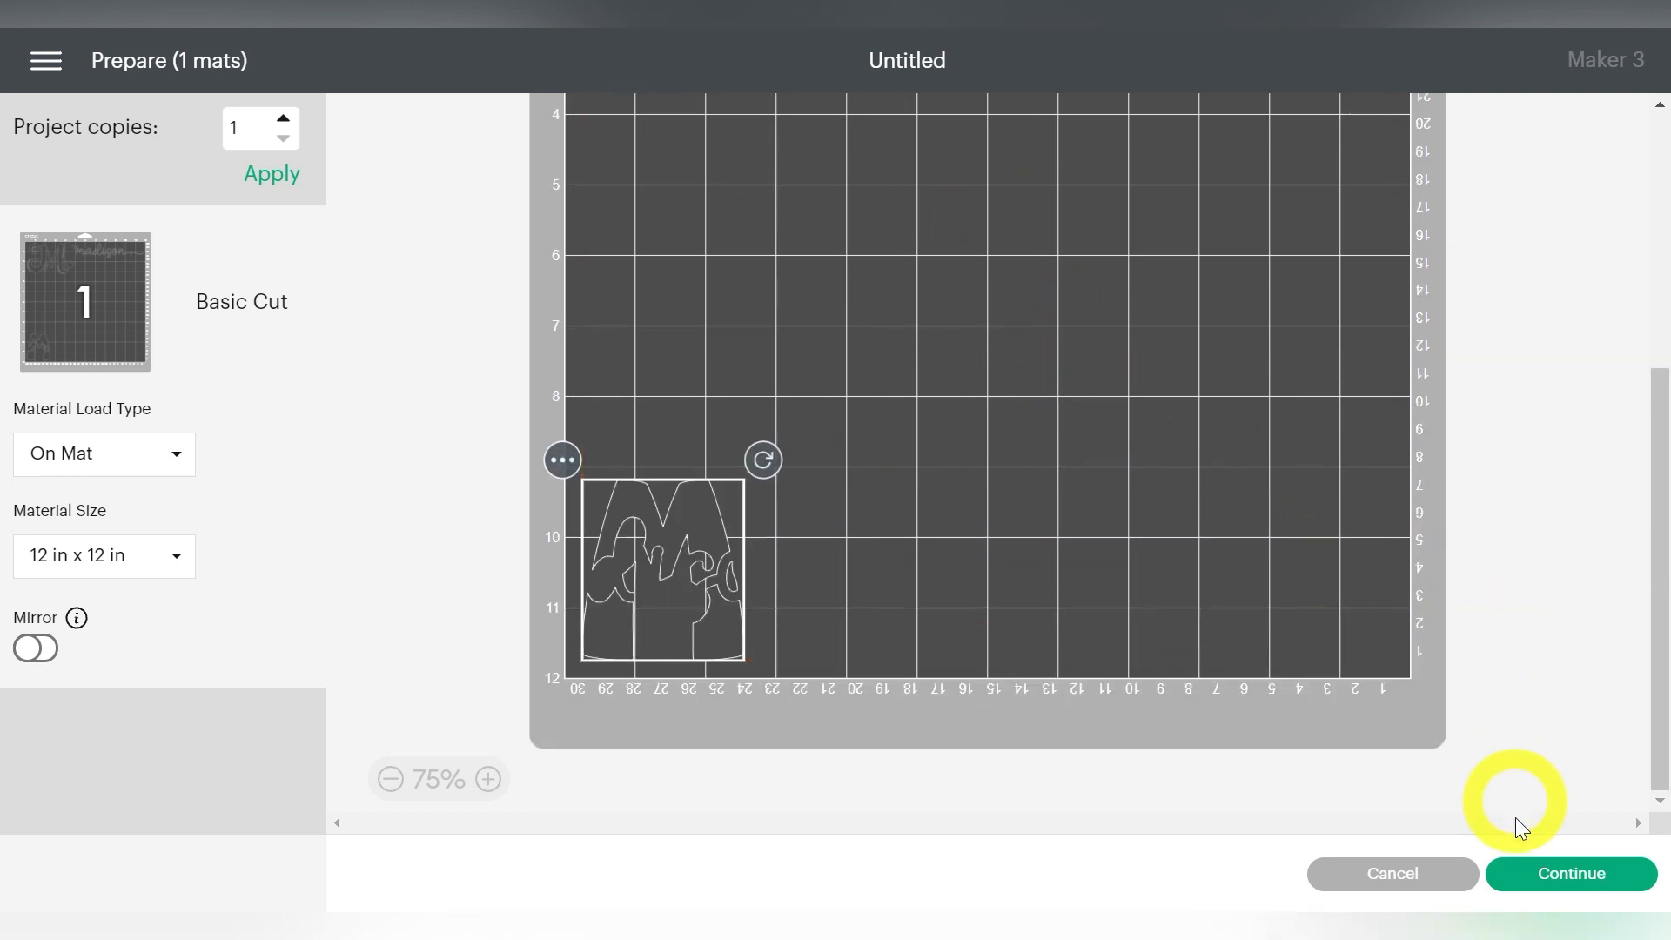
left_click(1567, 873)
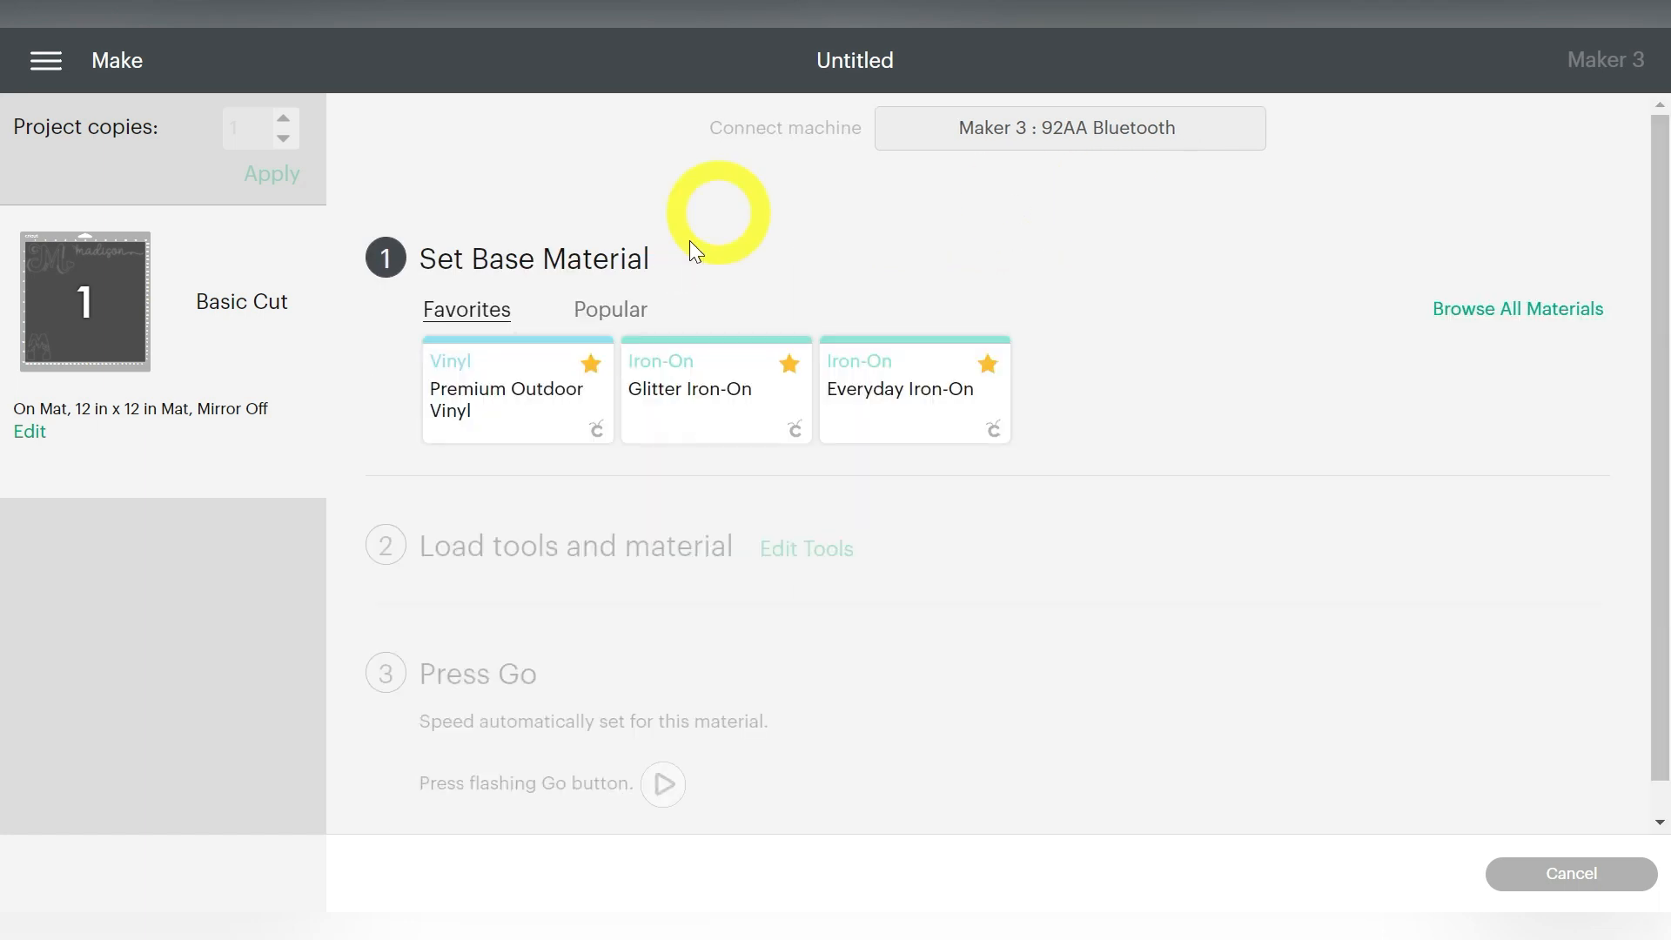
Choose the Premium Outdoor Vinyl favorite as base material and re-expand the material section
left_click(517, 389)
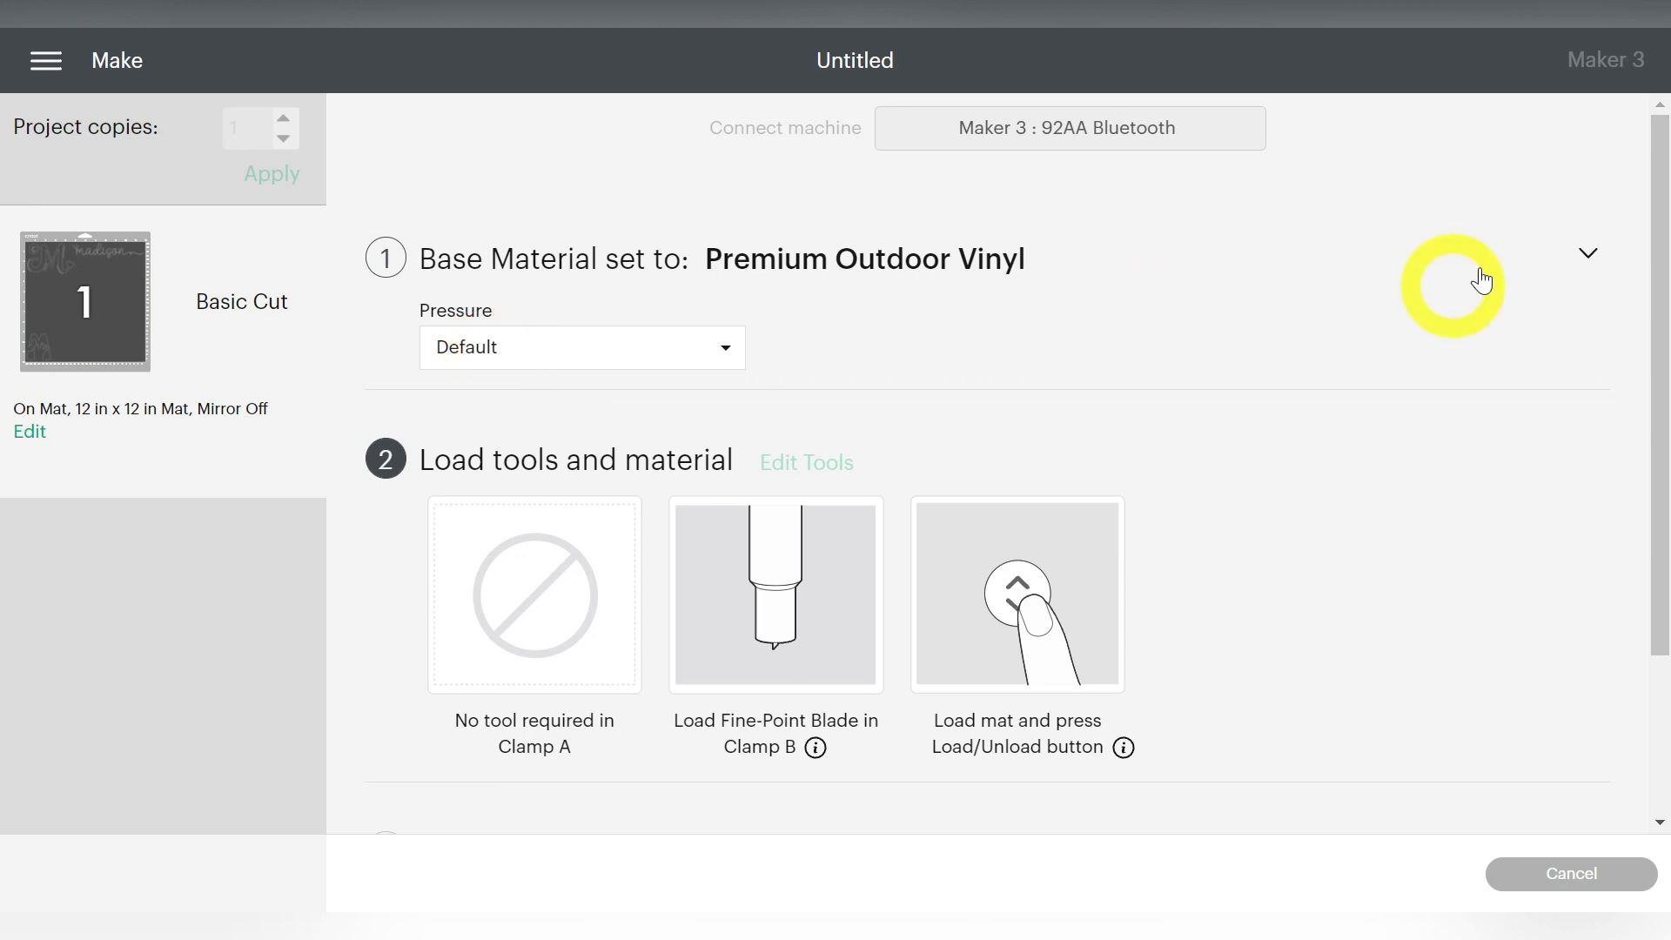
left_click(1586, 253)
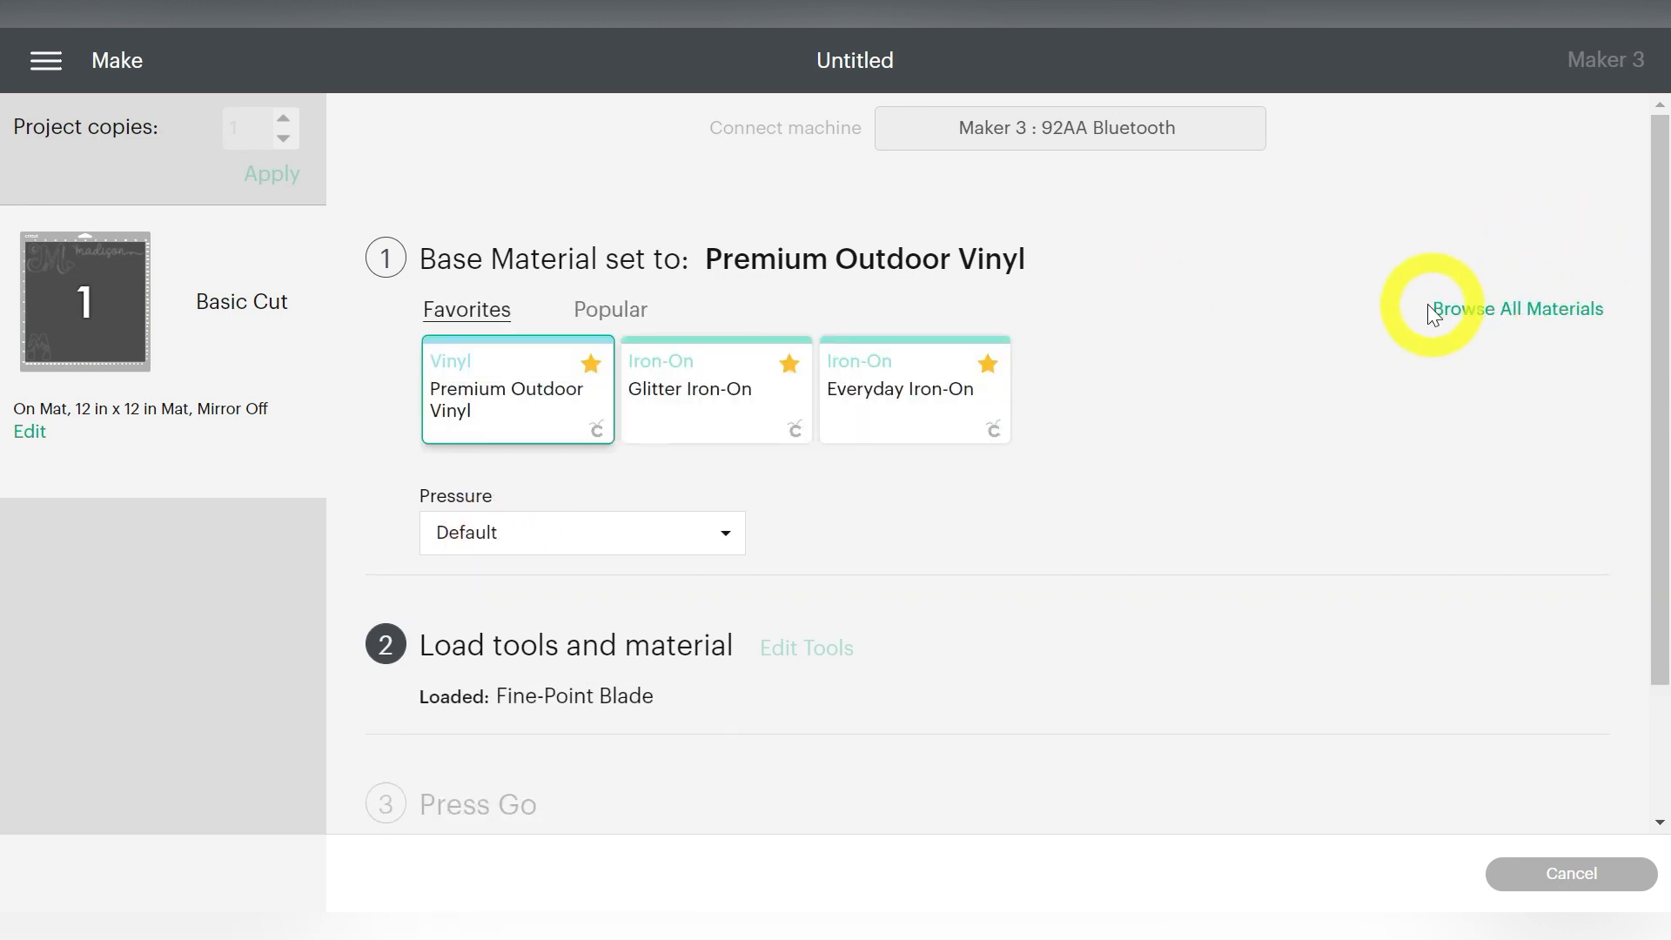
mouse_move(1515, 317)
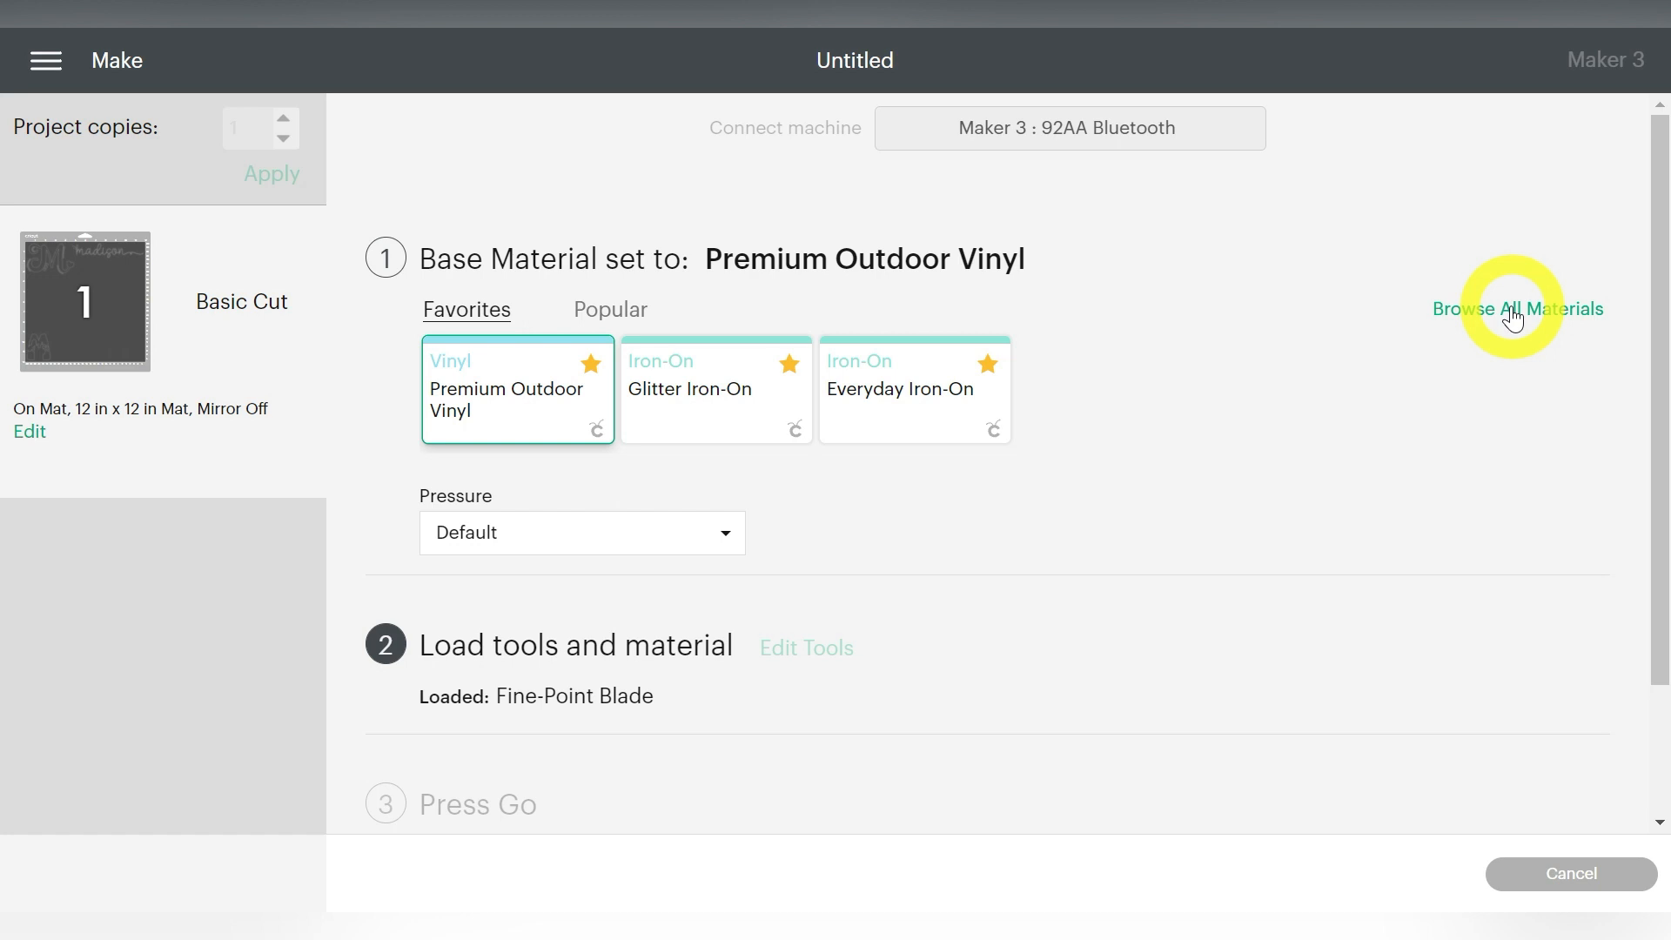
mouse_move(528, 375)
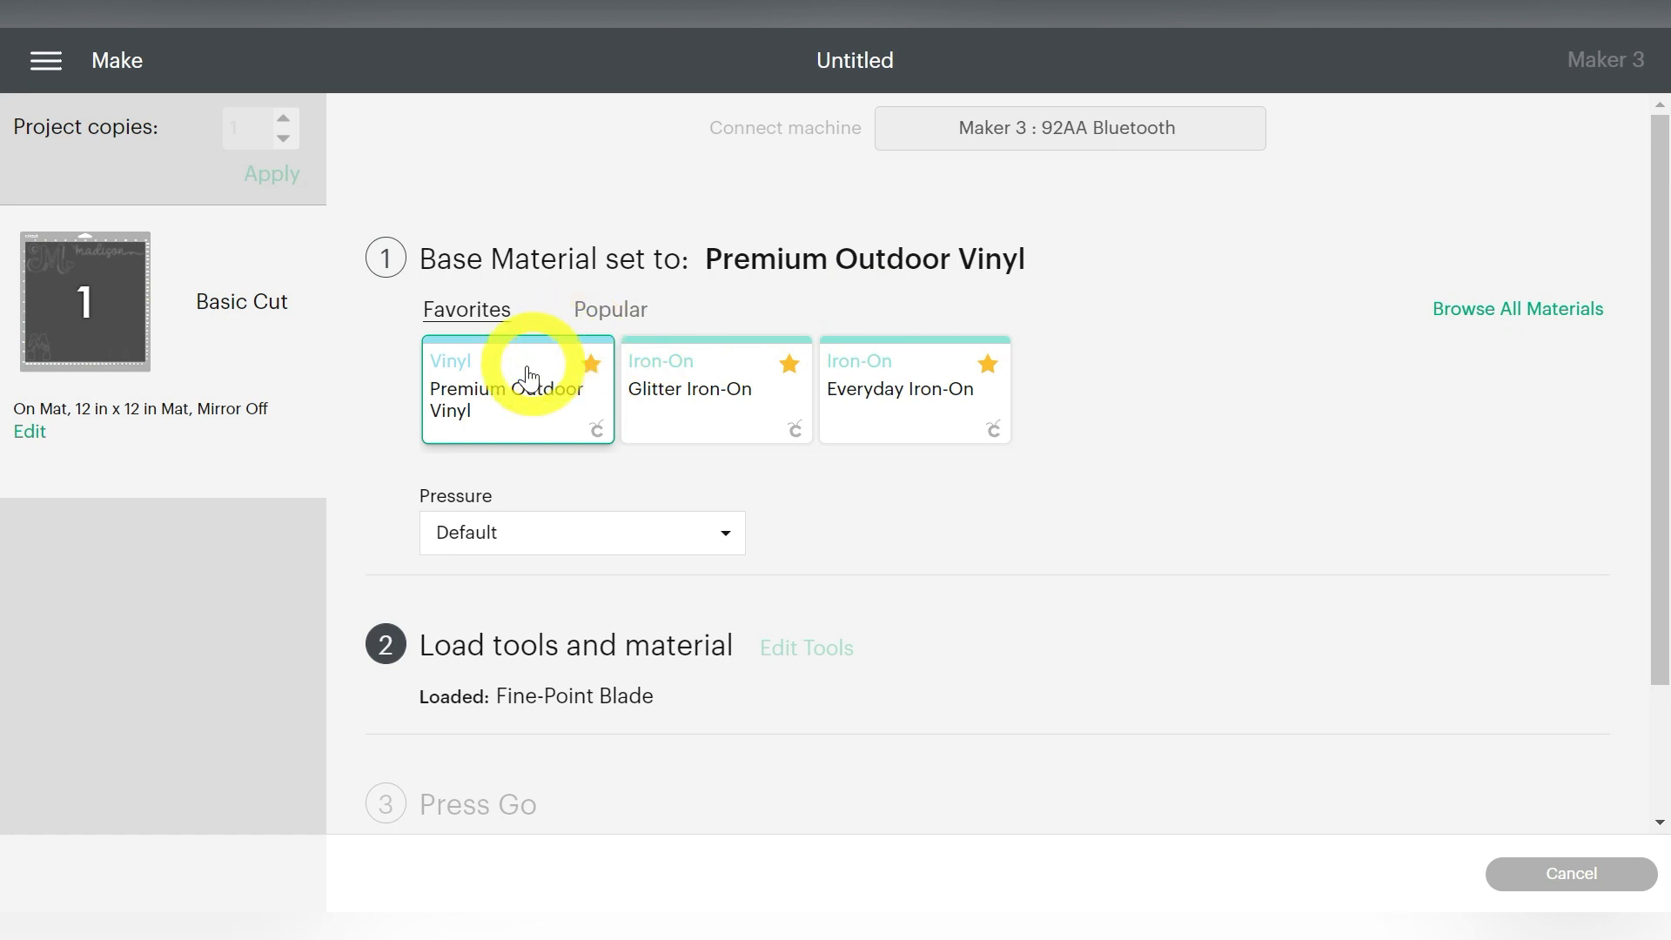
mouse_move(1617, 481)
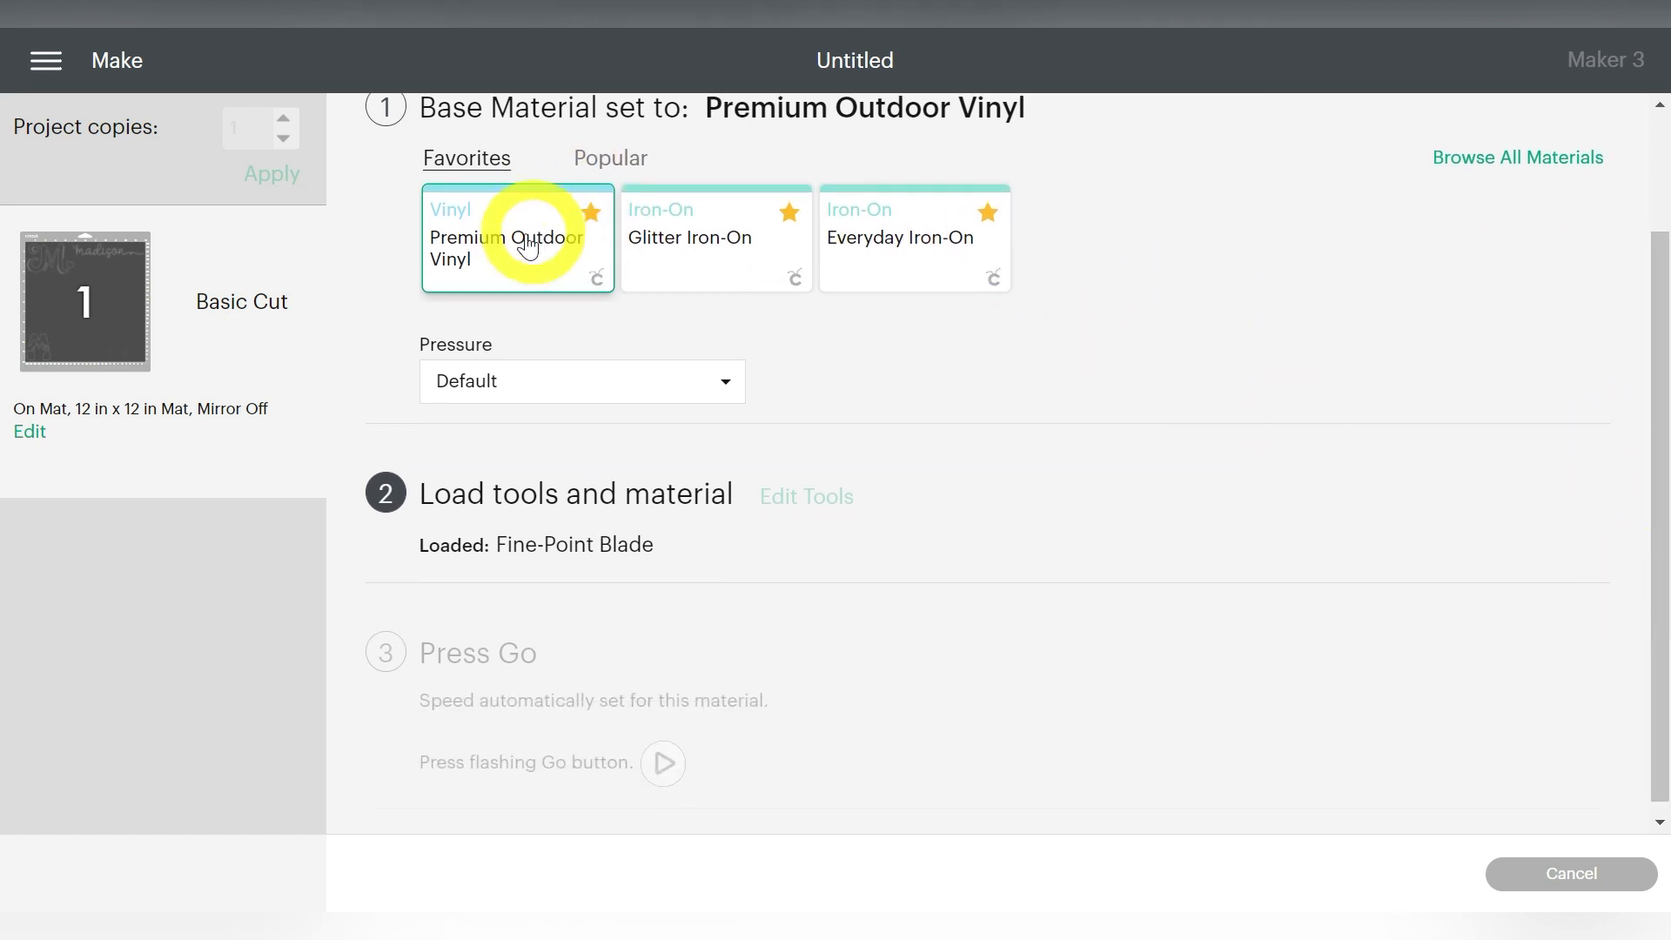
mouse_move(934, 365)
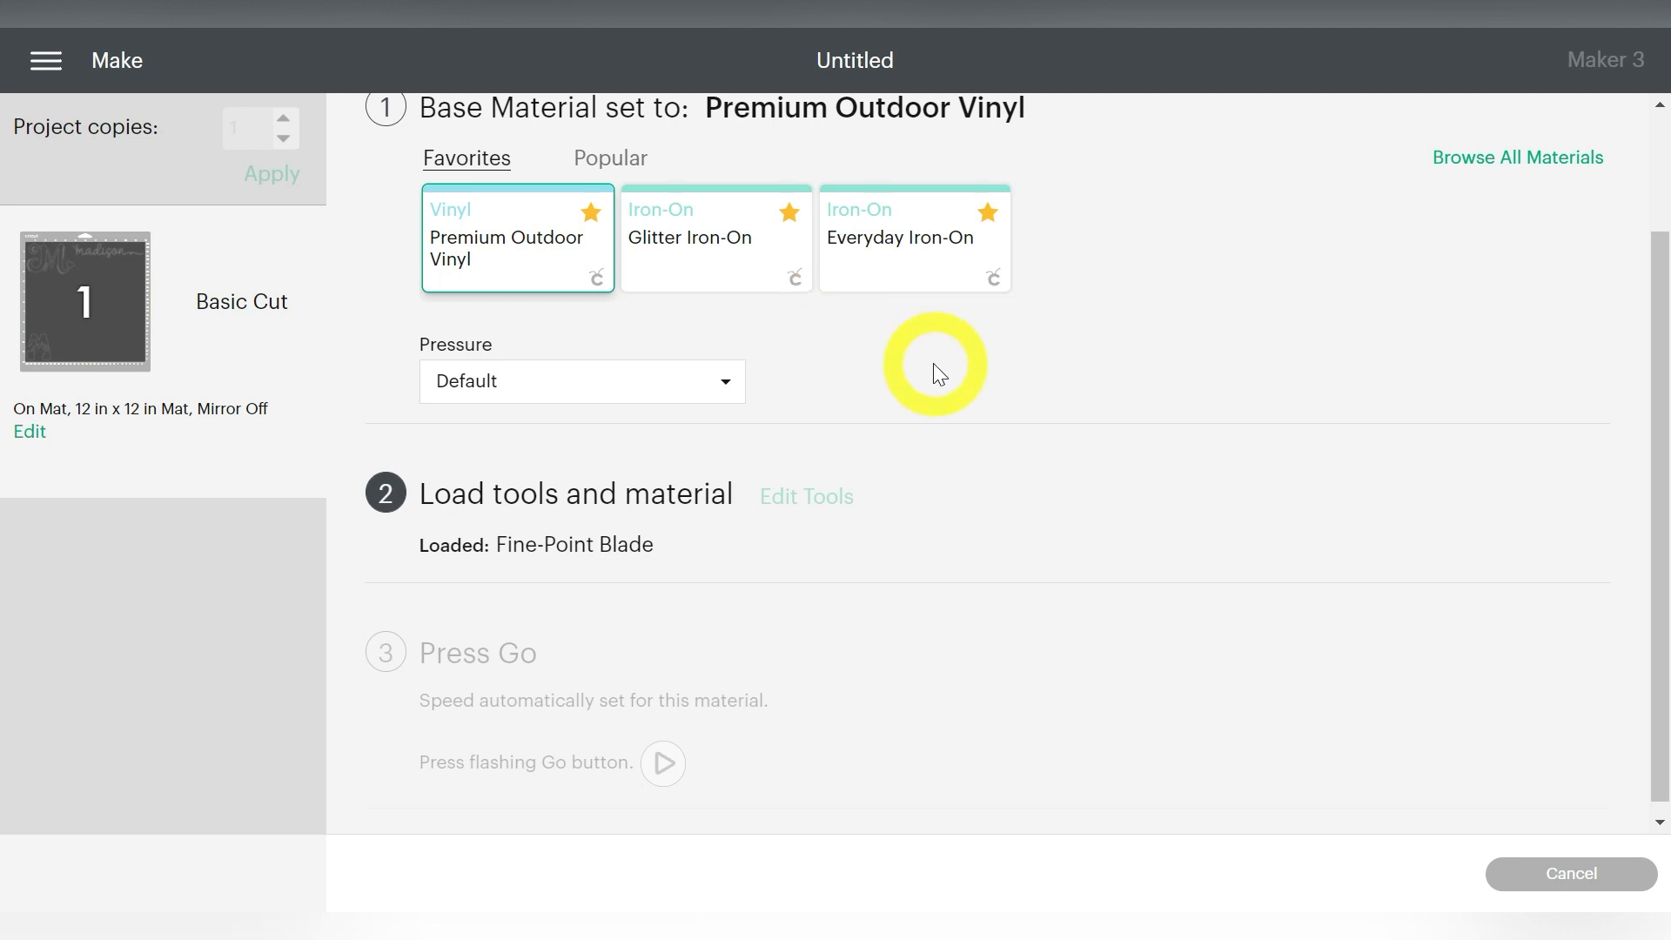